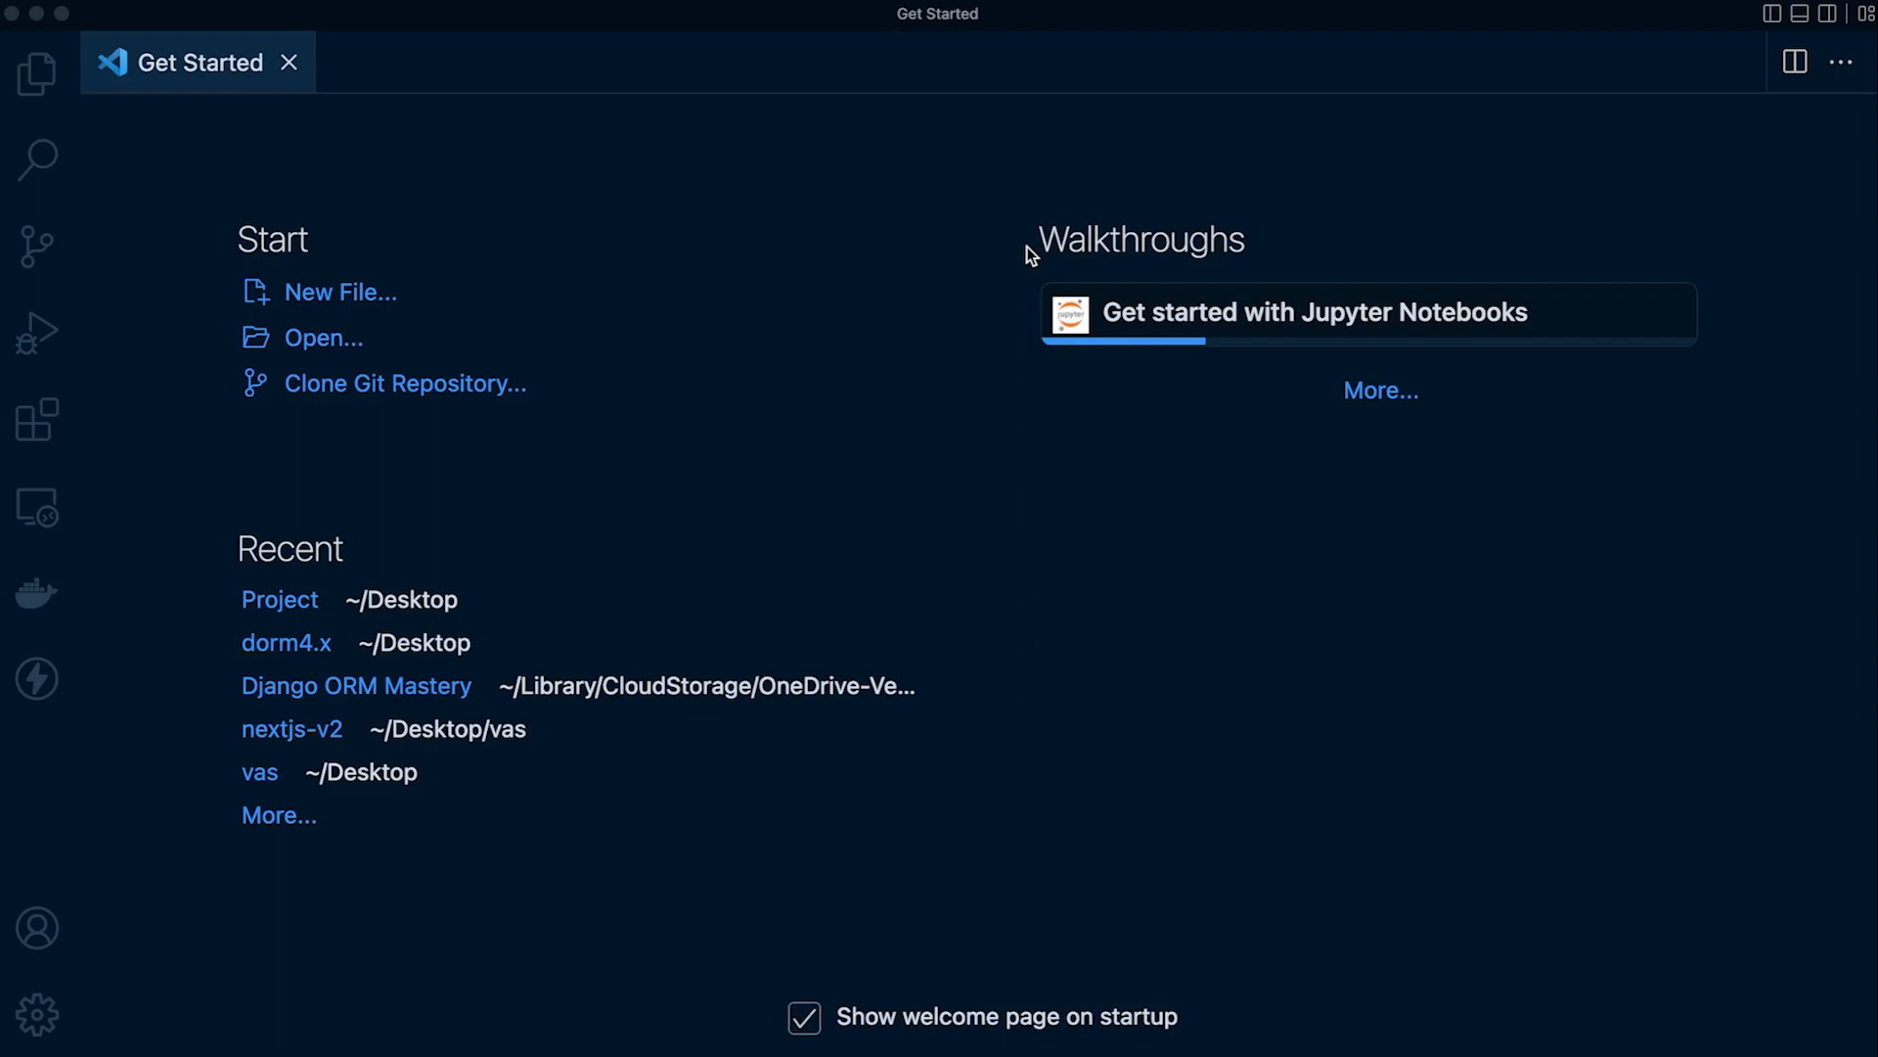
{"action": "mouse_move", "coordinate": [1033, 255]}
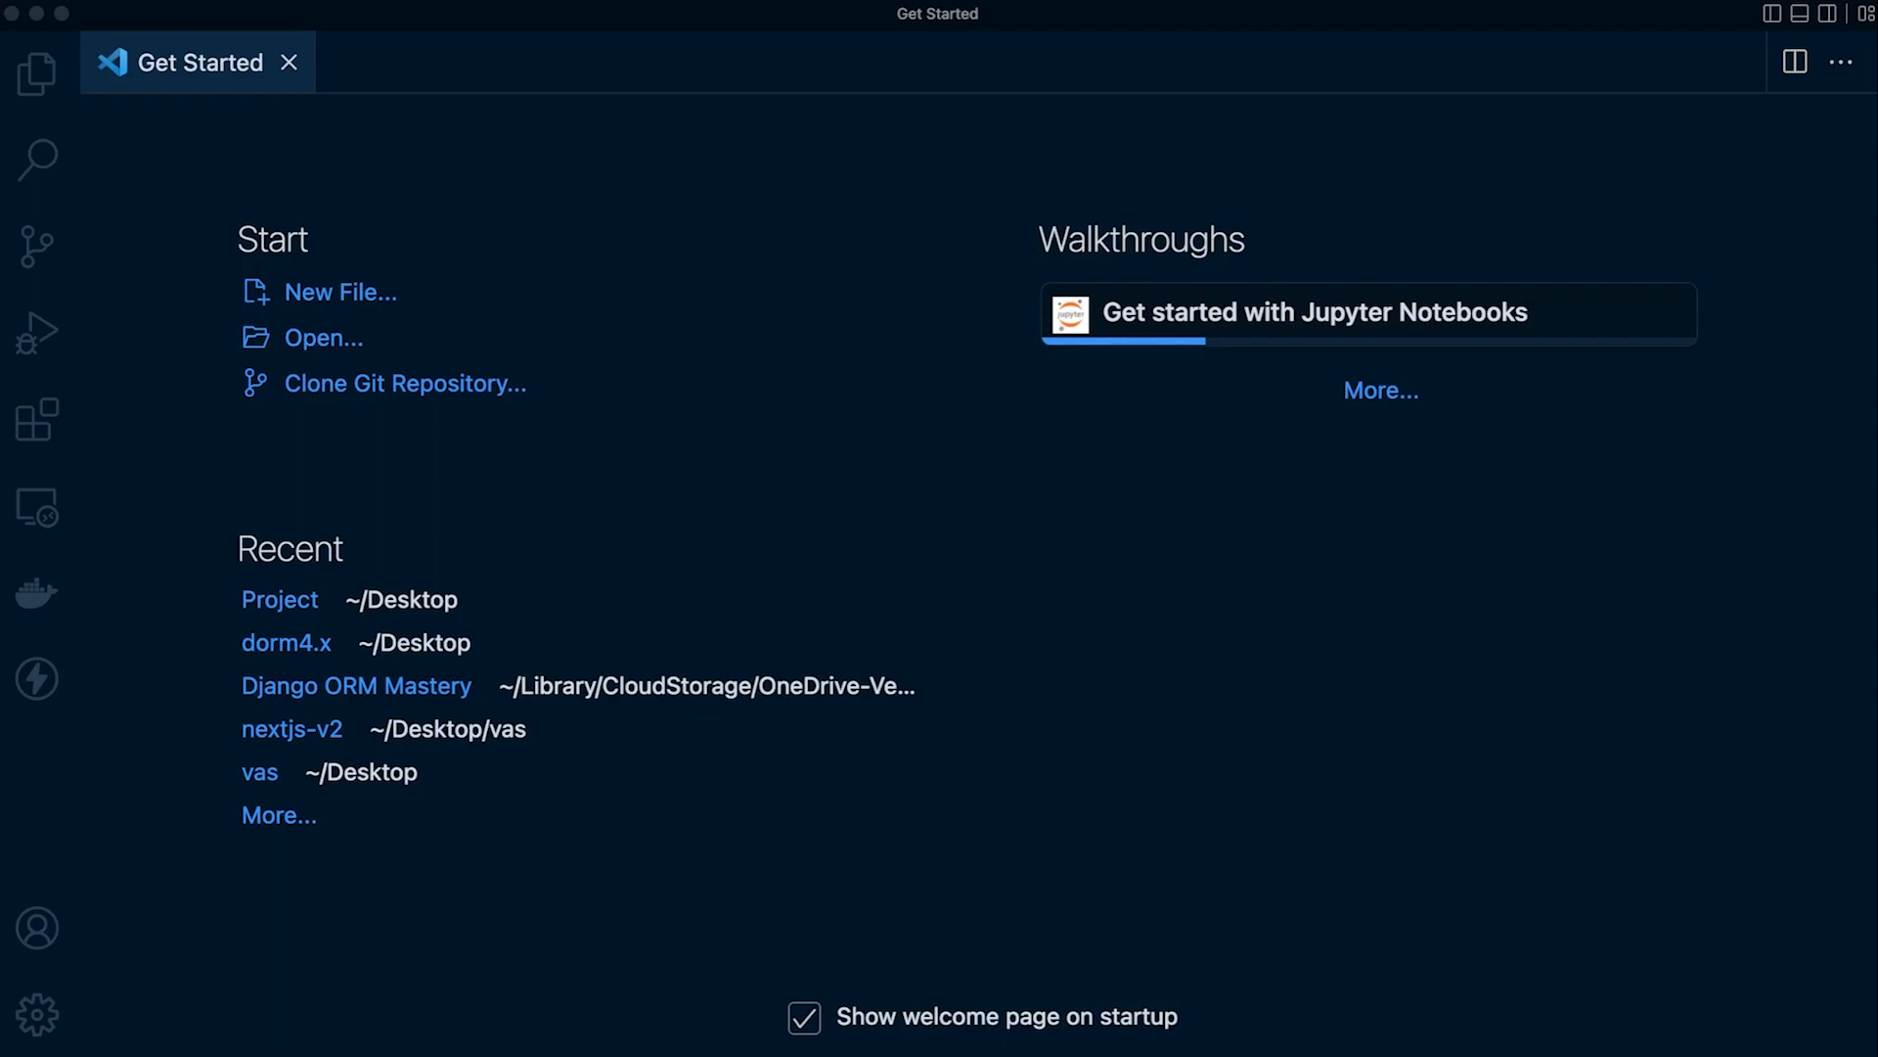
{"action": "mouse_move", "coordinate": [354, 633]}
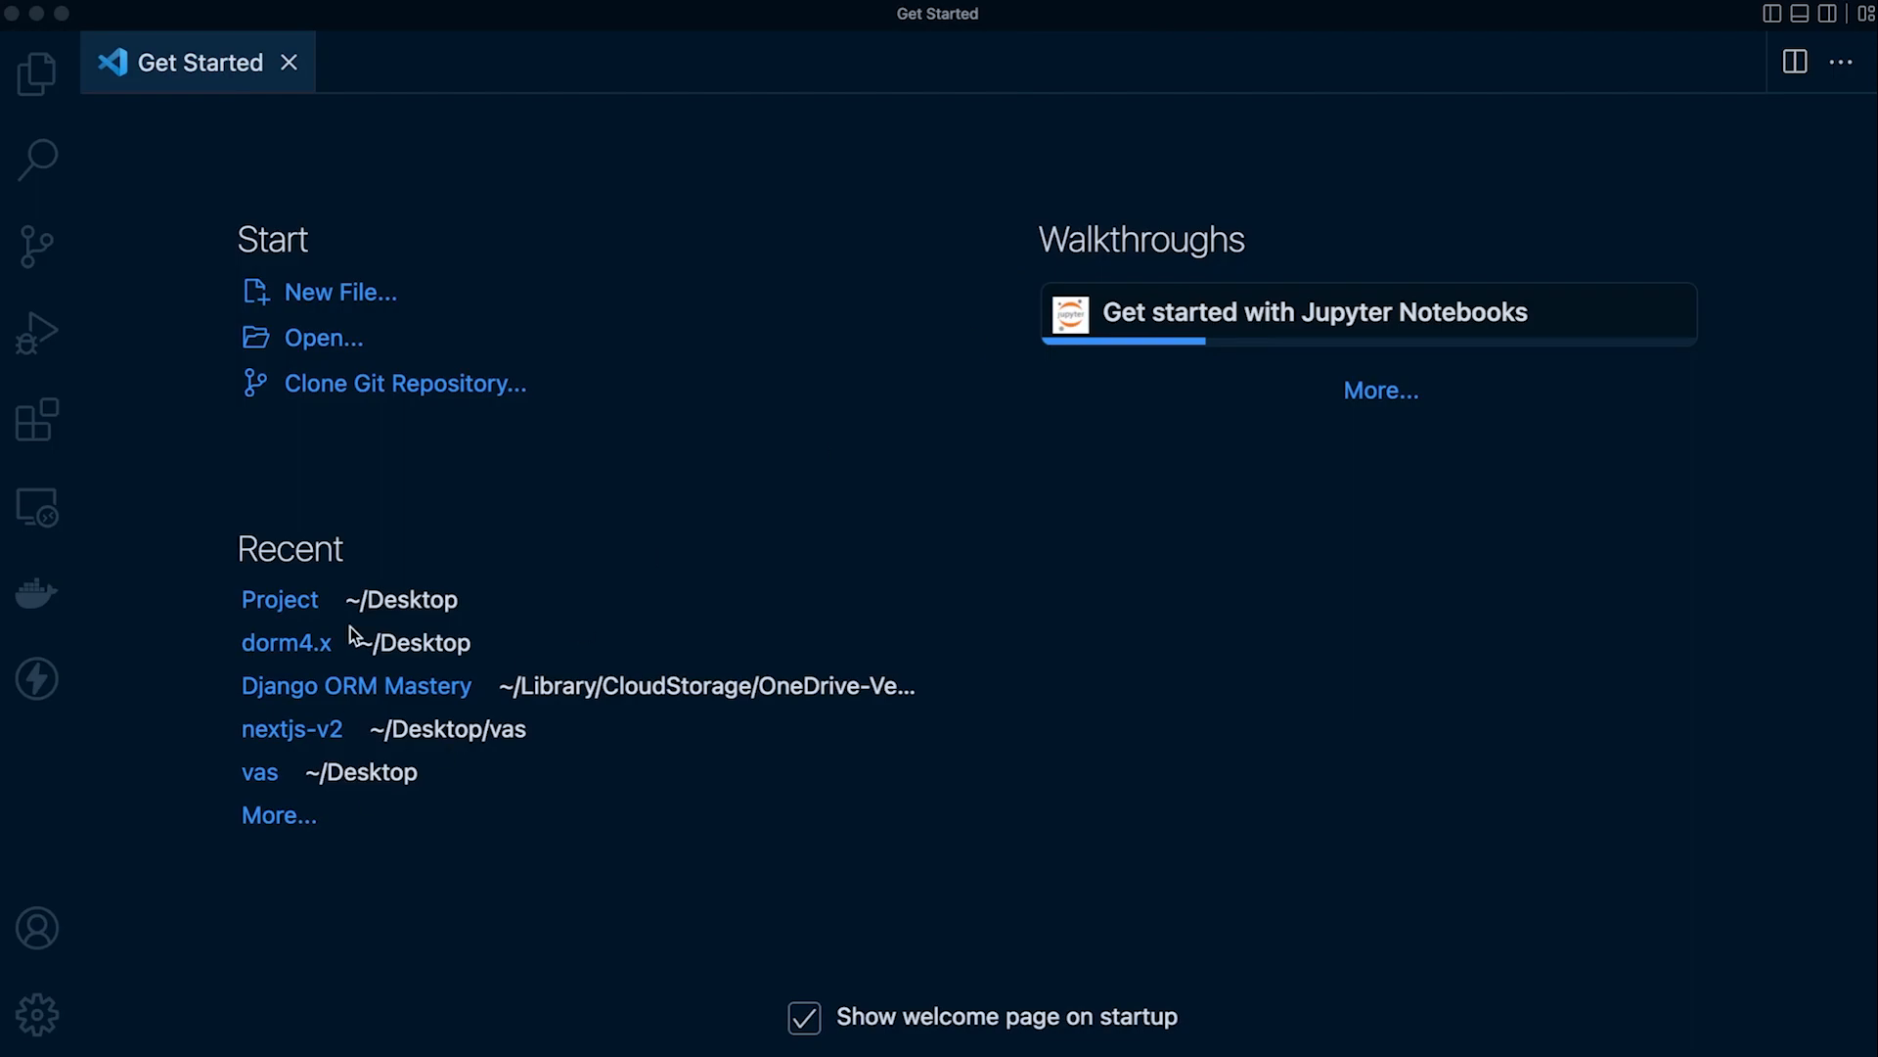
{"action": "mouse_move", "coordinate": [588, 465]}
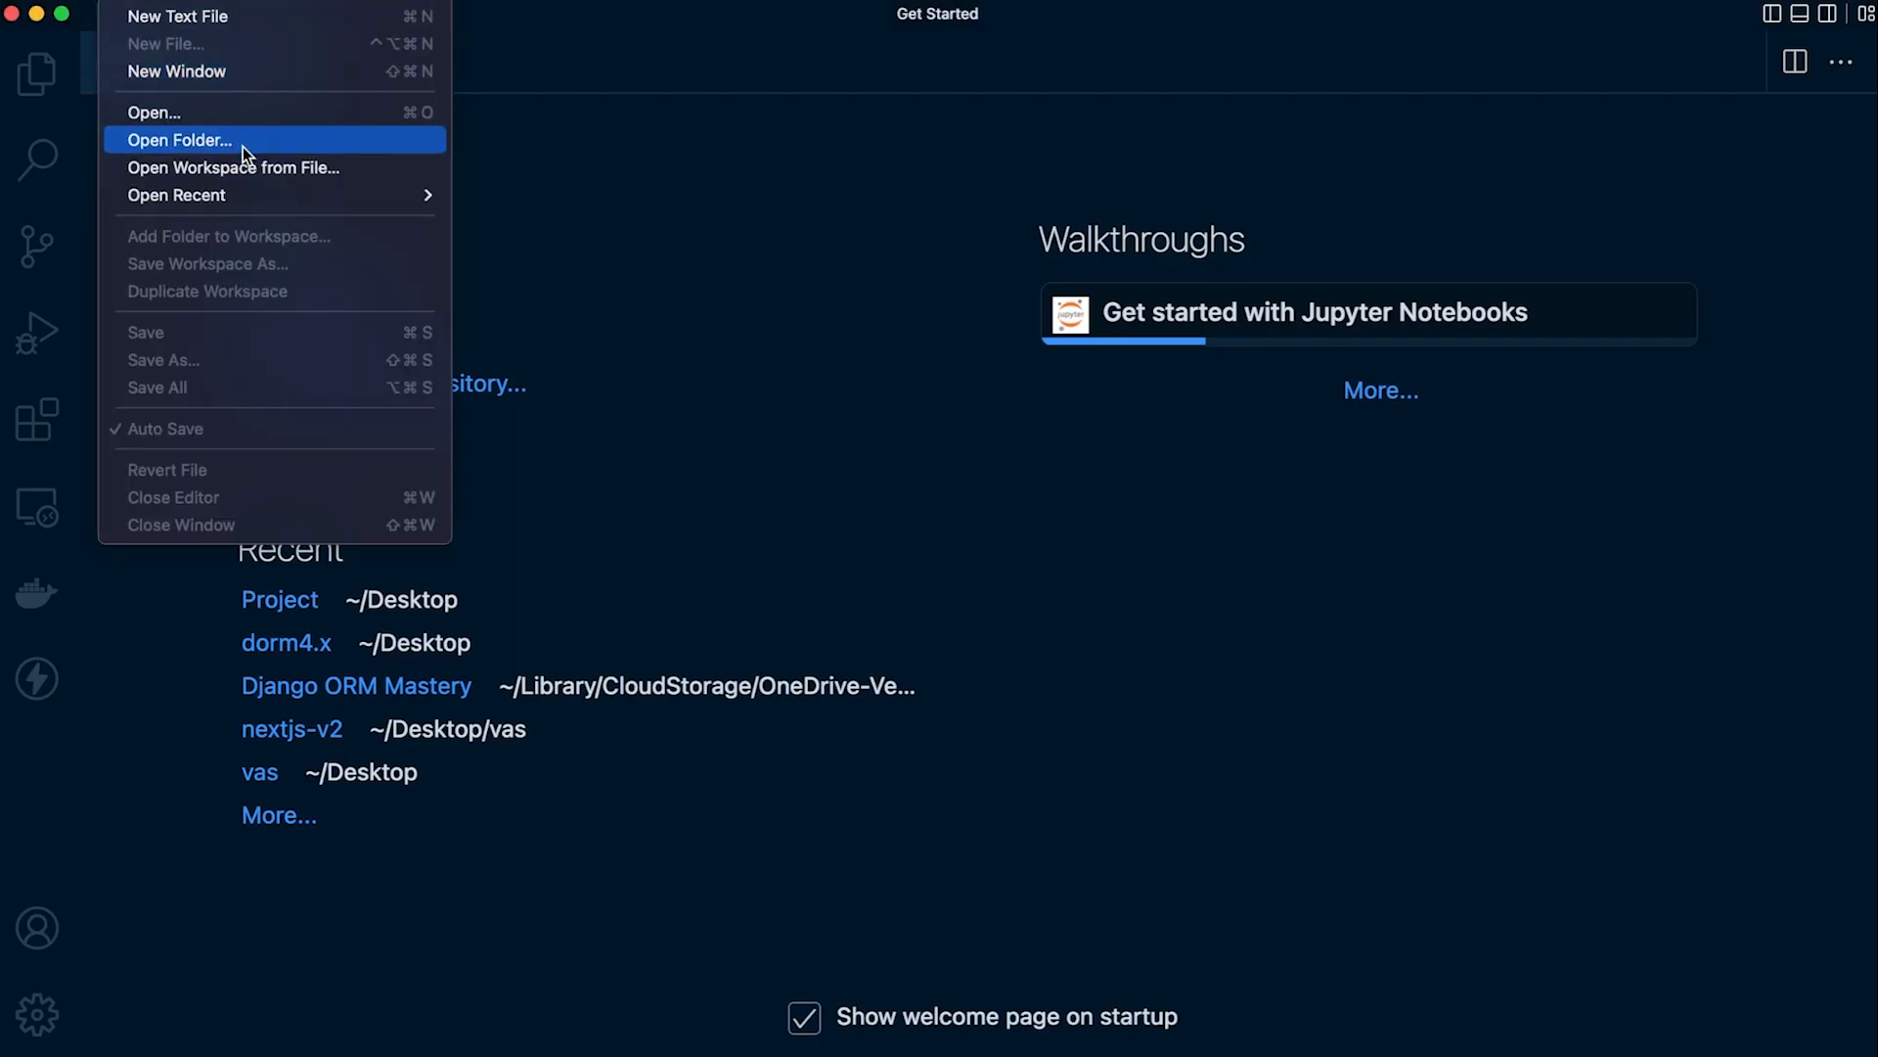
{"action": "mouse_move", "coordinate": [266, 139]}
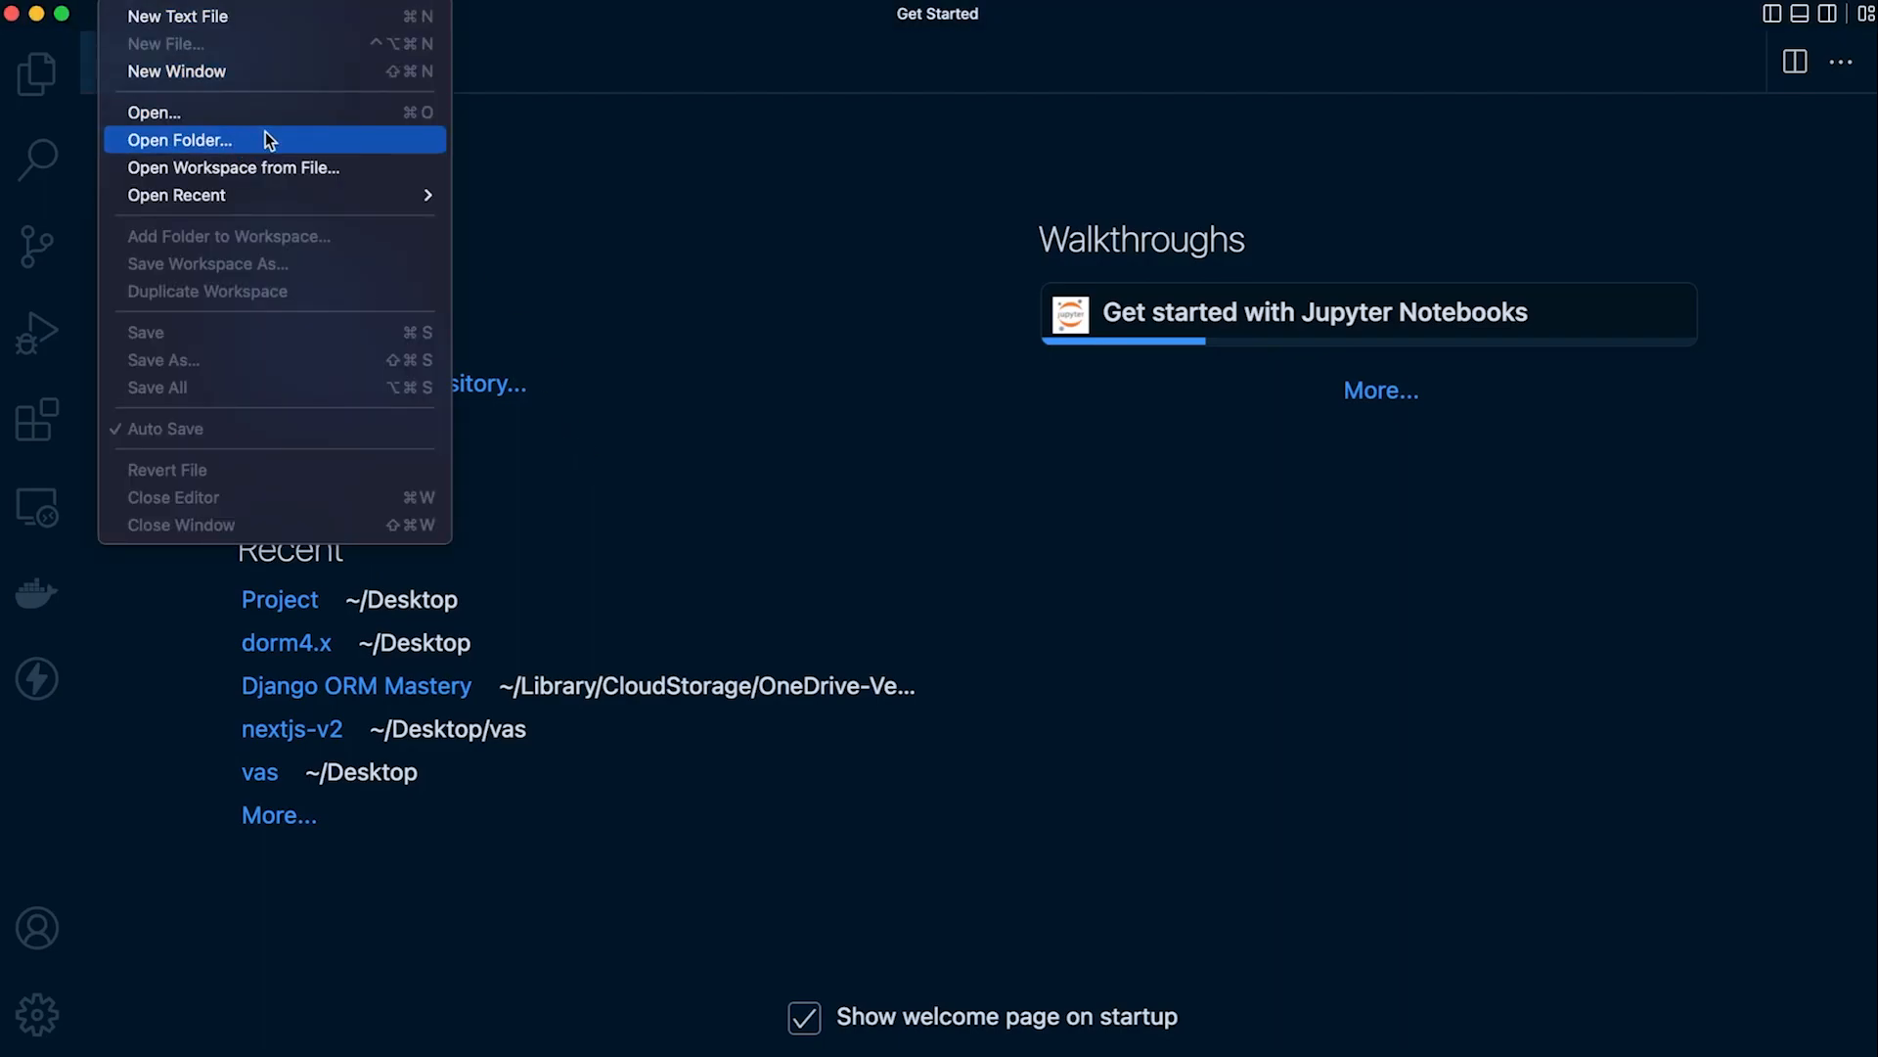
Open the empty Project folder and focus the integrated terminal at a shell prompt
{"action": "left_click", "coordinate": [180, 140]}
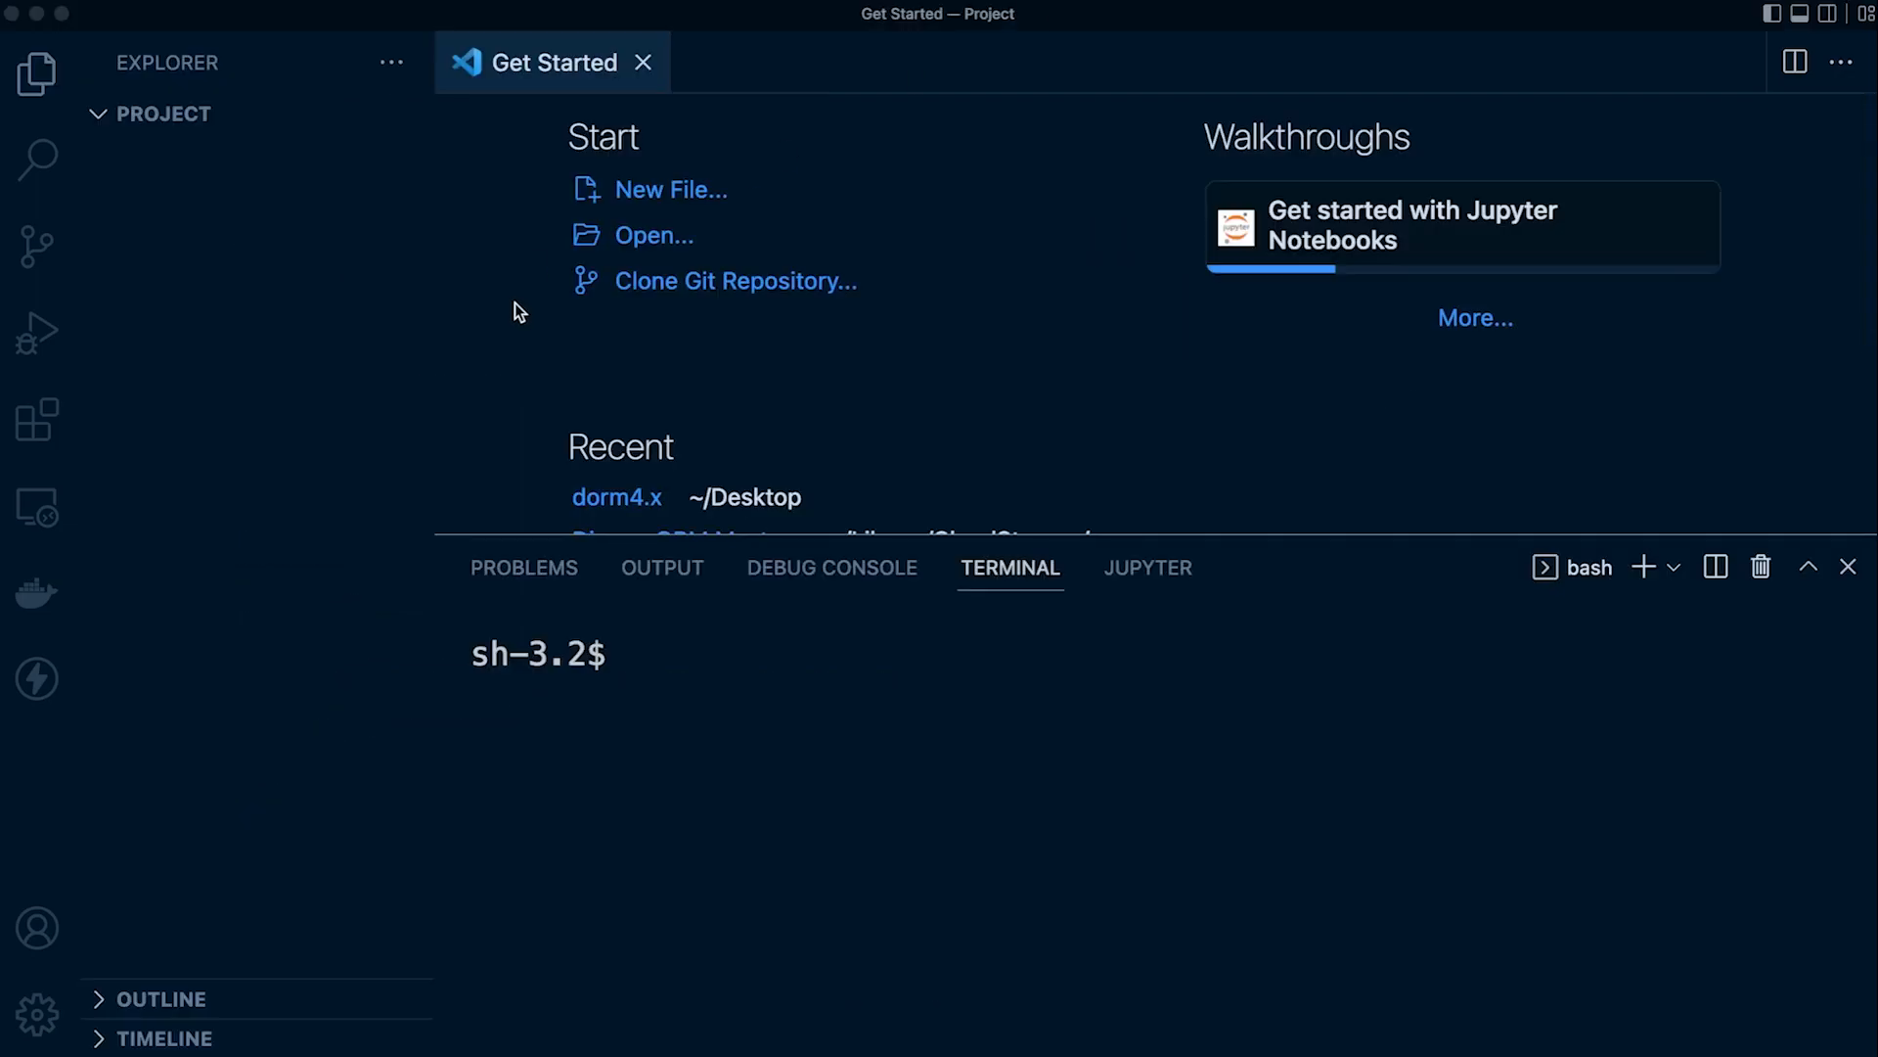
{"action": "mouse_move", "coordinate": [102, 81]}
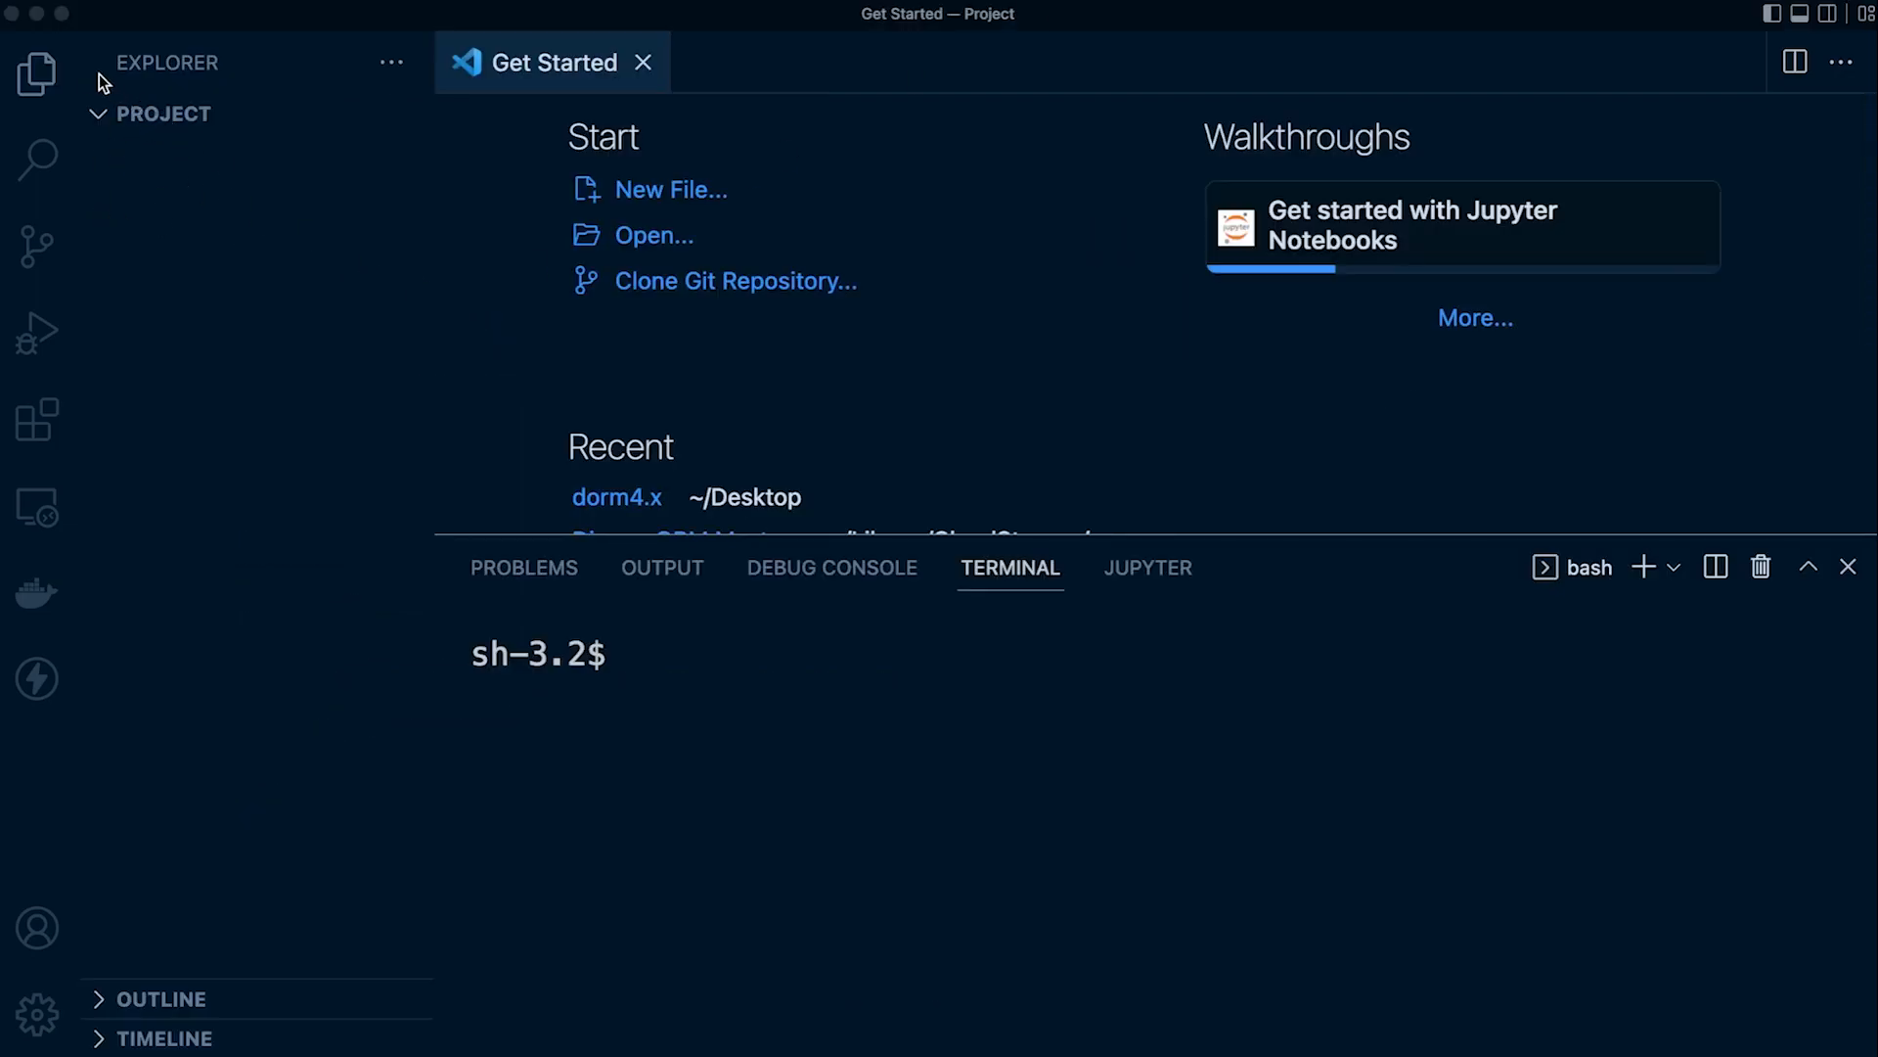
{"action": "mouse_move", "coordinate": [141, 129]}
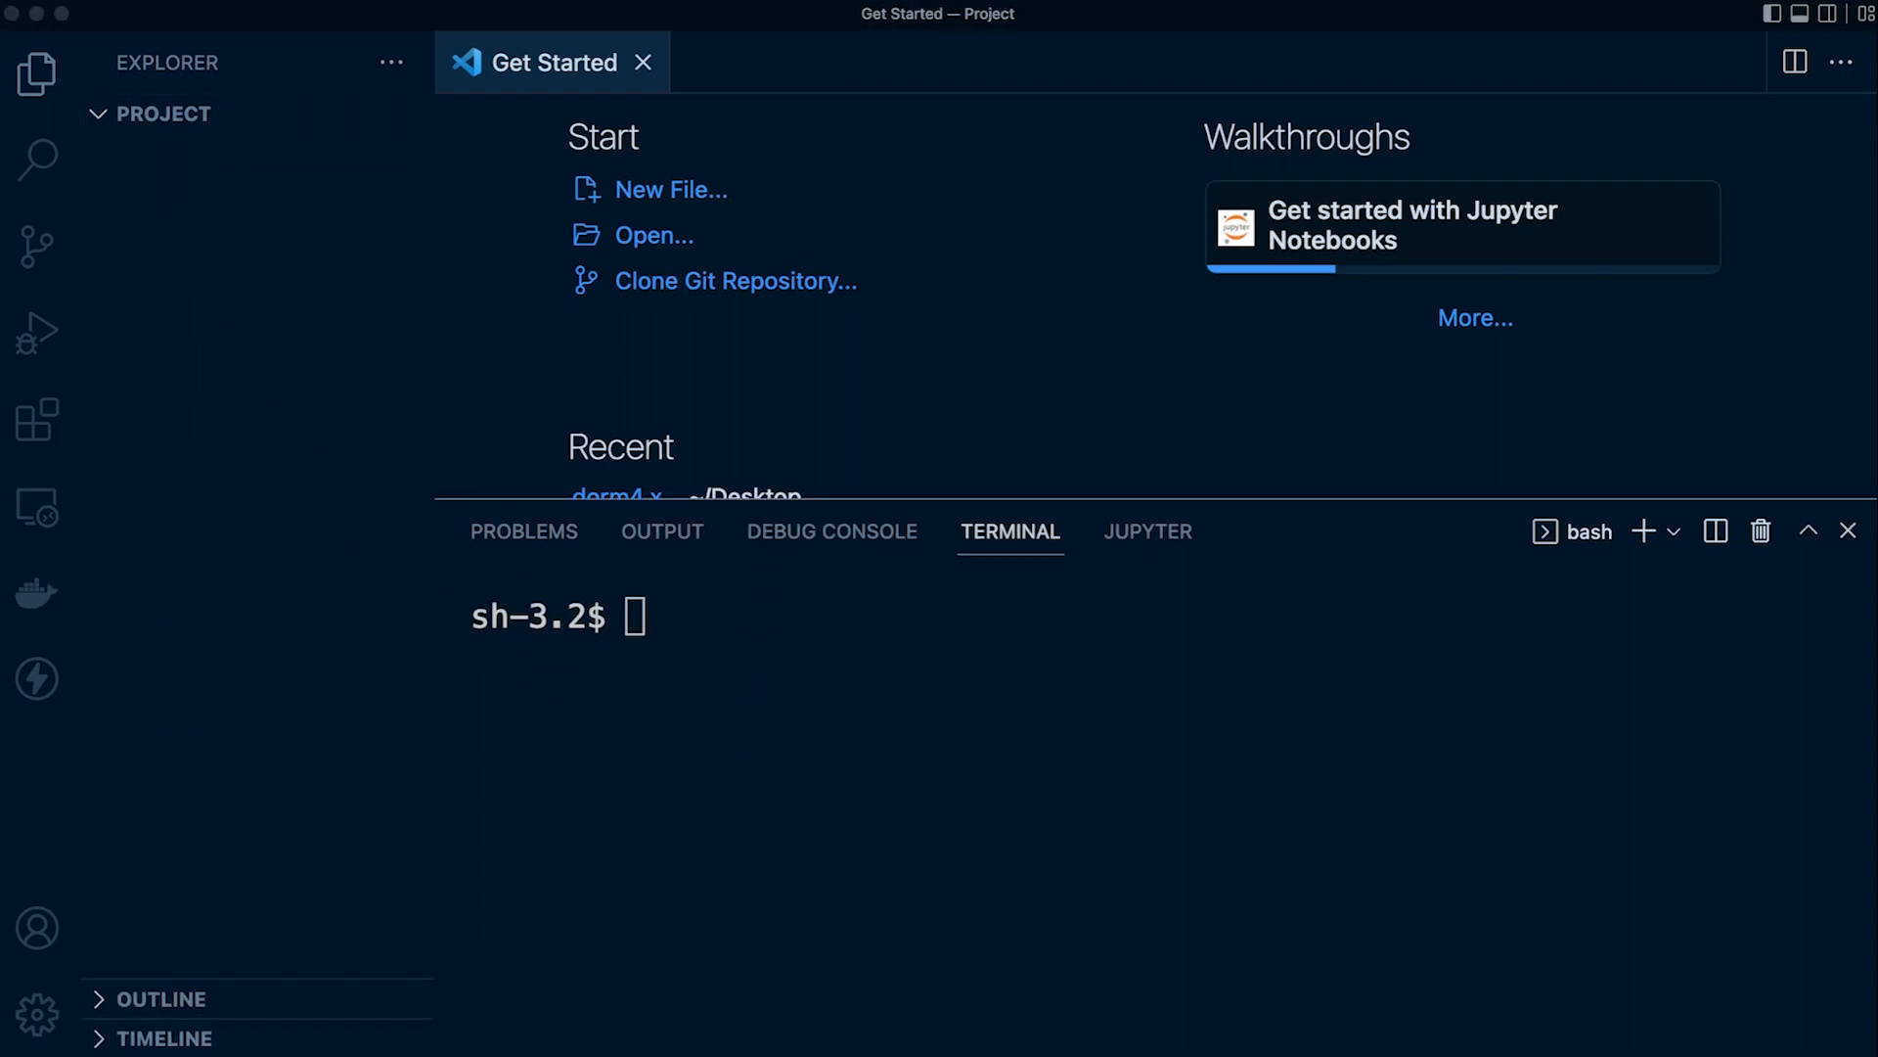
{"action": "mouse_move", "coordinate": [647, 507]}
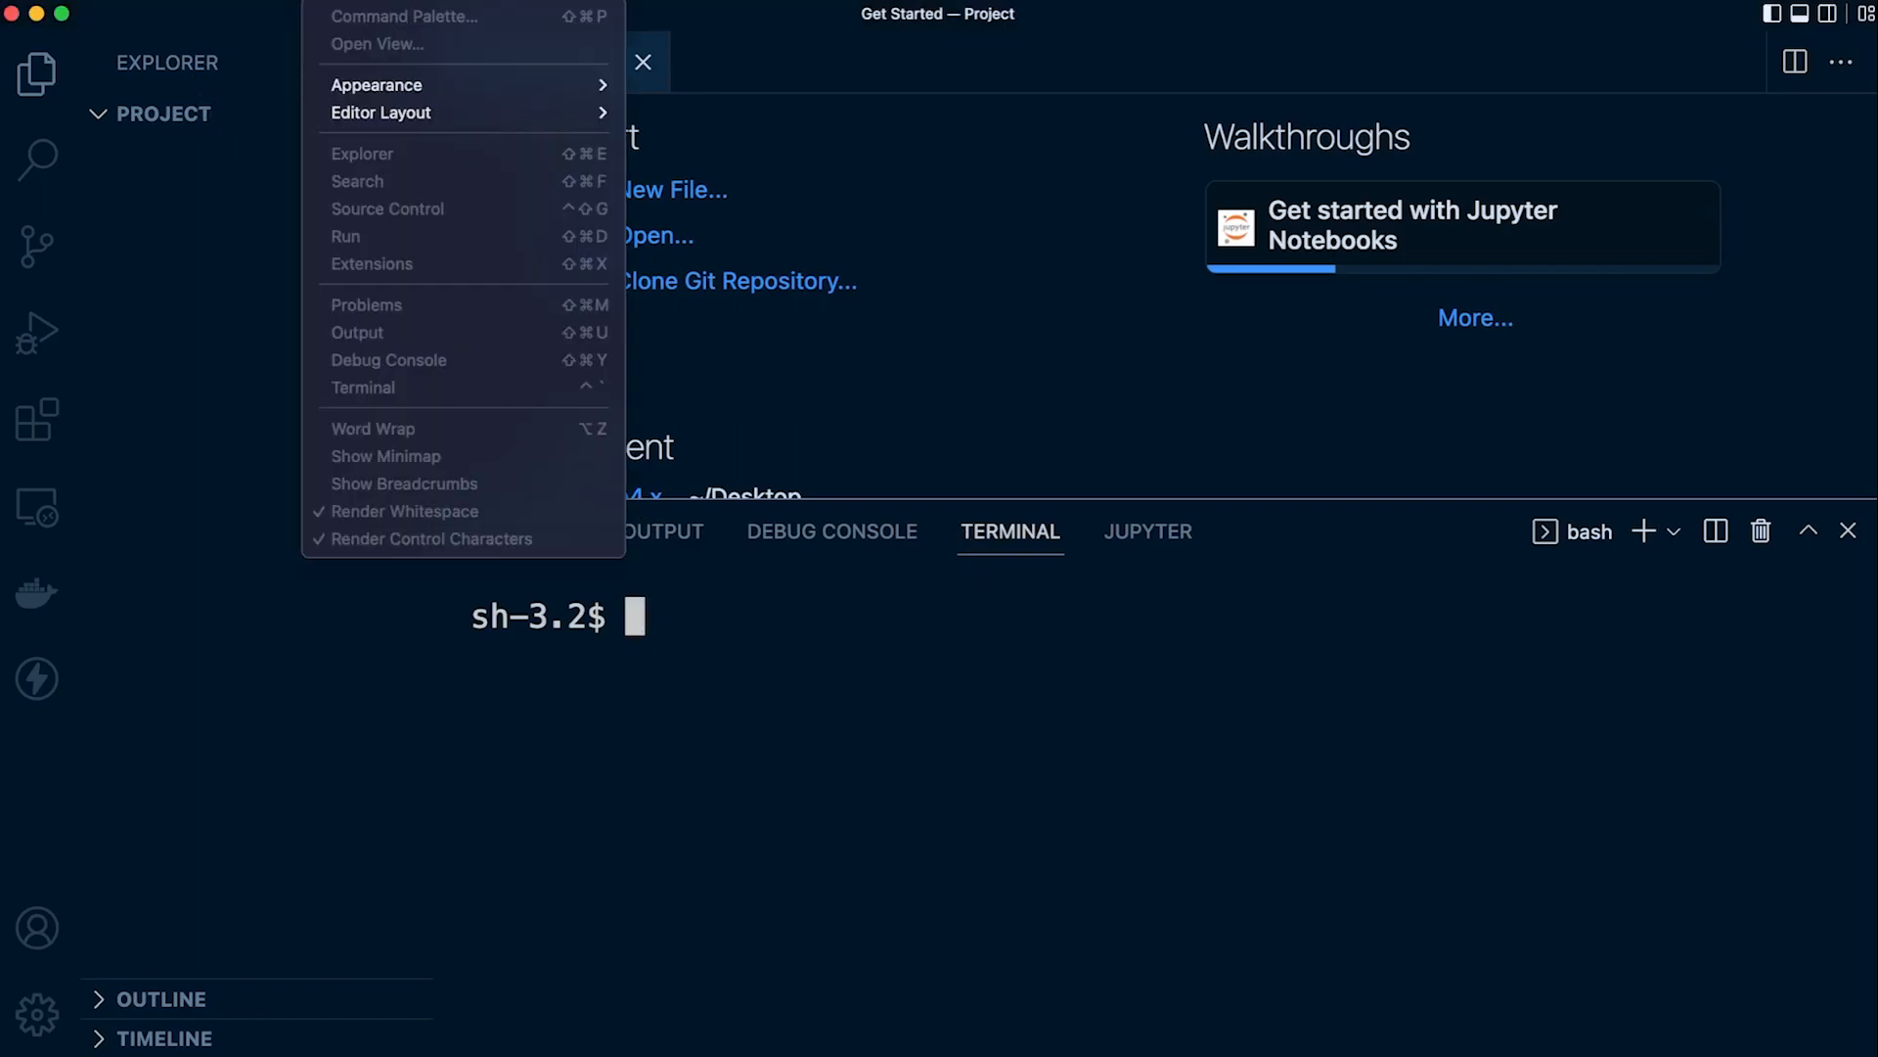
{"action": "mouse_move", "coordinate": [388, 398]}
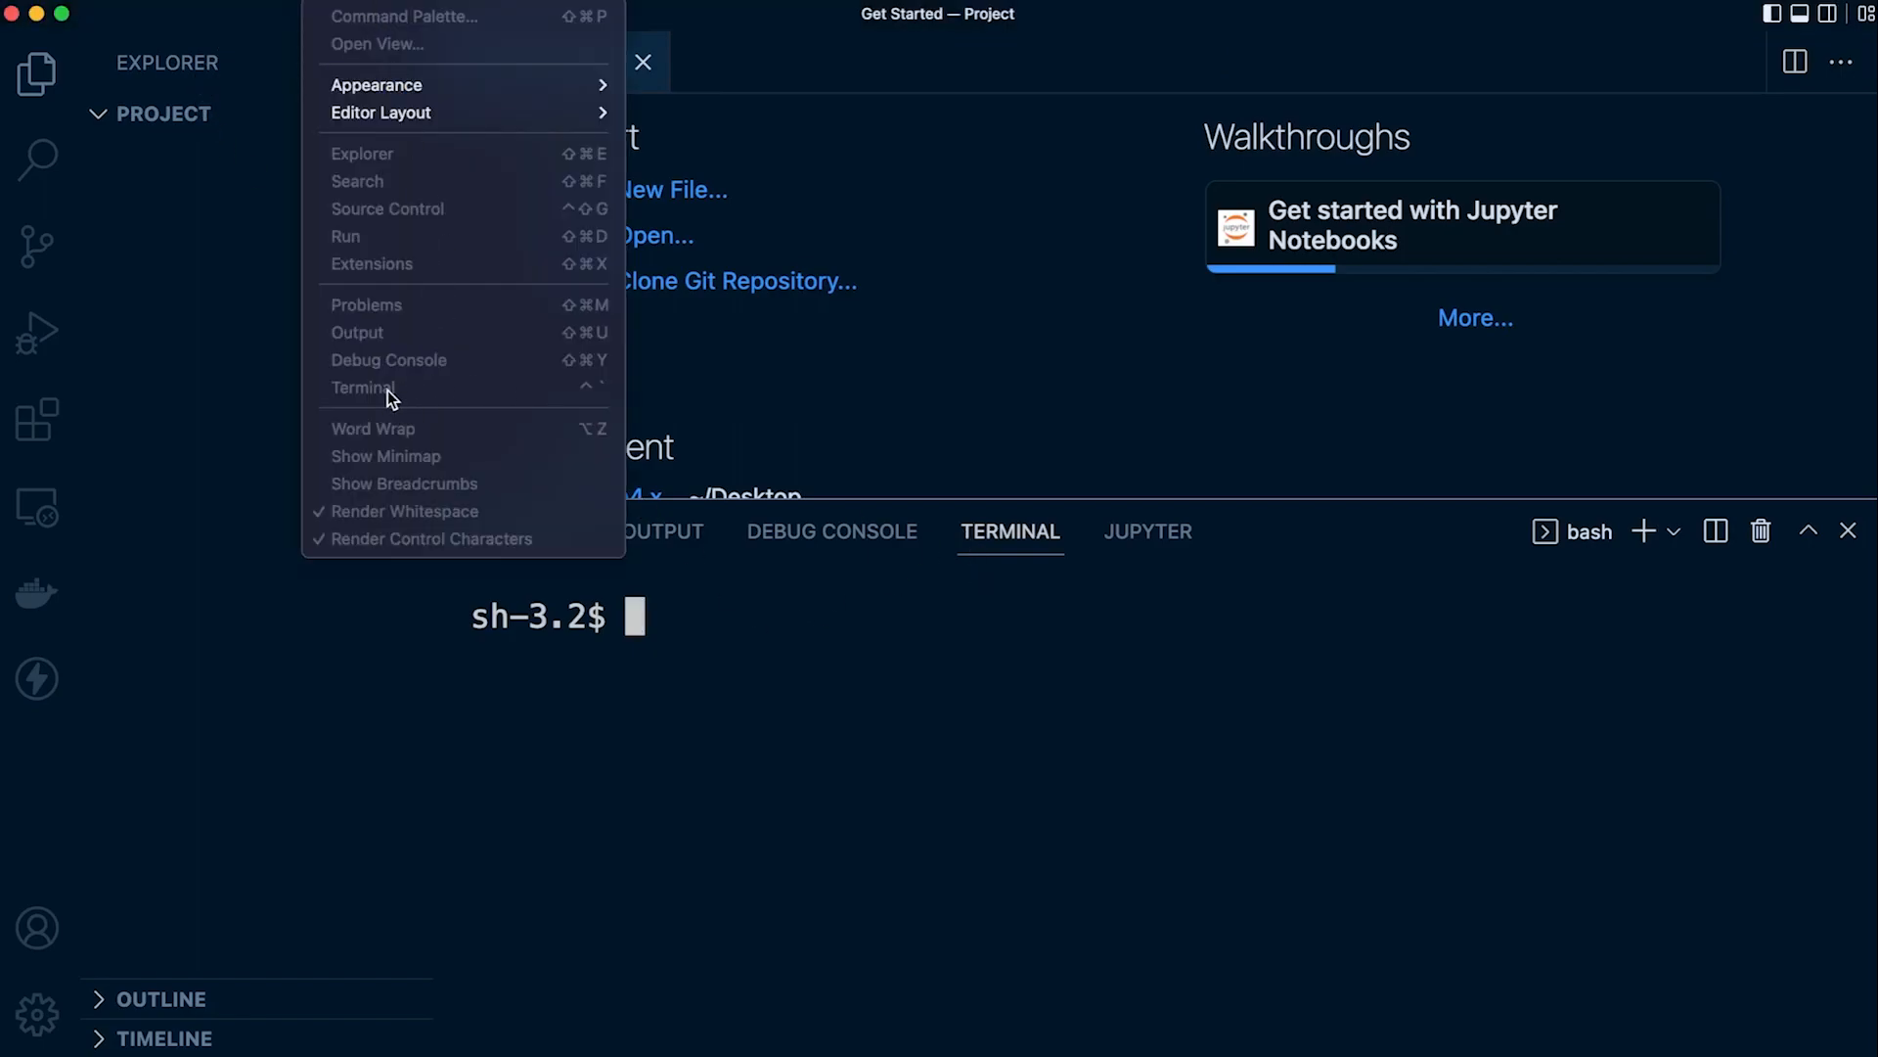
{"action": "left_click", "coordinate": [353, 59]}
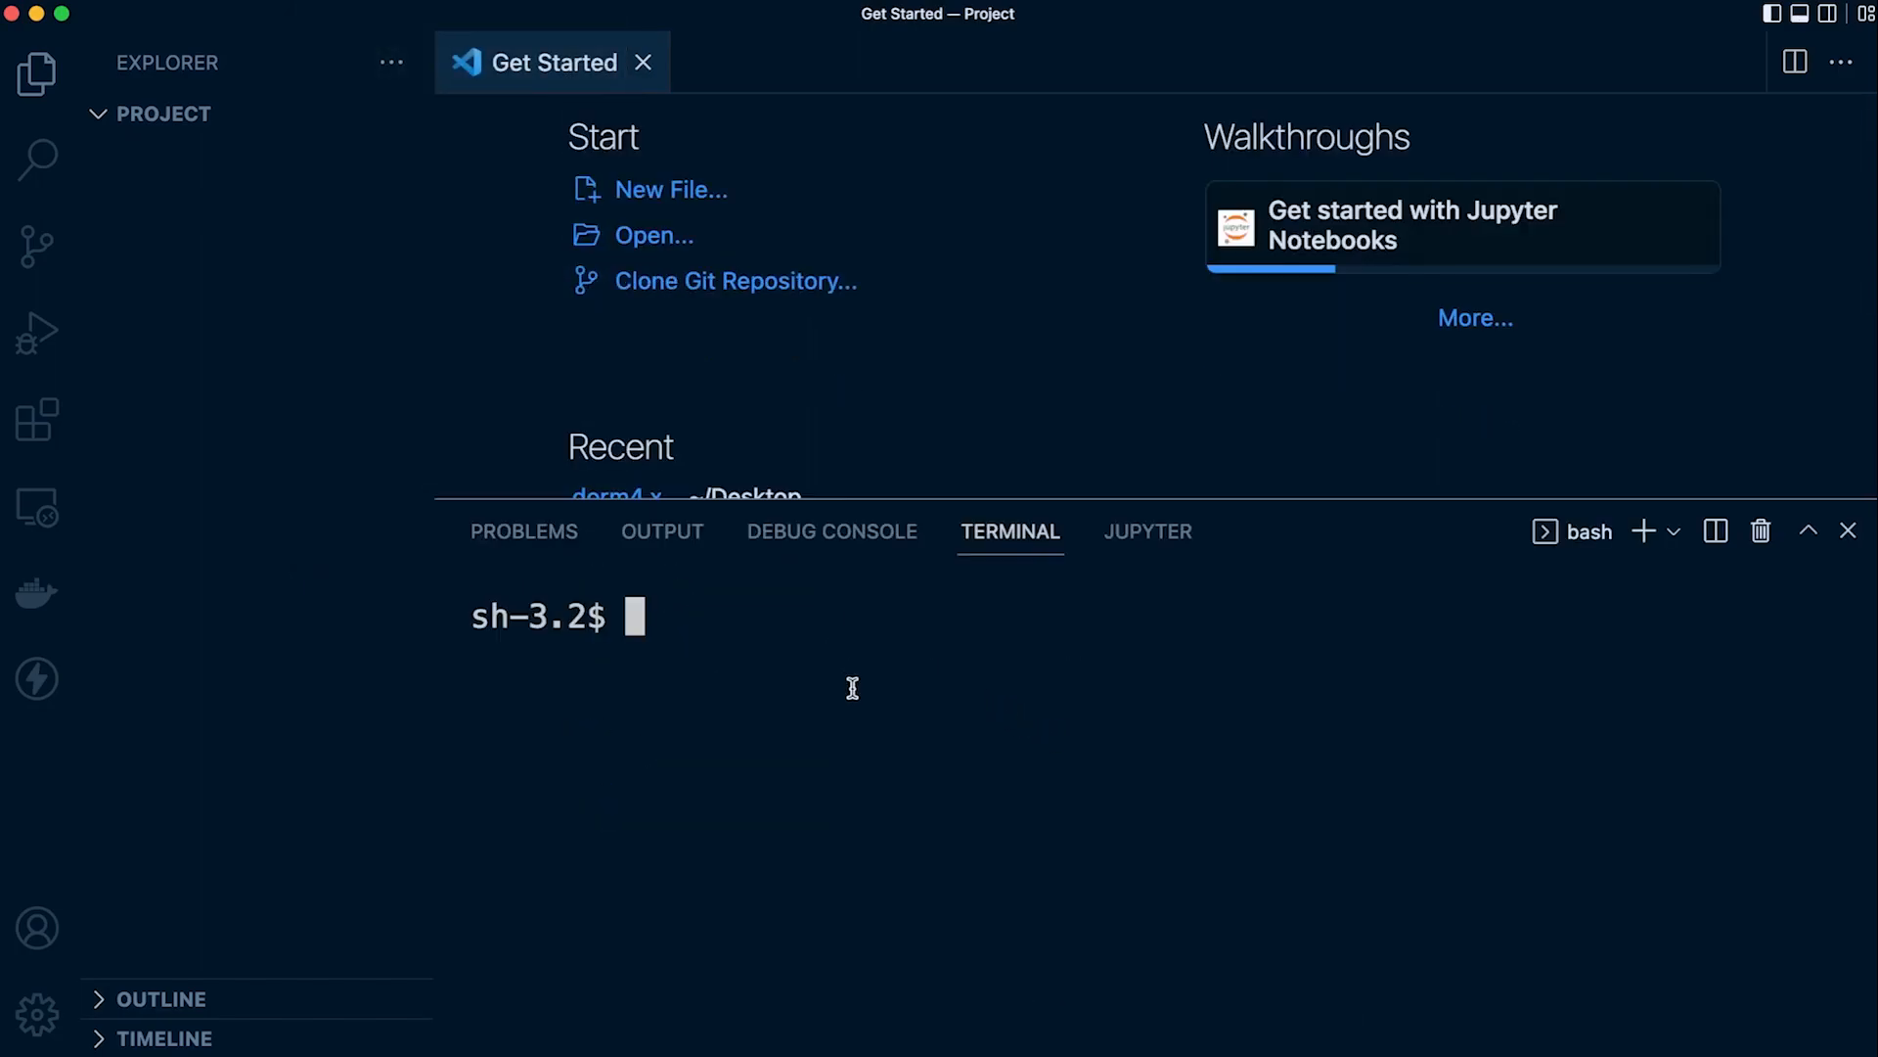
Run 'python3 -m venv venv' to create the venv environment in Project
{"action": "type", "text": "p"}
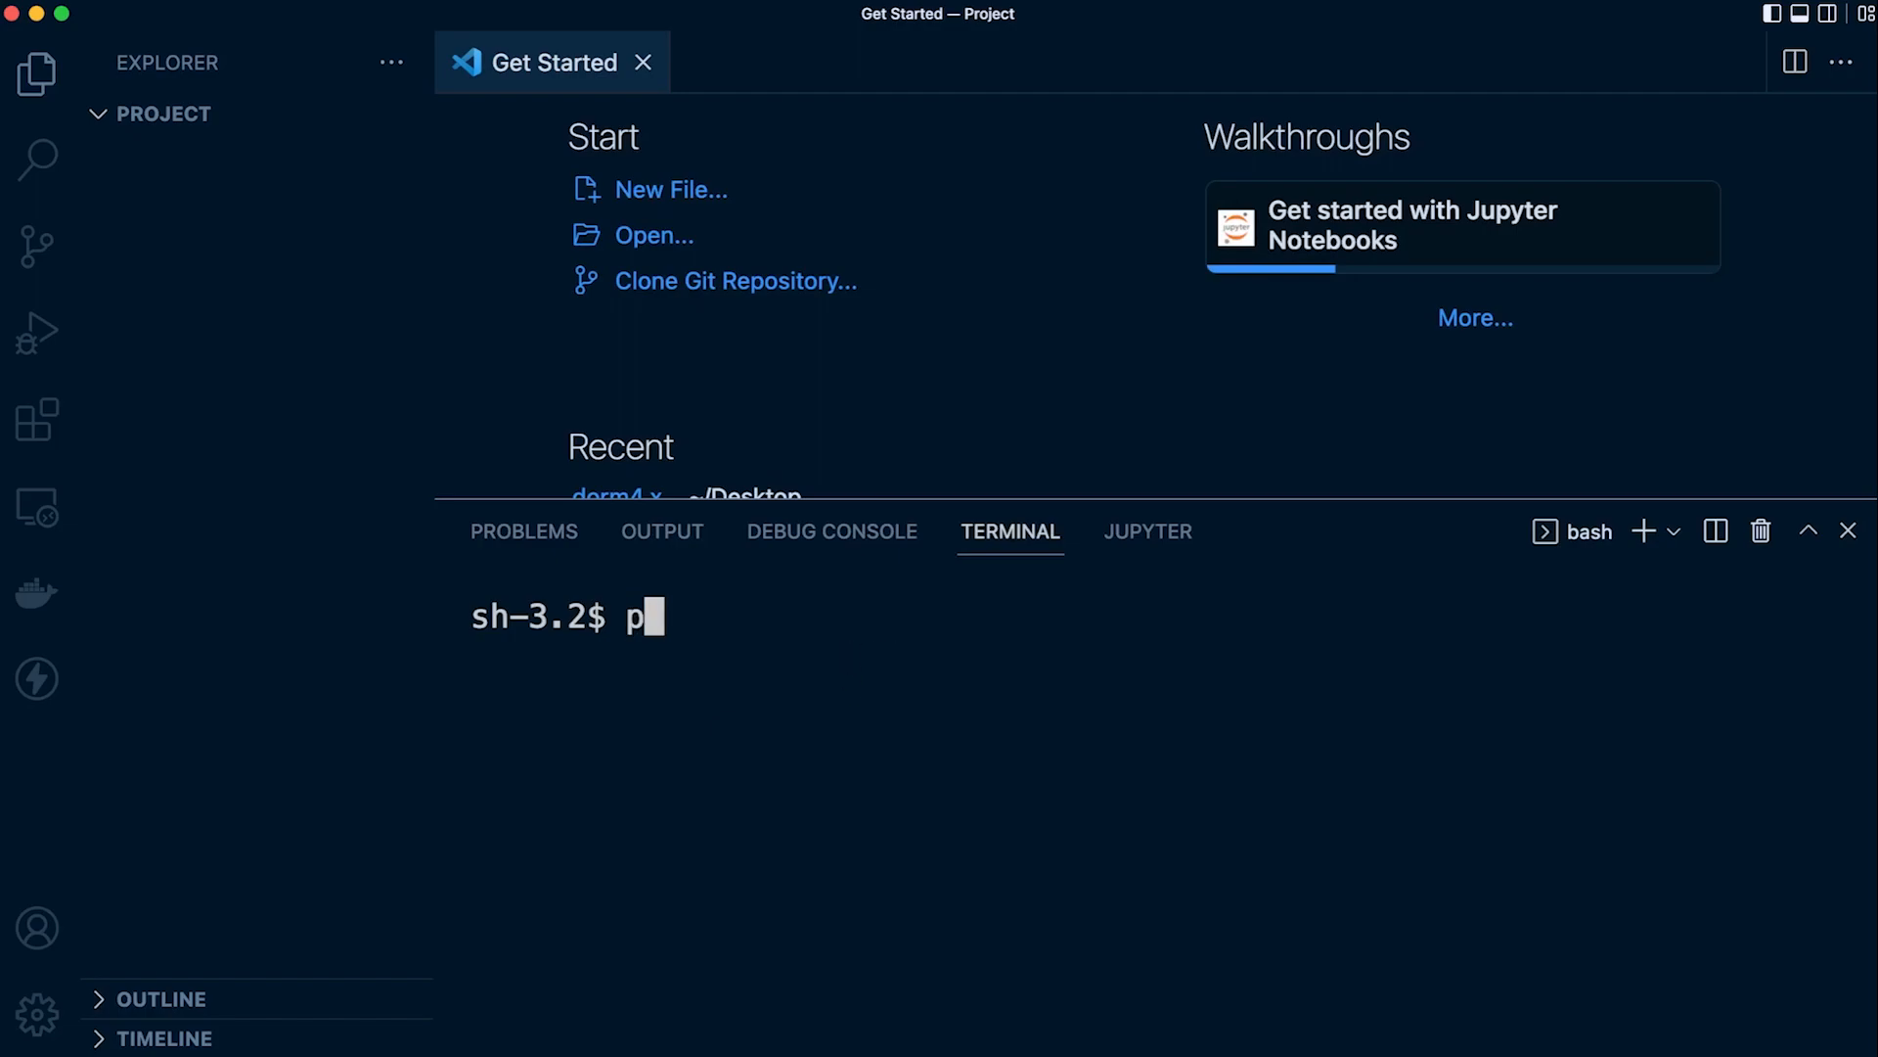
{"action": "type", "text": "ython3 -m"}
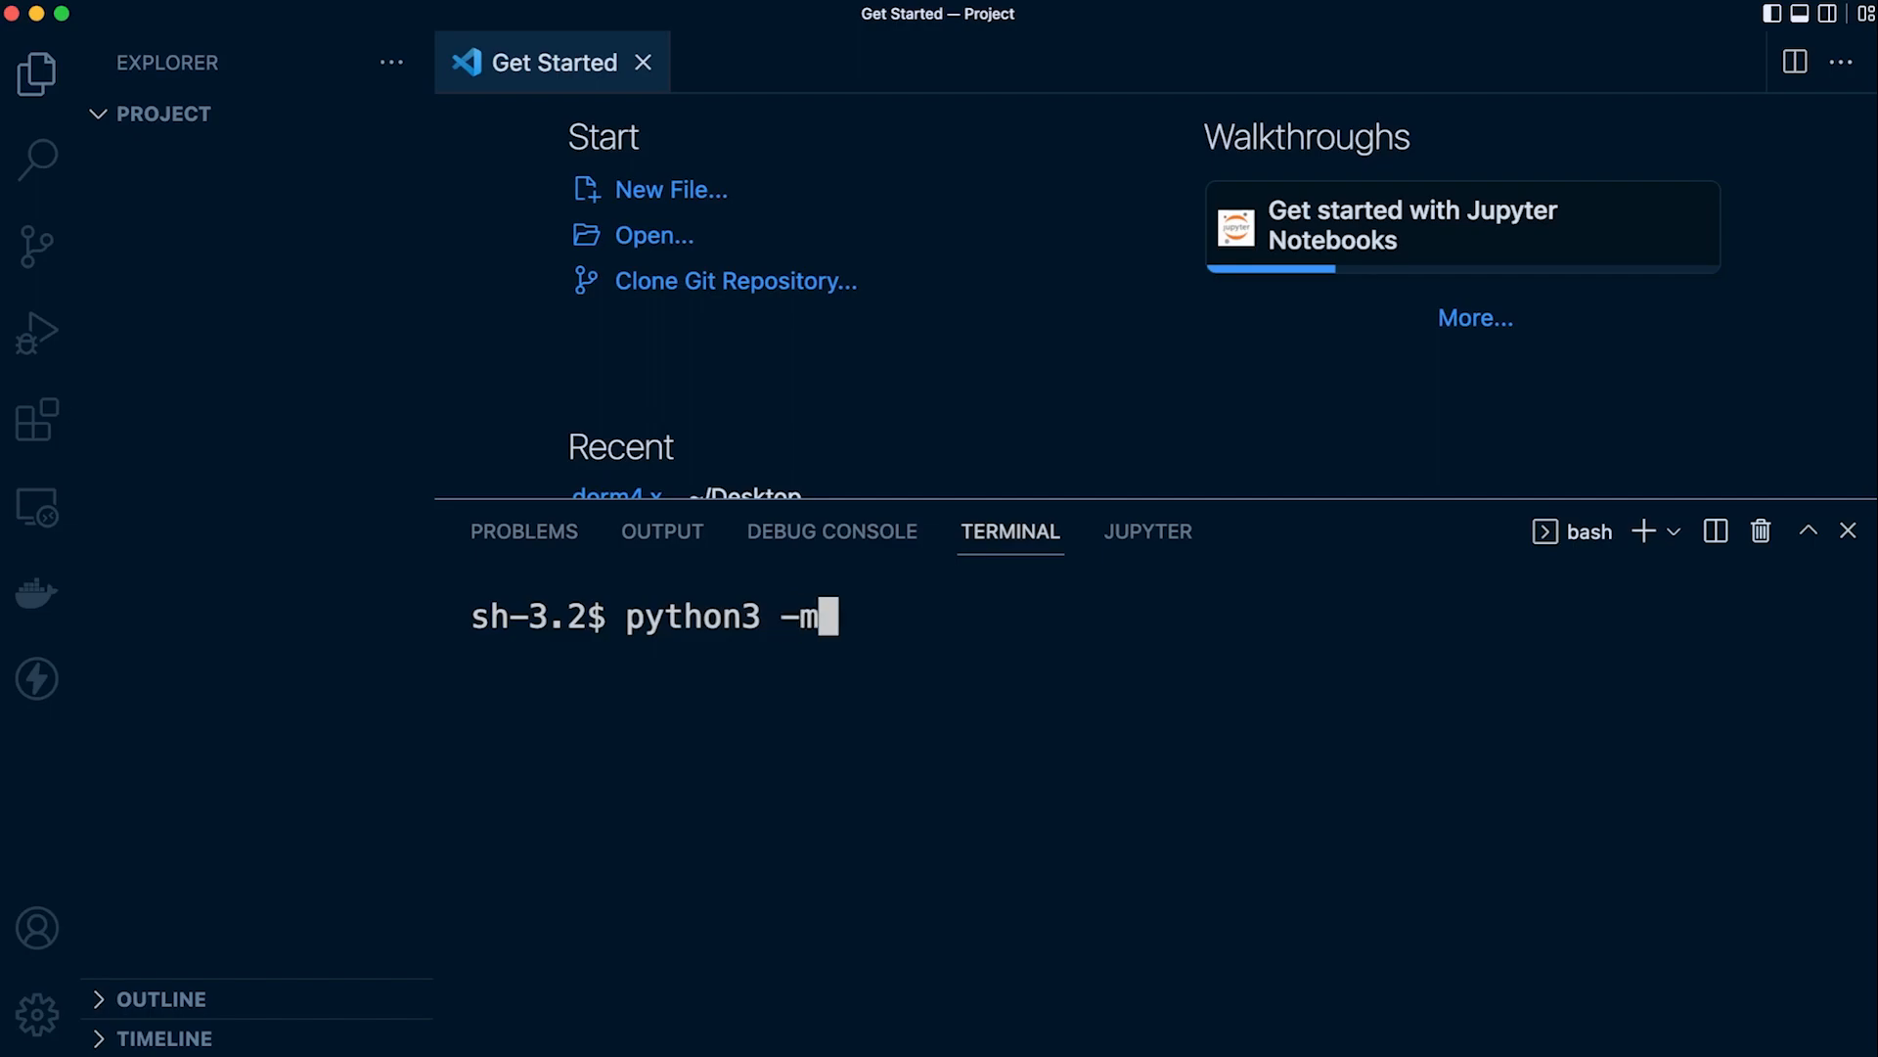
{"action": "type", "text": "venv"}
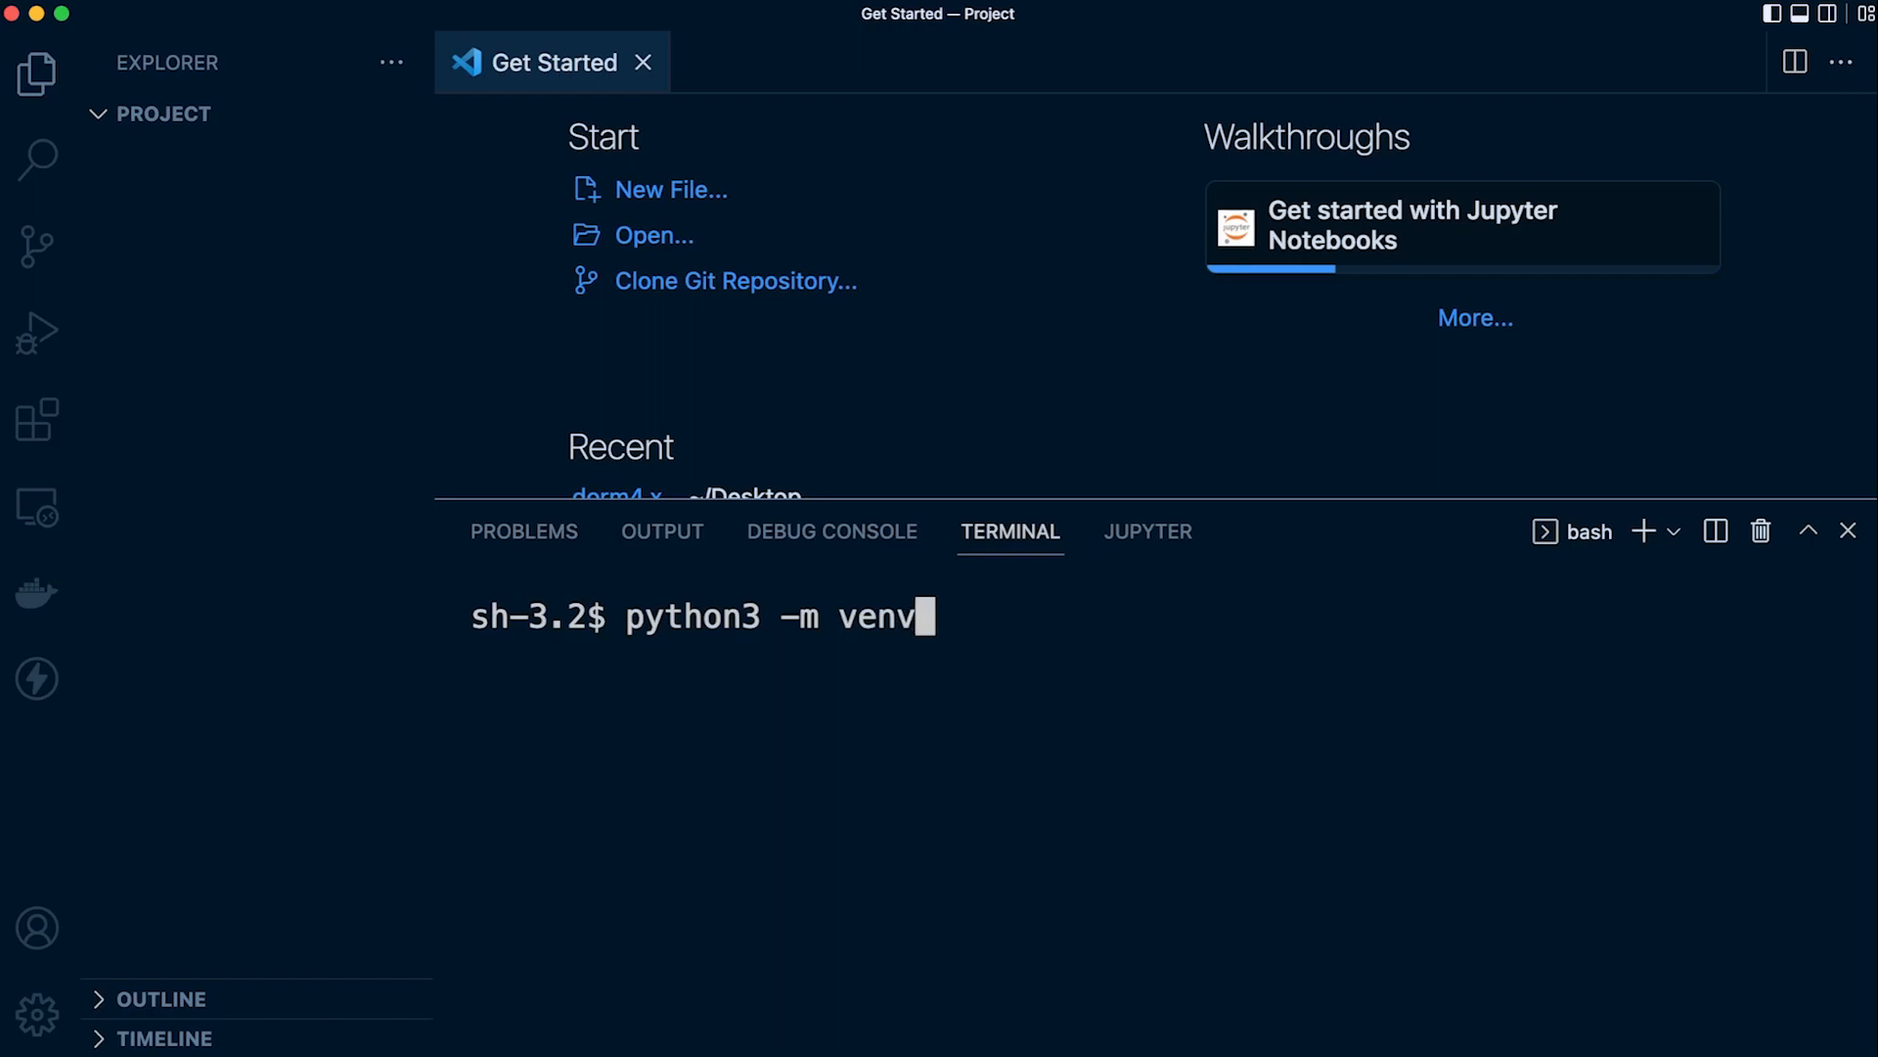
{"action": "type", "text": "venv"}
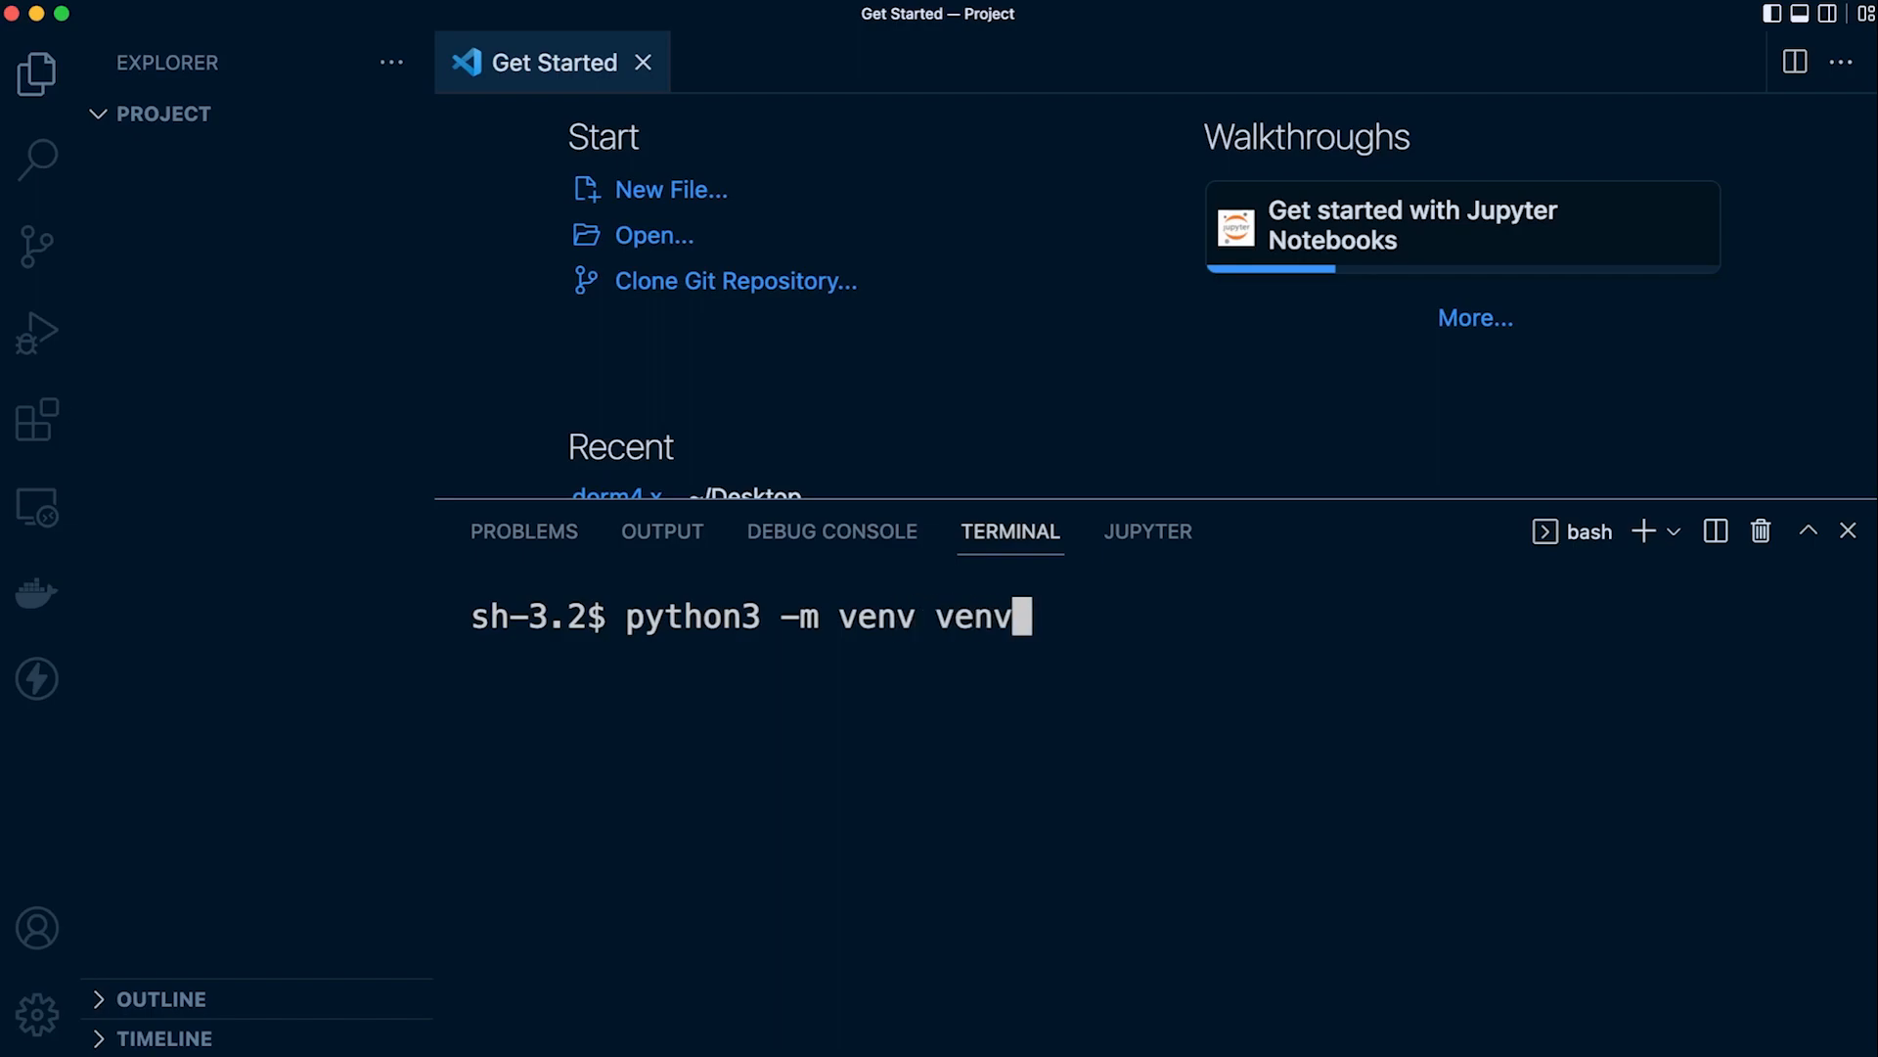
{"action": "mouse_move", "coordinate": [875, 647]}
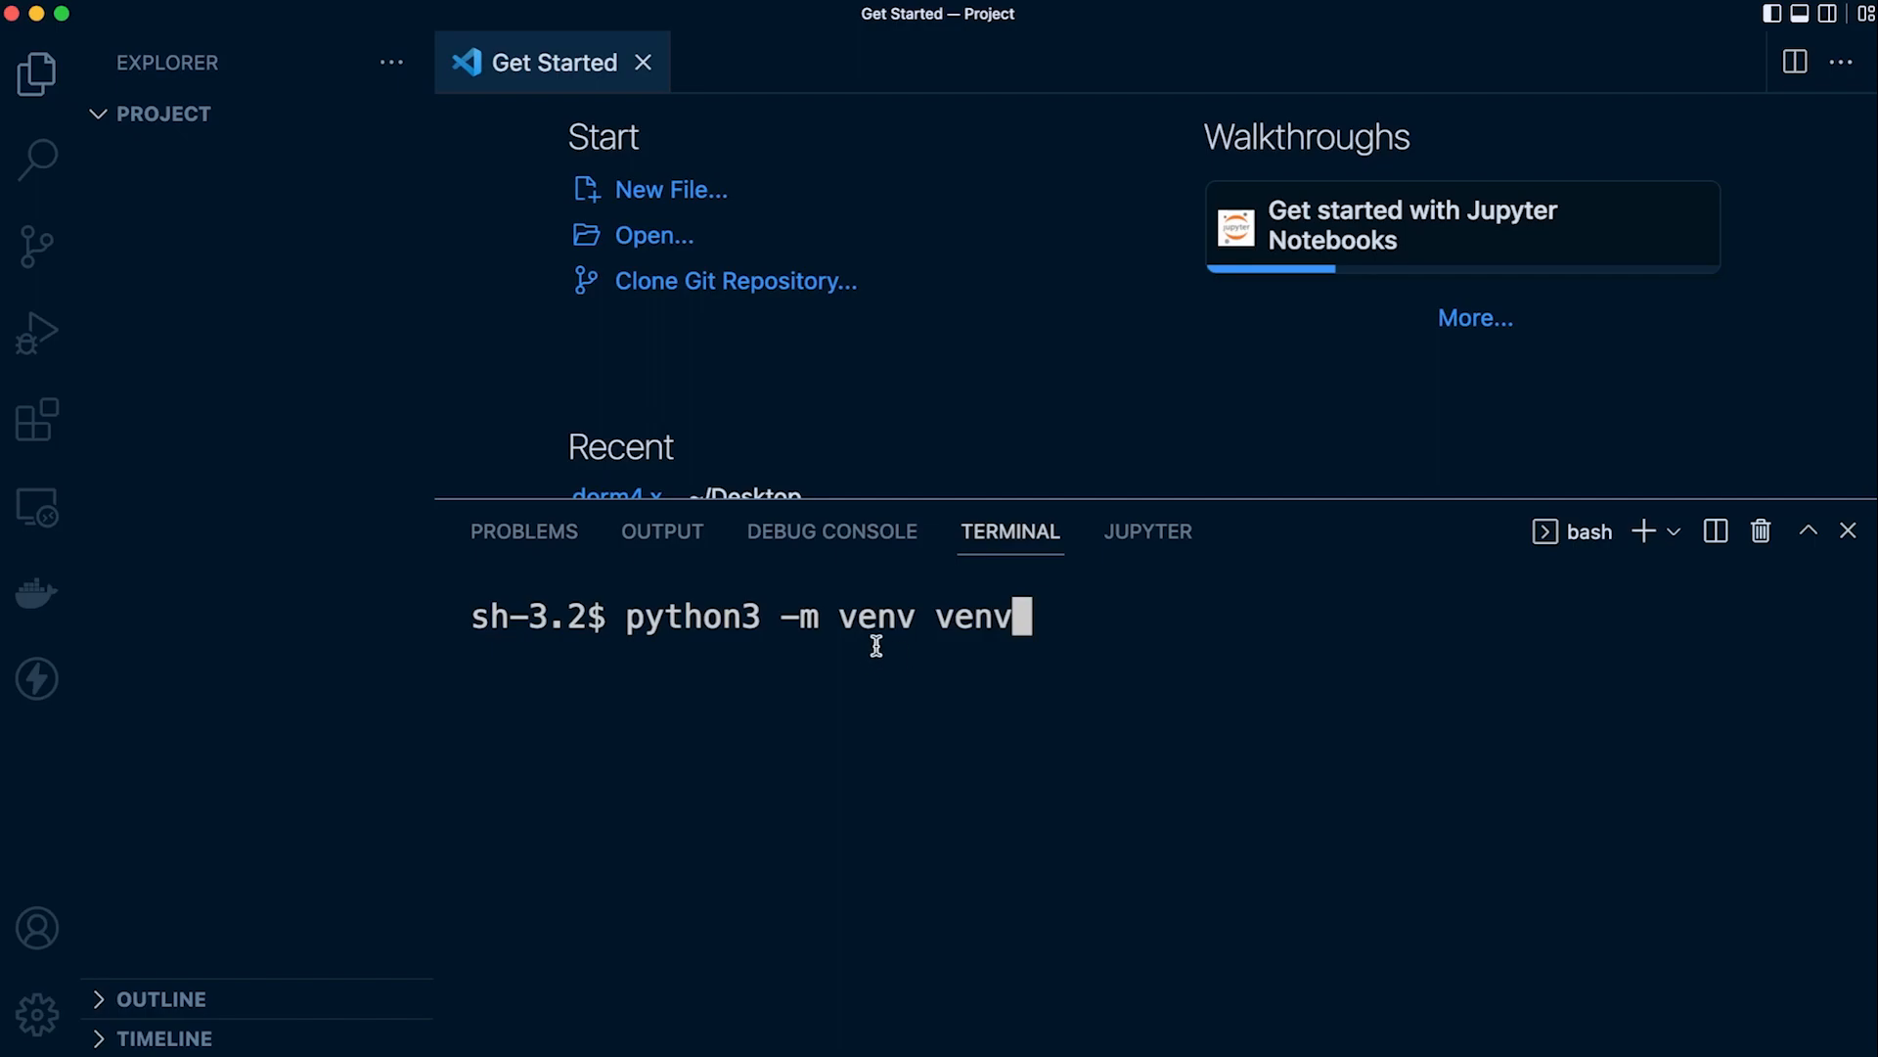
{"action": "double_click", "coordinate": [975, 617]}
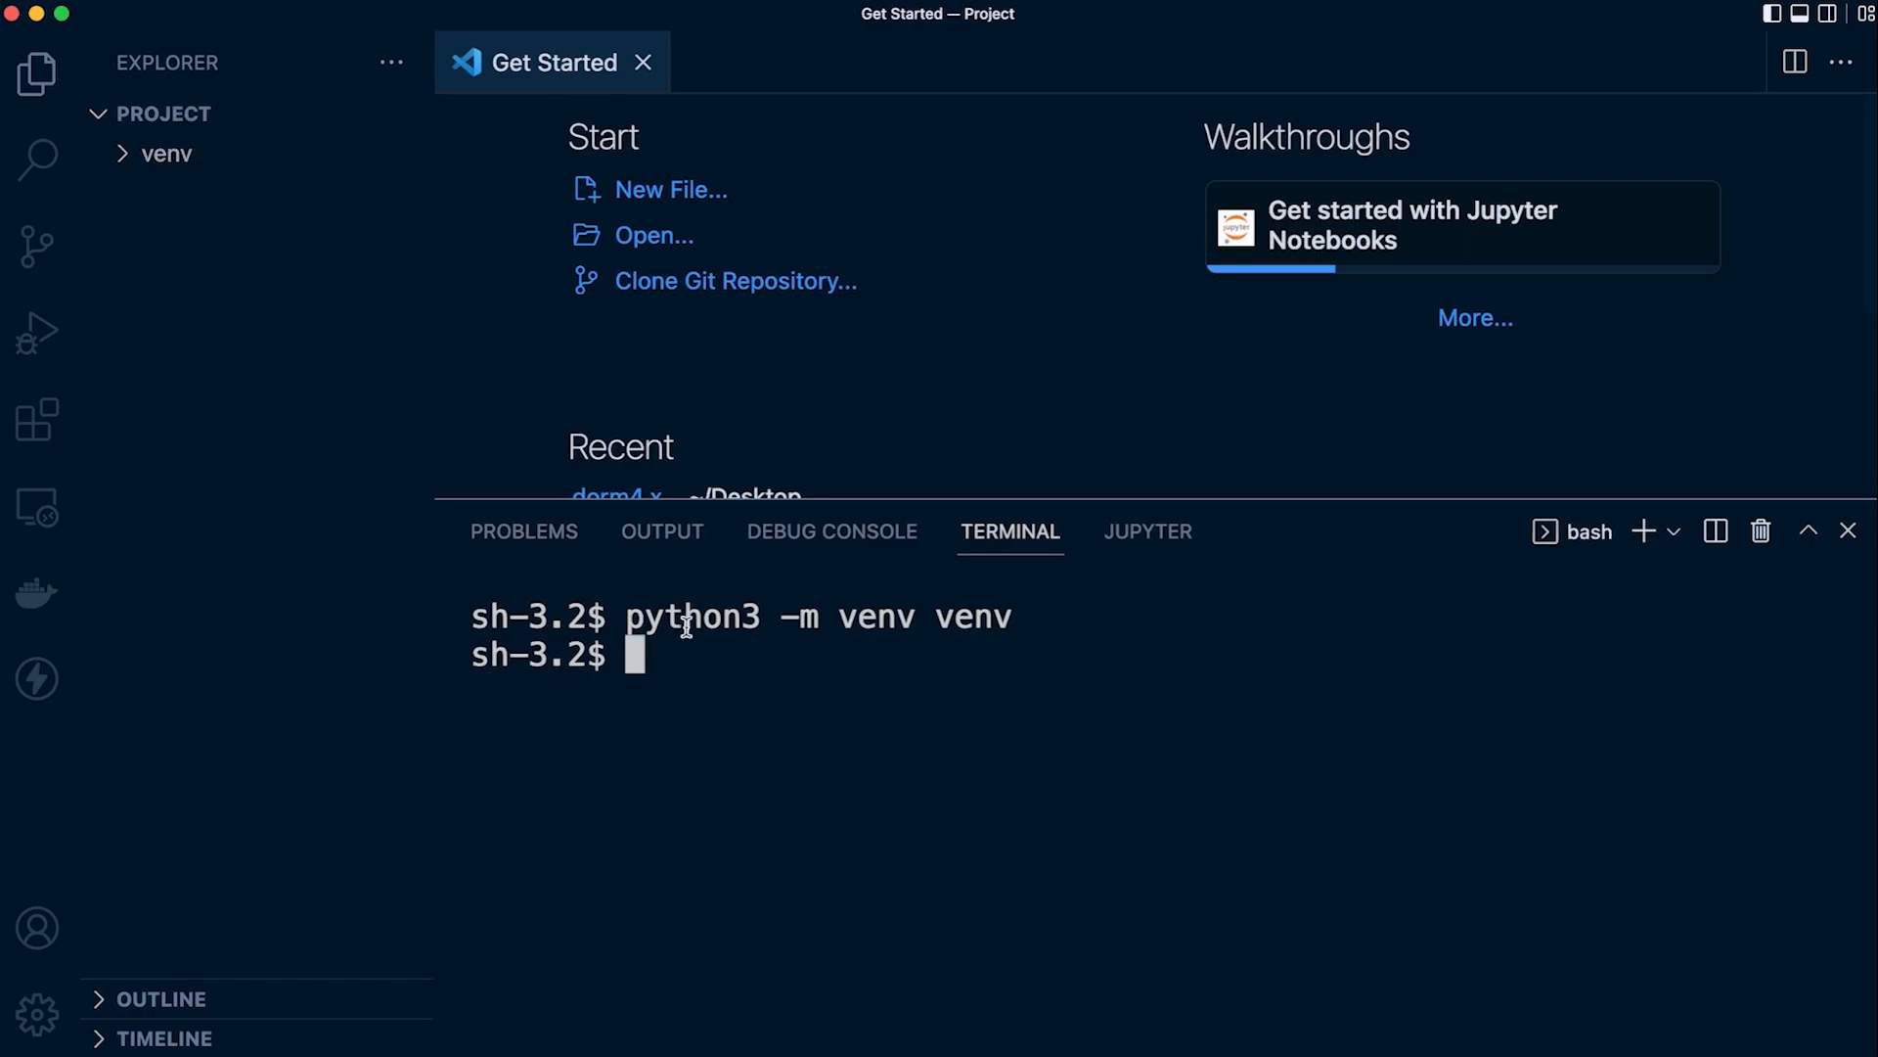
{"action": "mouse_move", "coordinate": [713, 679]}
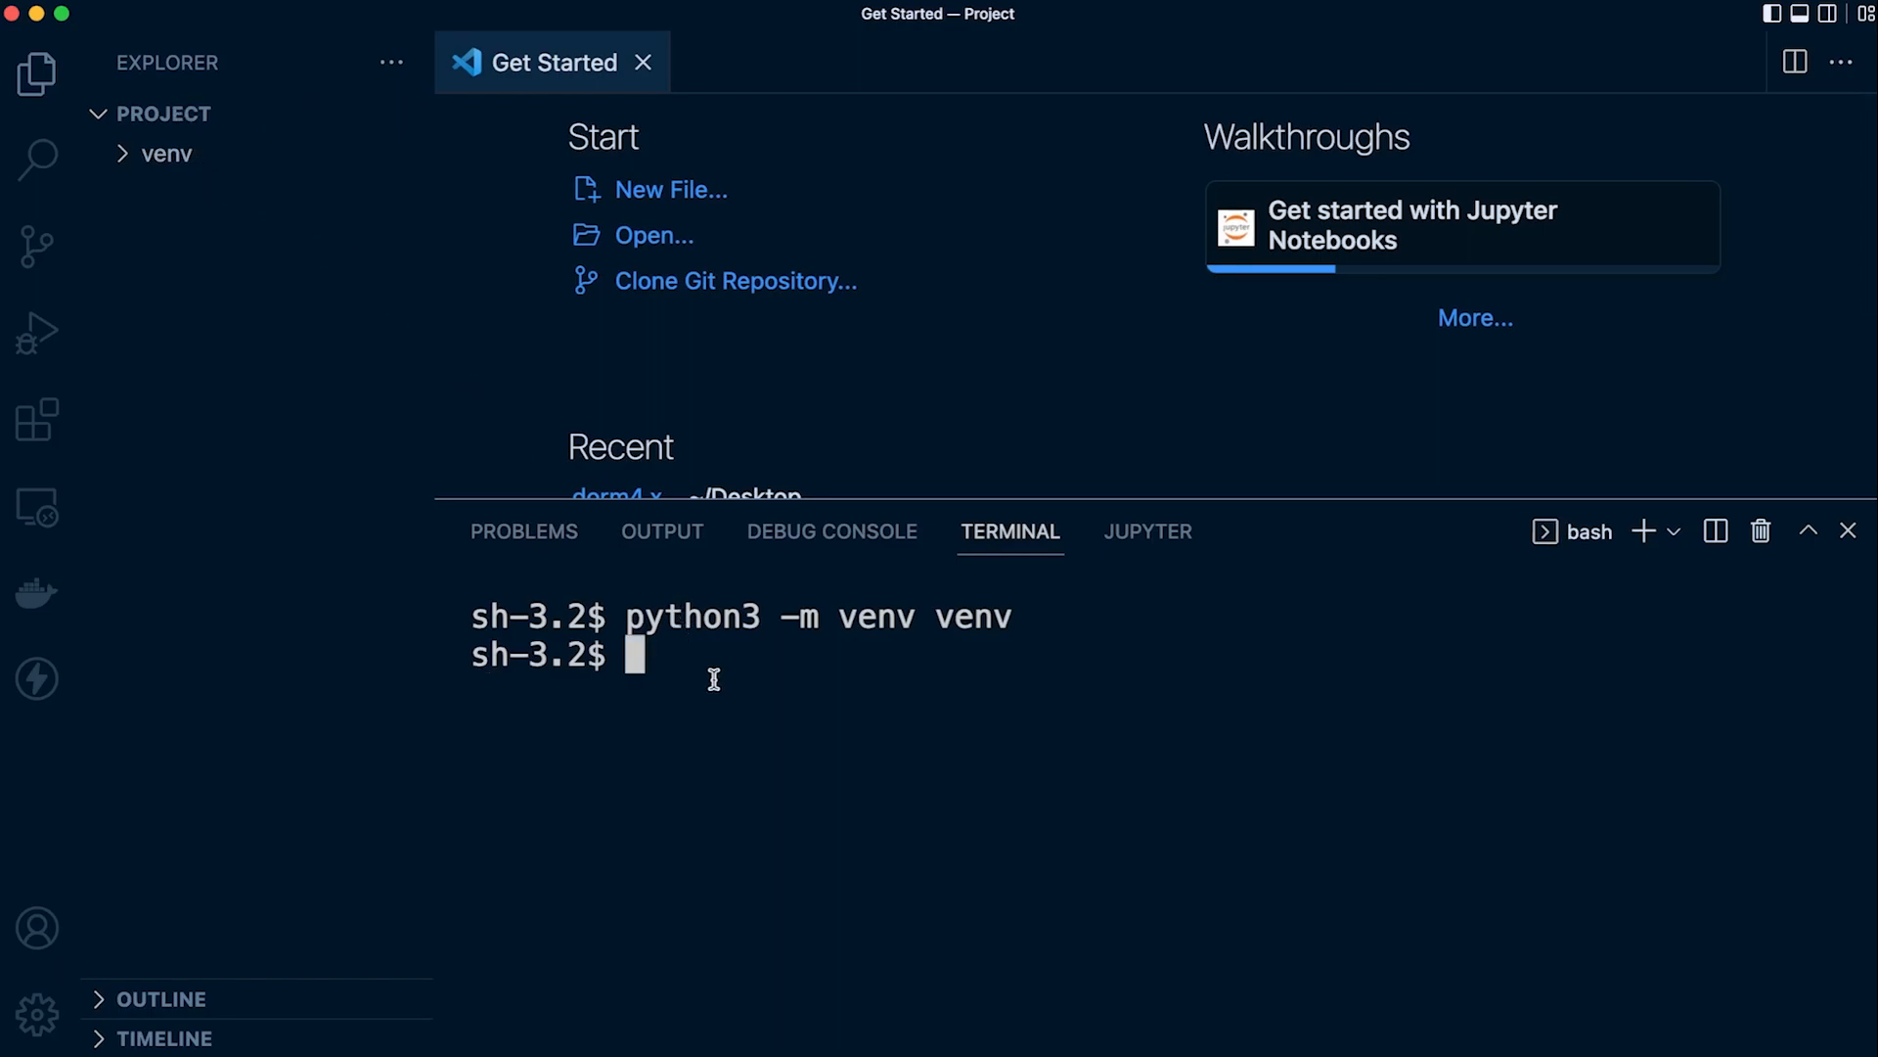
{"action": "type", "text": "sour"}
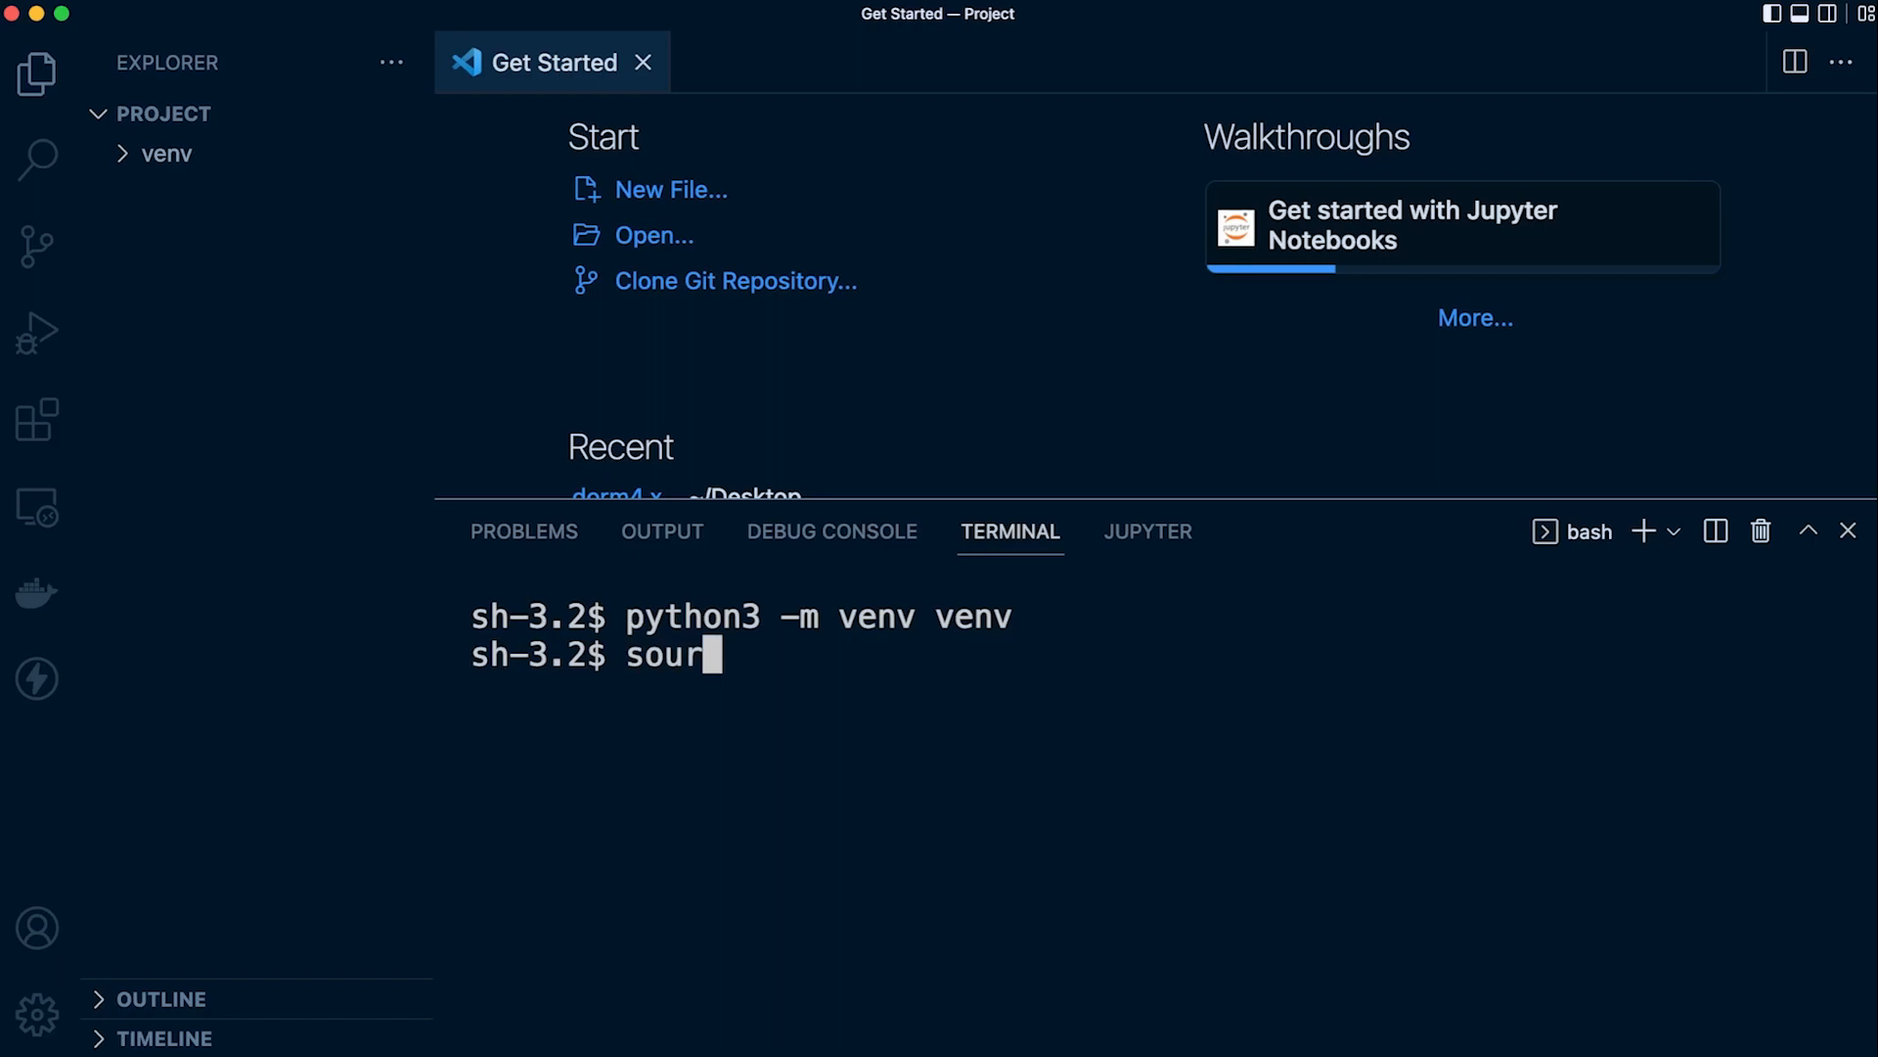
{"action": "type", "text": "ce"}
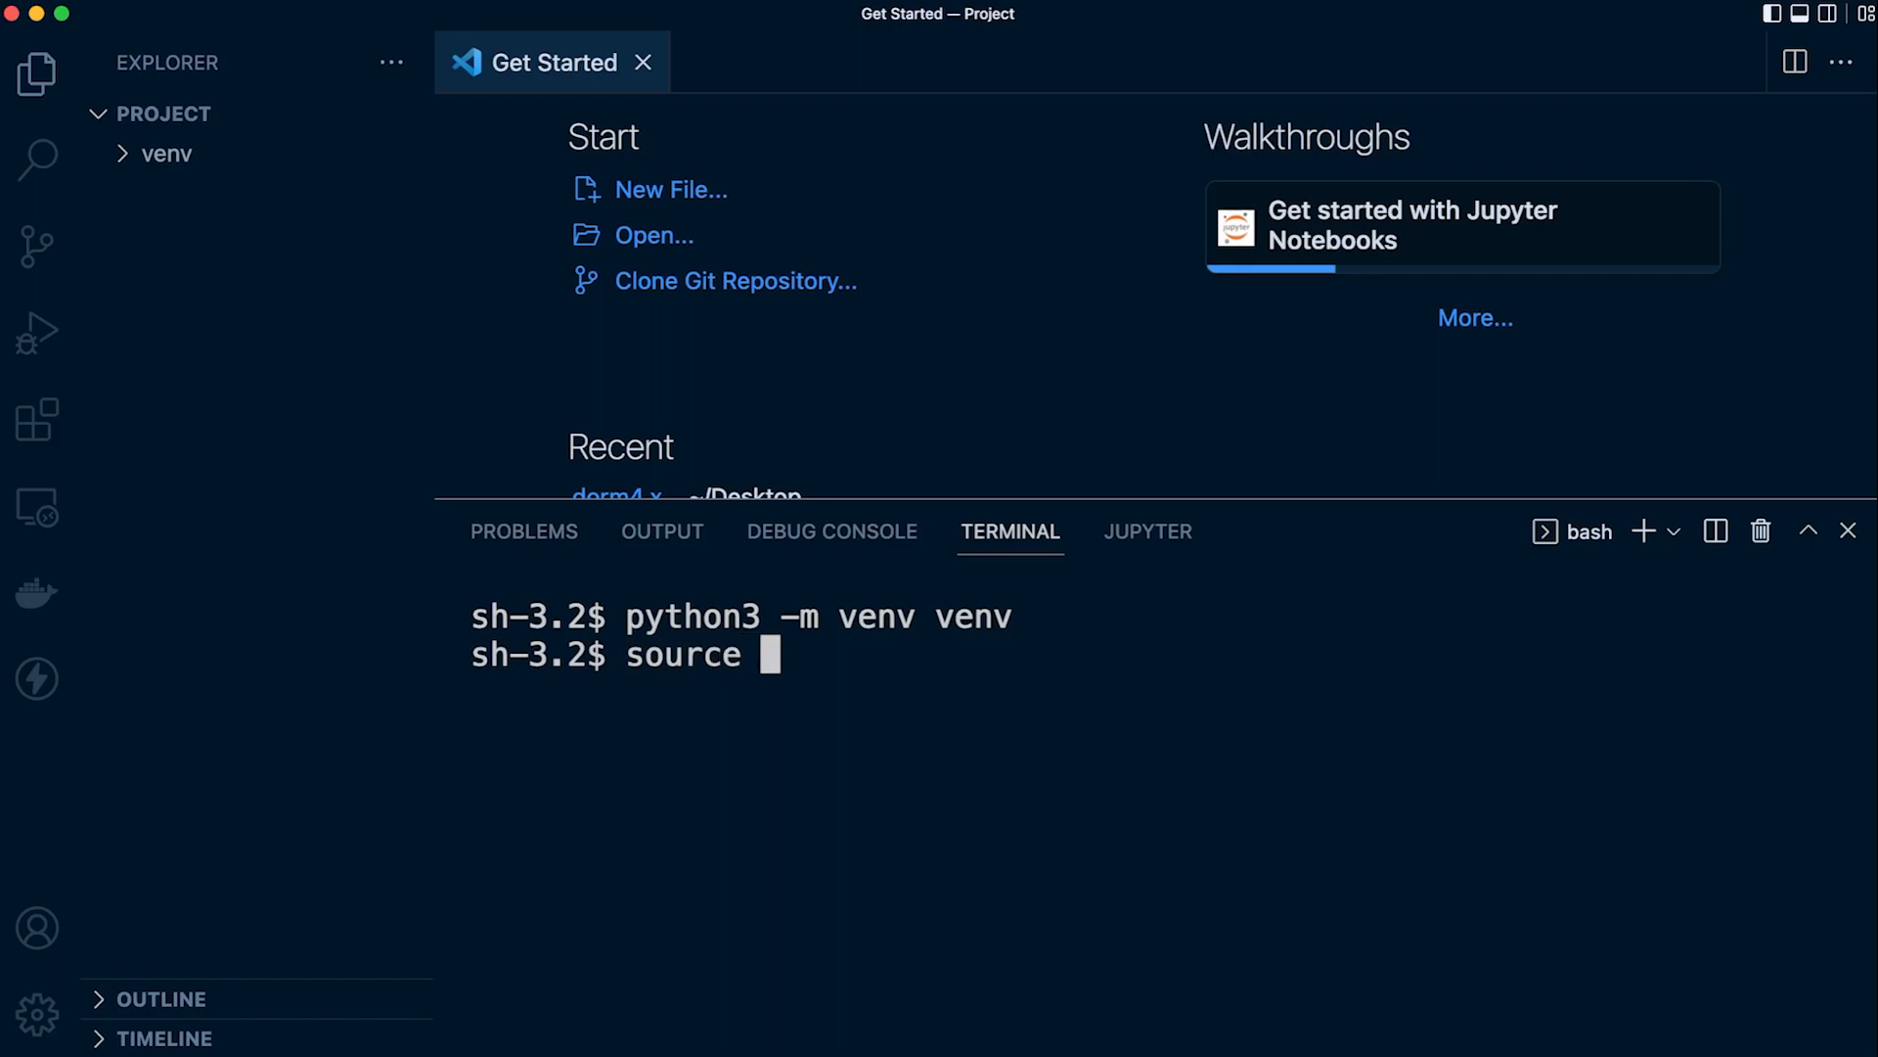
{"action": "type", "text": "venv/"}
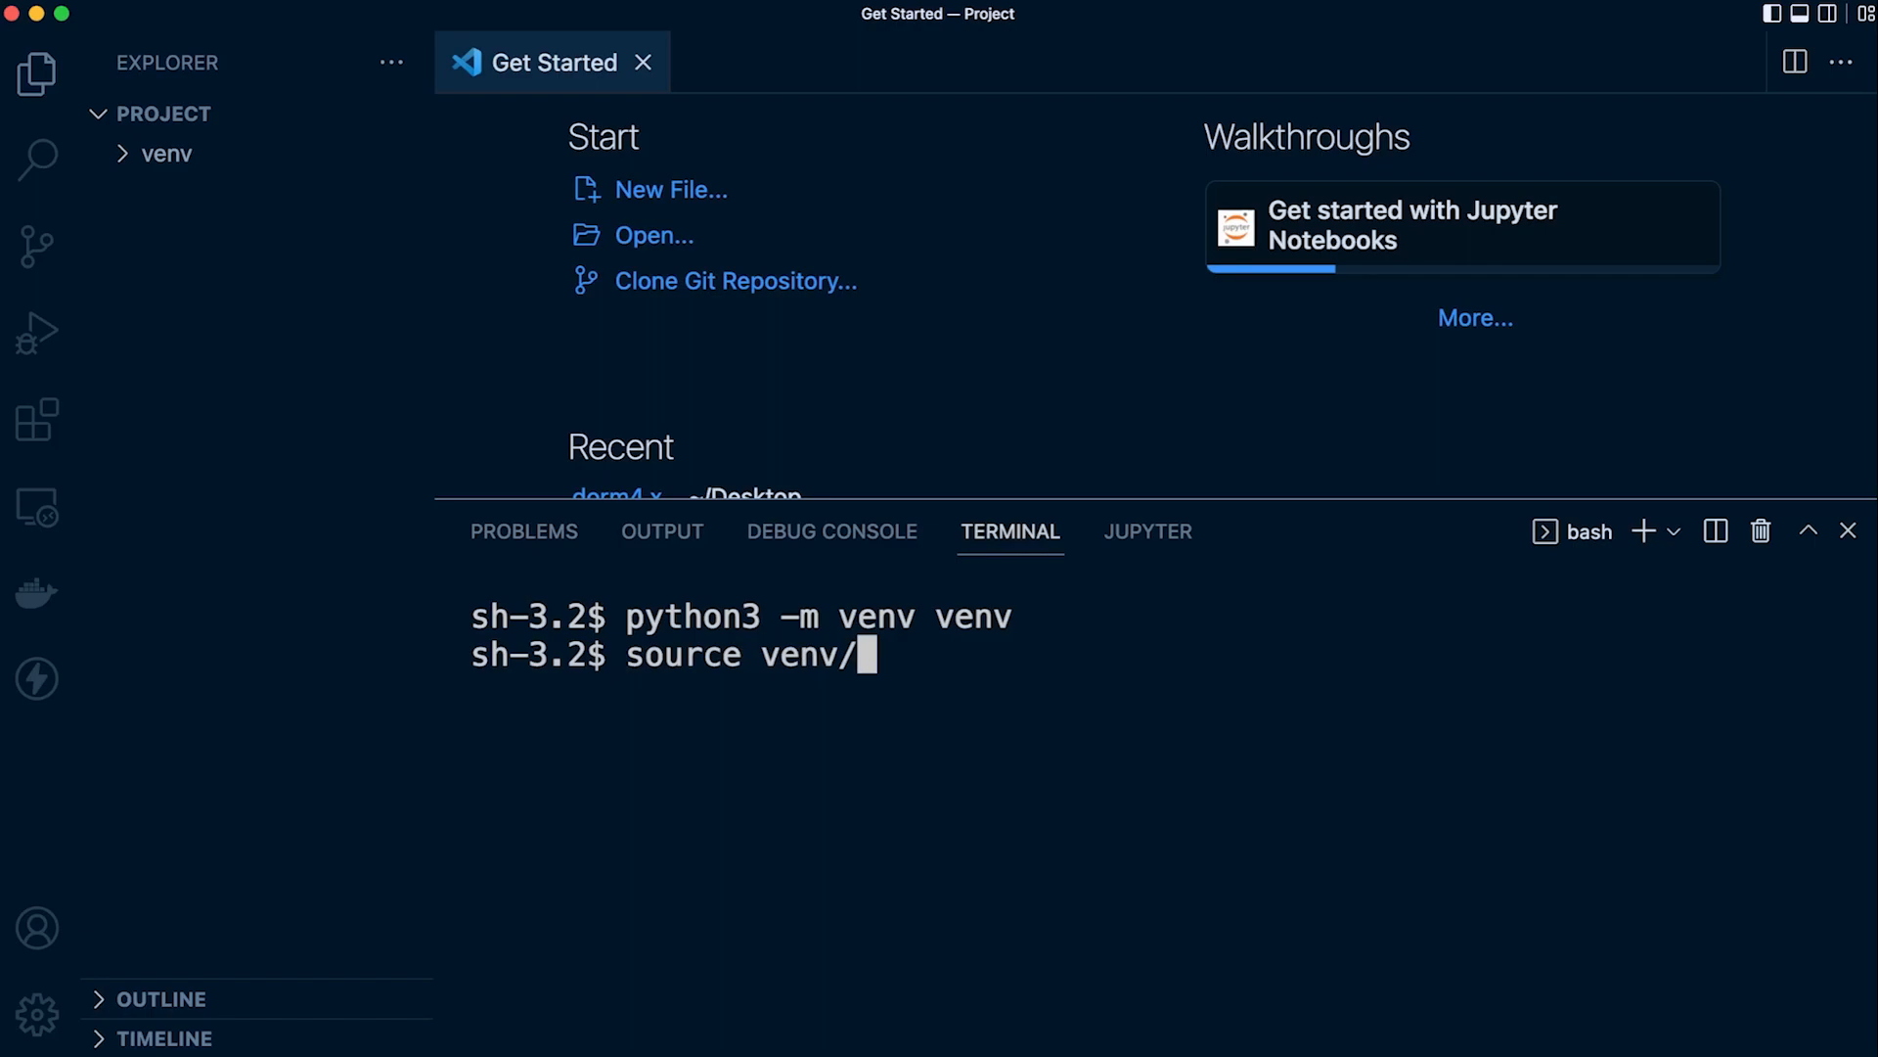
{"action": "type", "text": "bin/"}
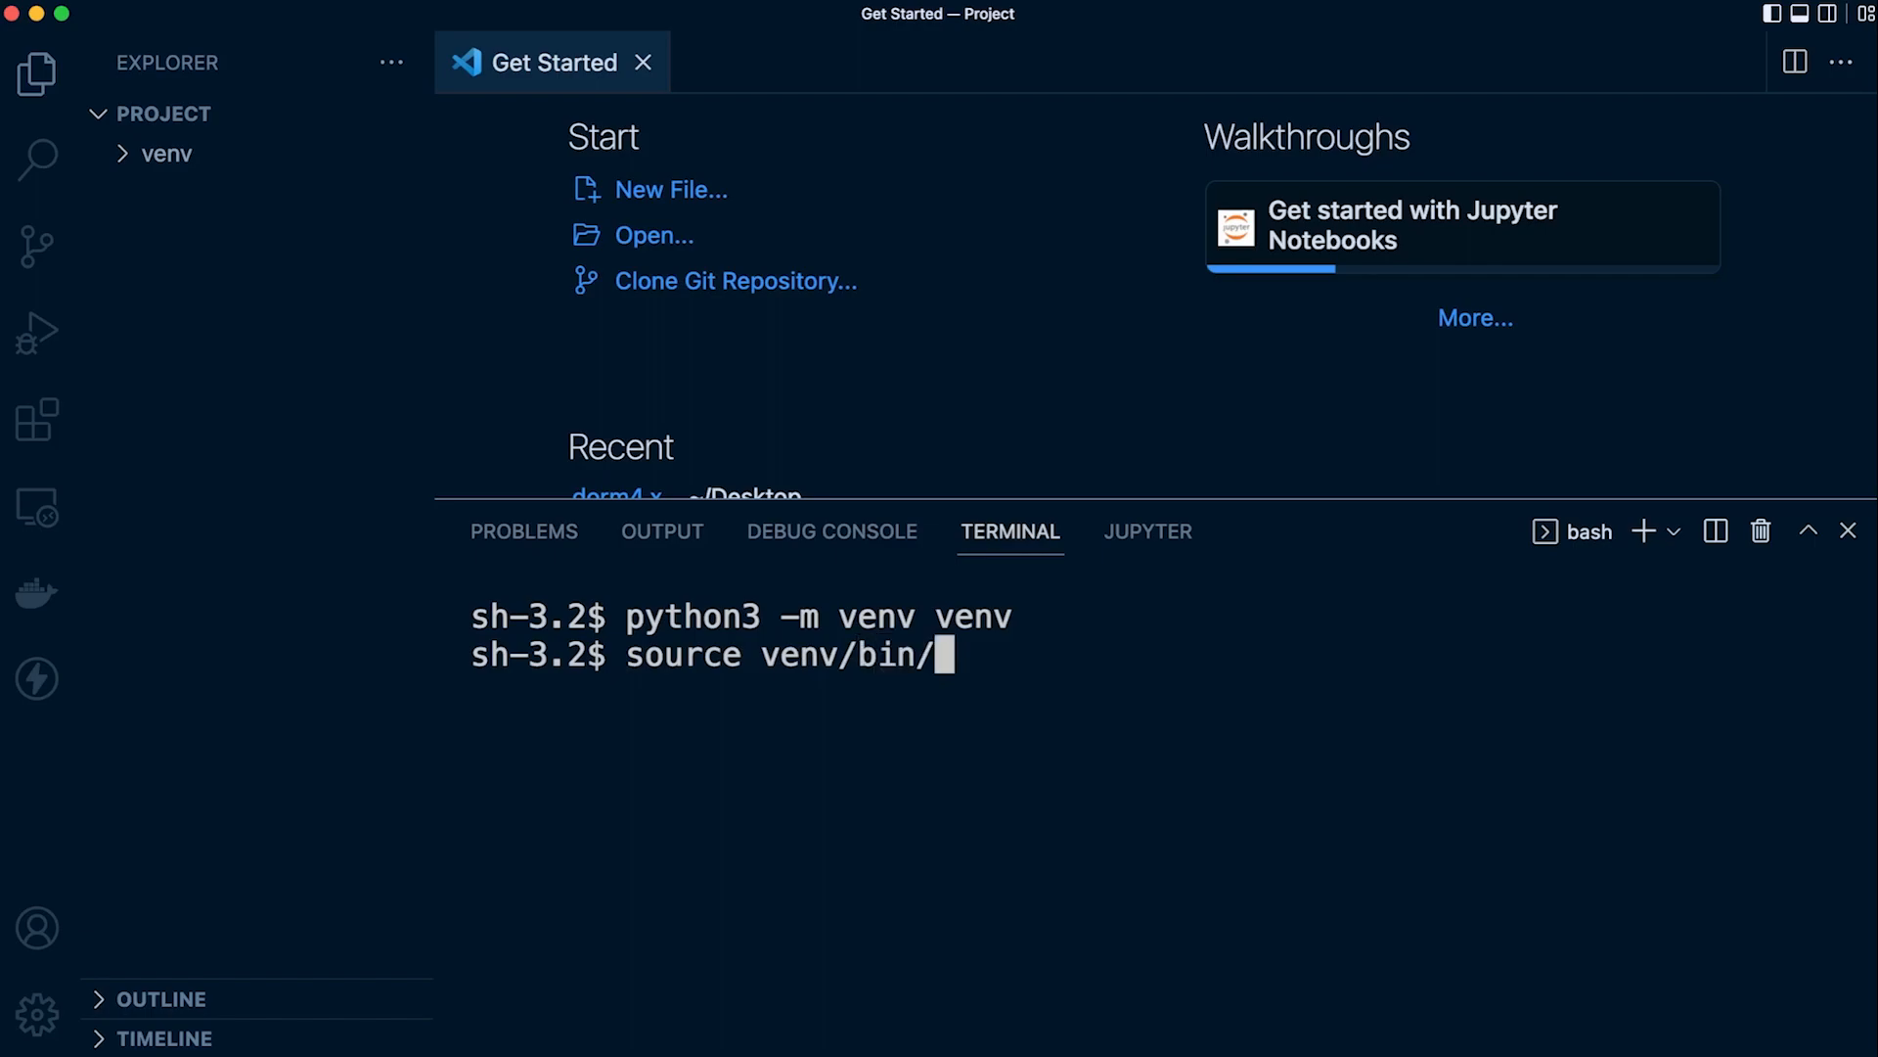
{"action": "type", "text": "activate"}
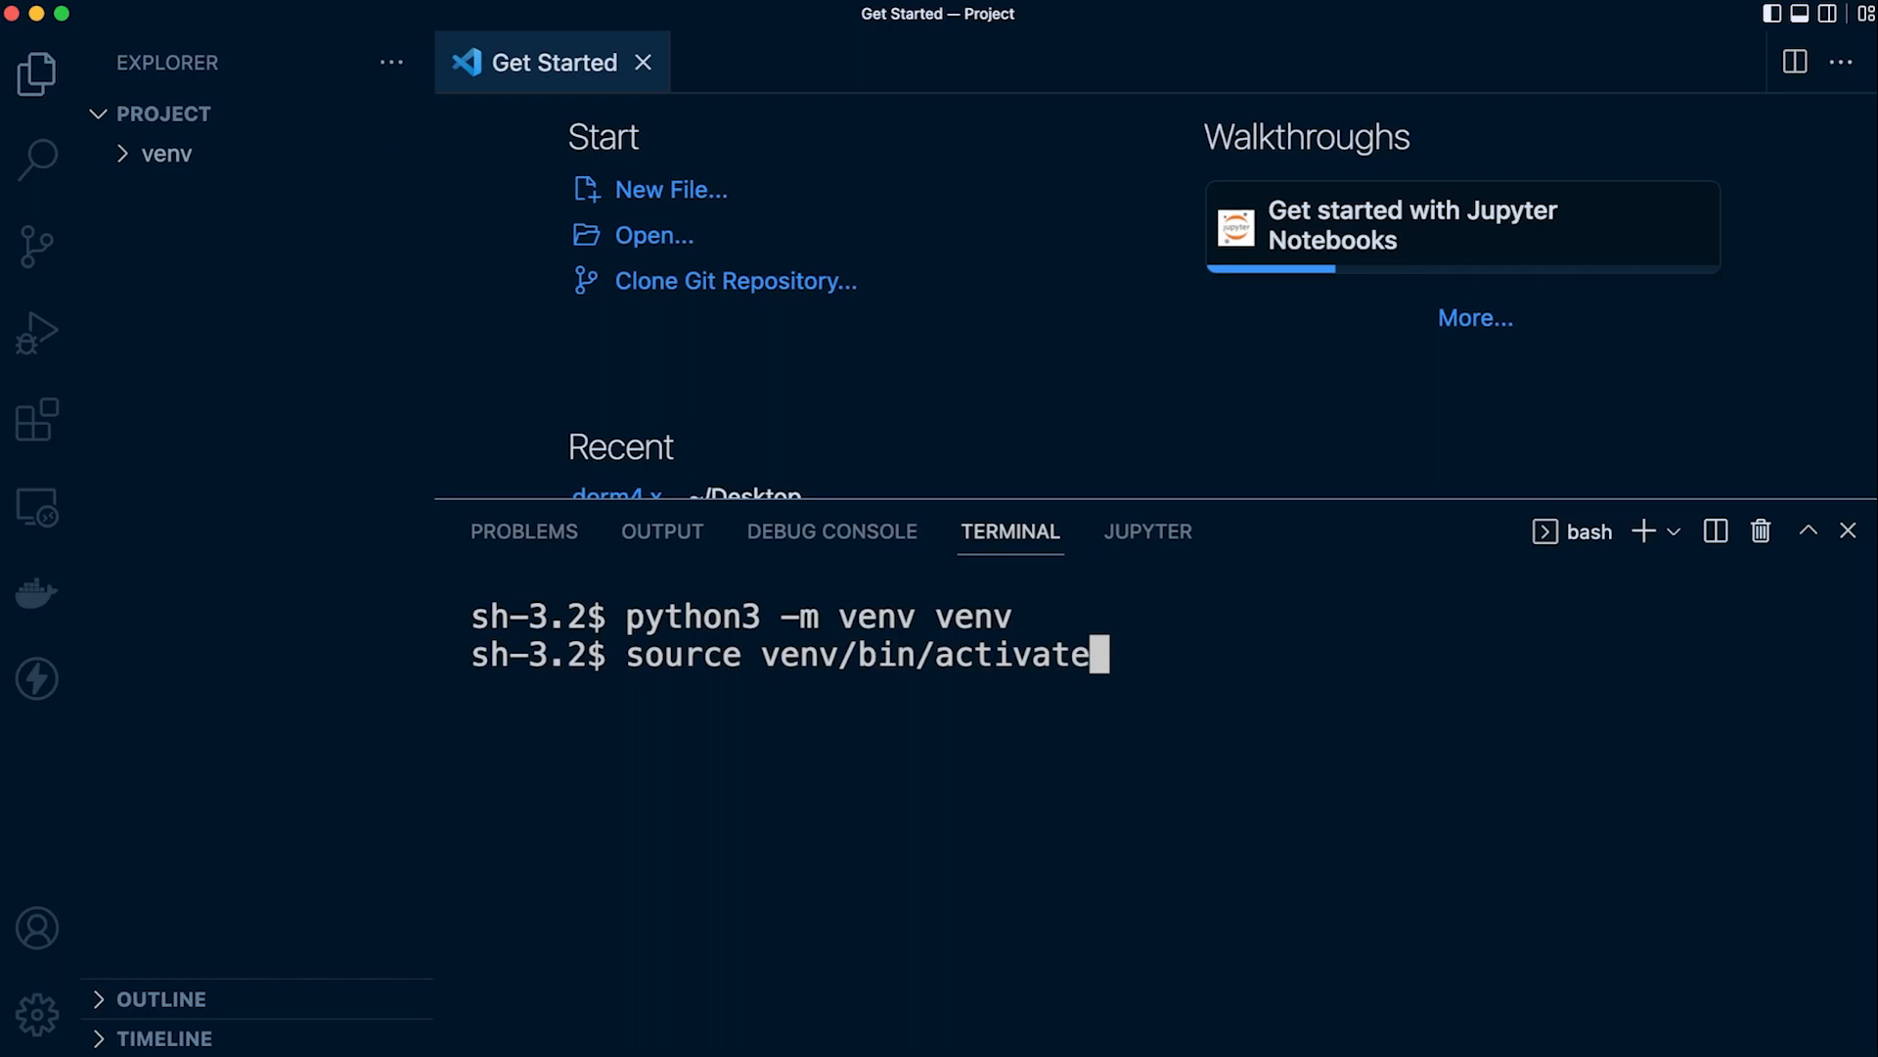
{"action": "type", "text": "p"}
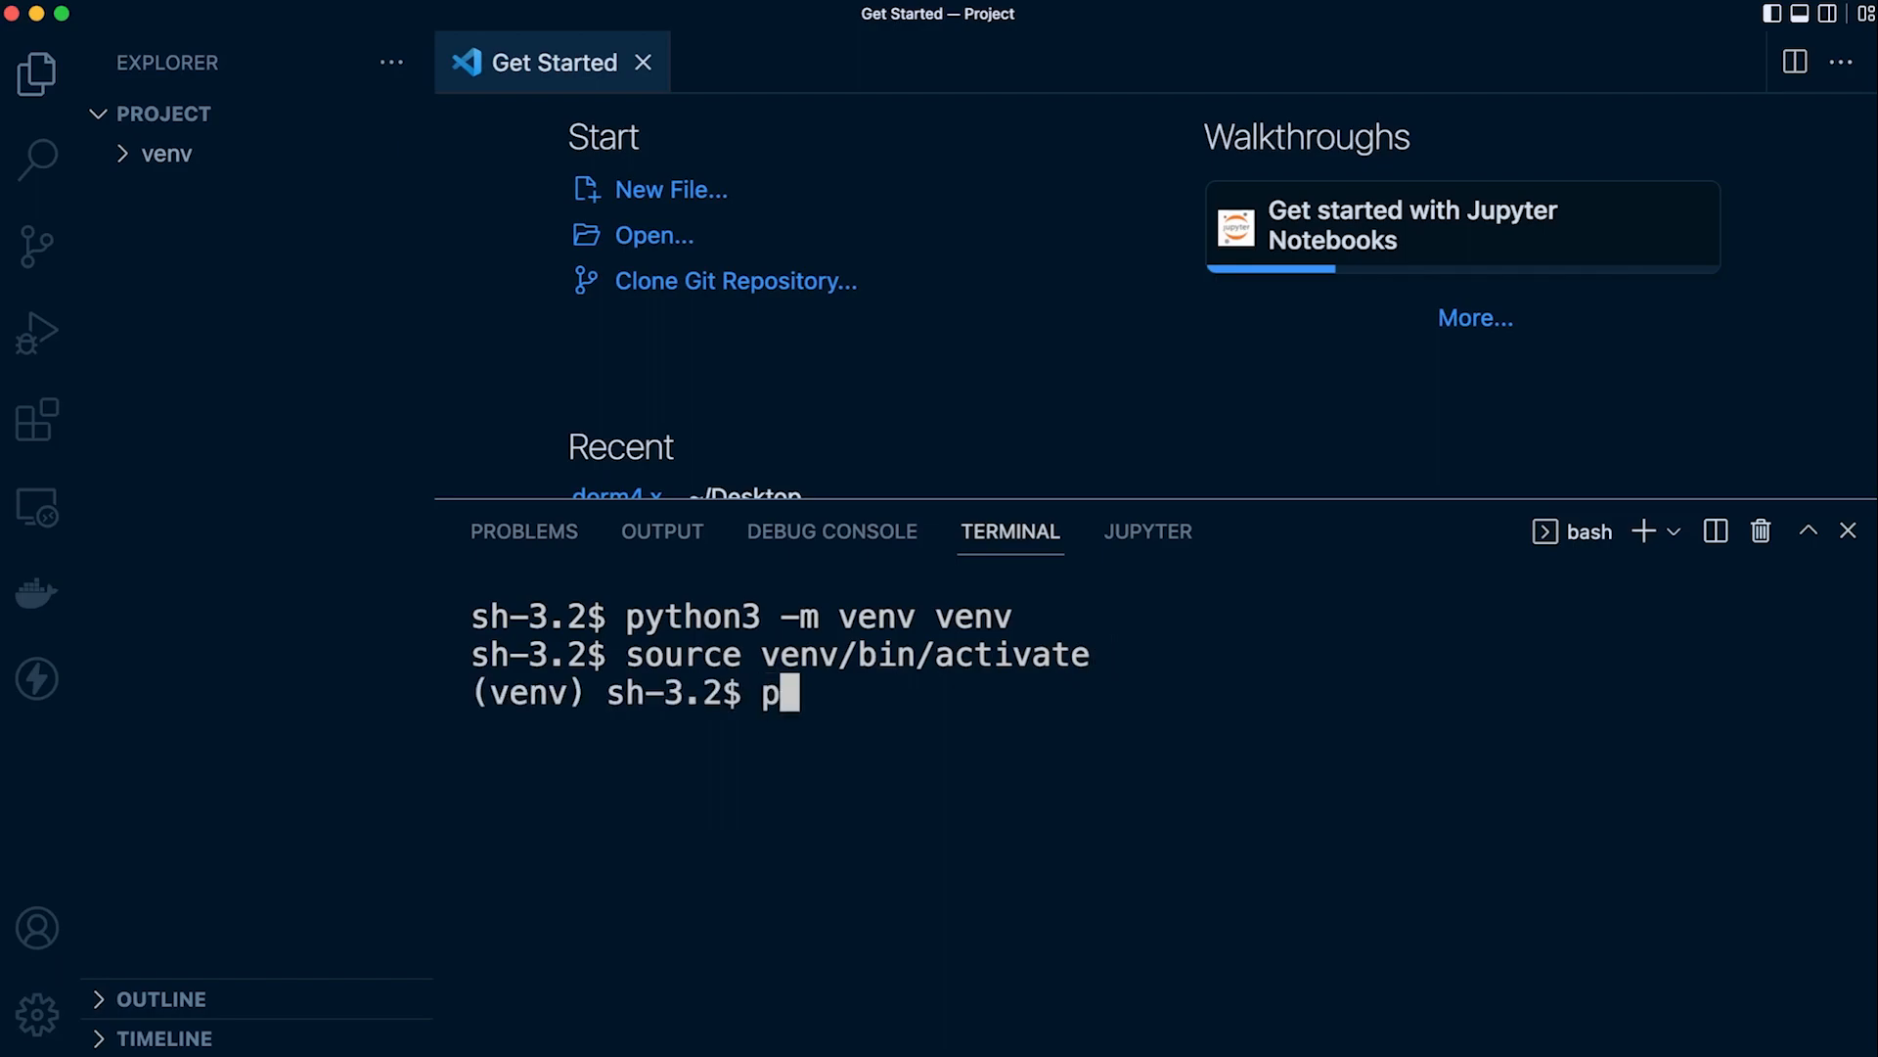
{"action": "type", "text": "env"}
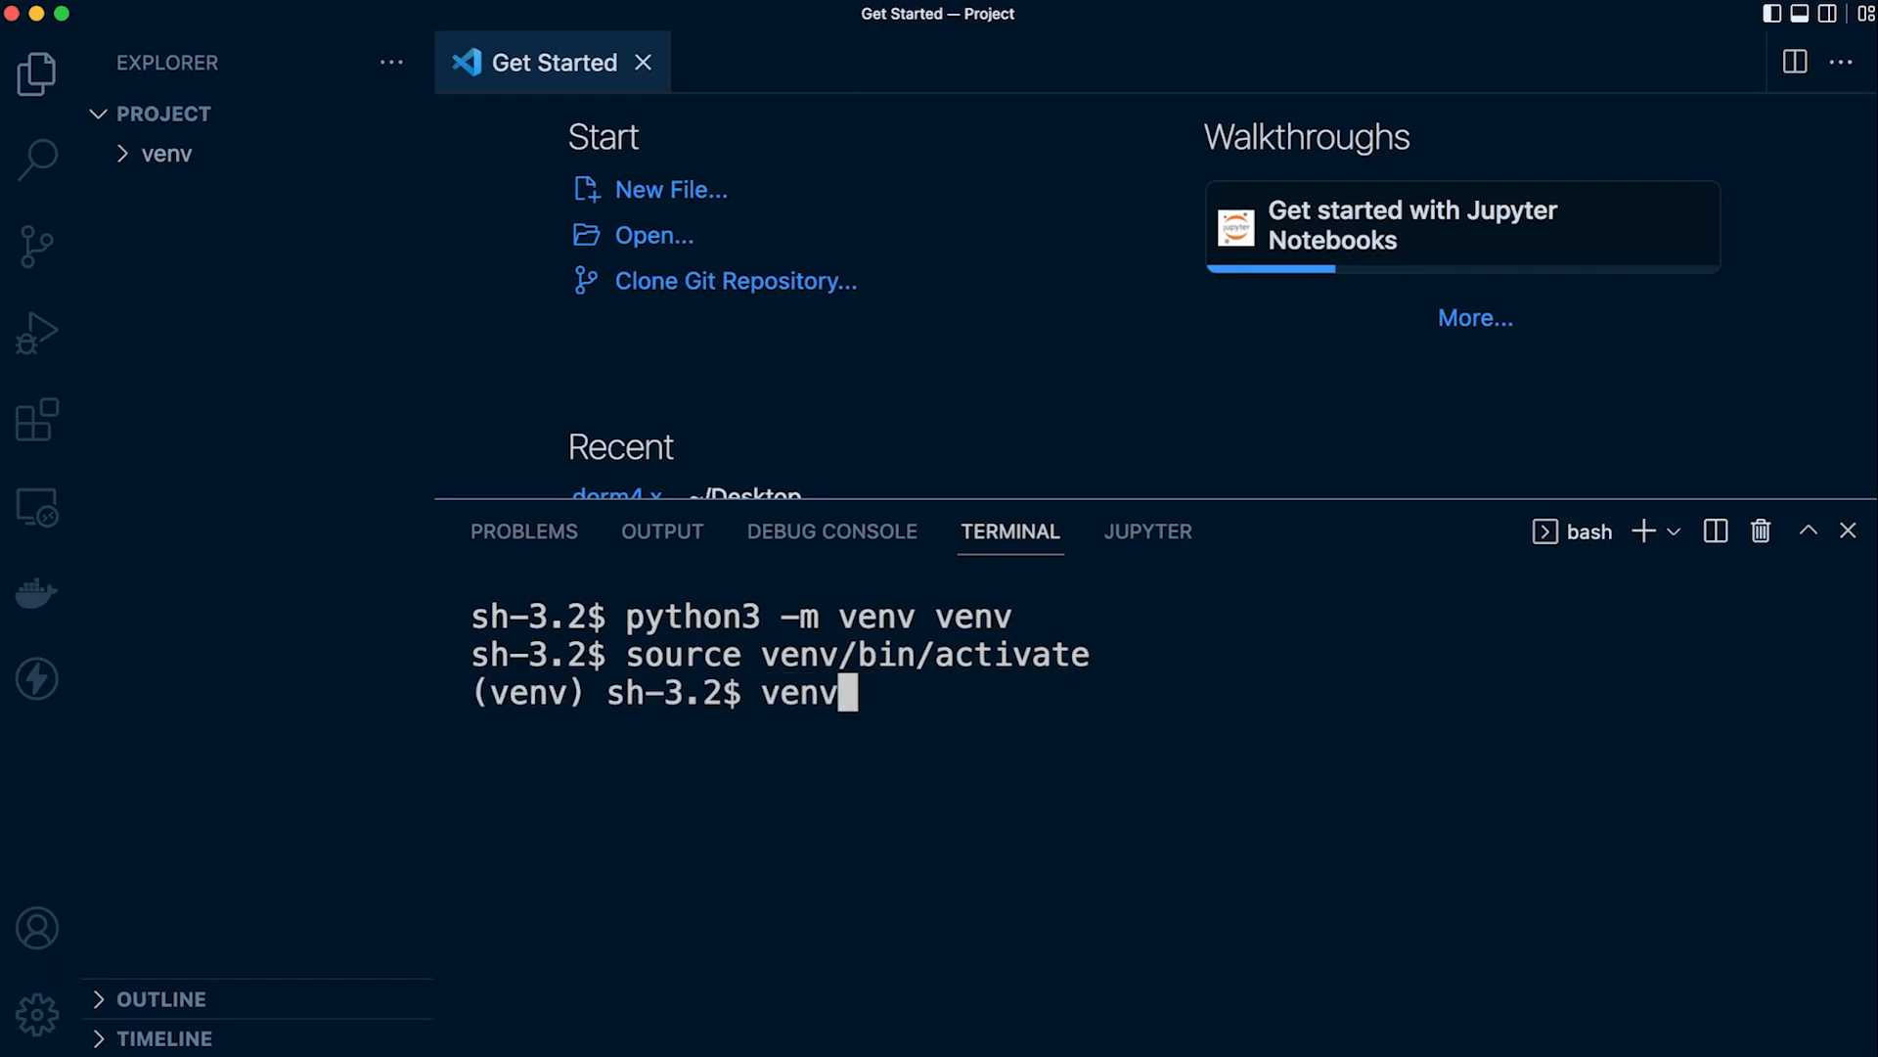
{"action": "type", "text": "\\Scripts\\ac.."}
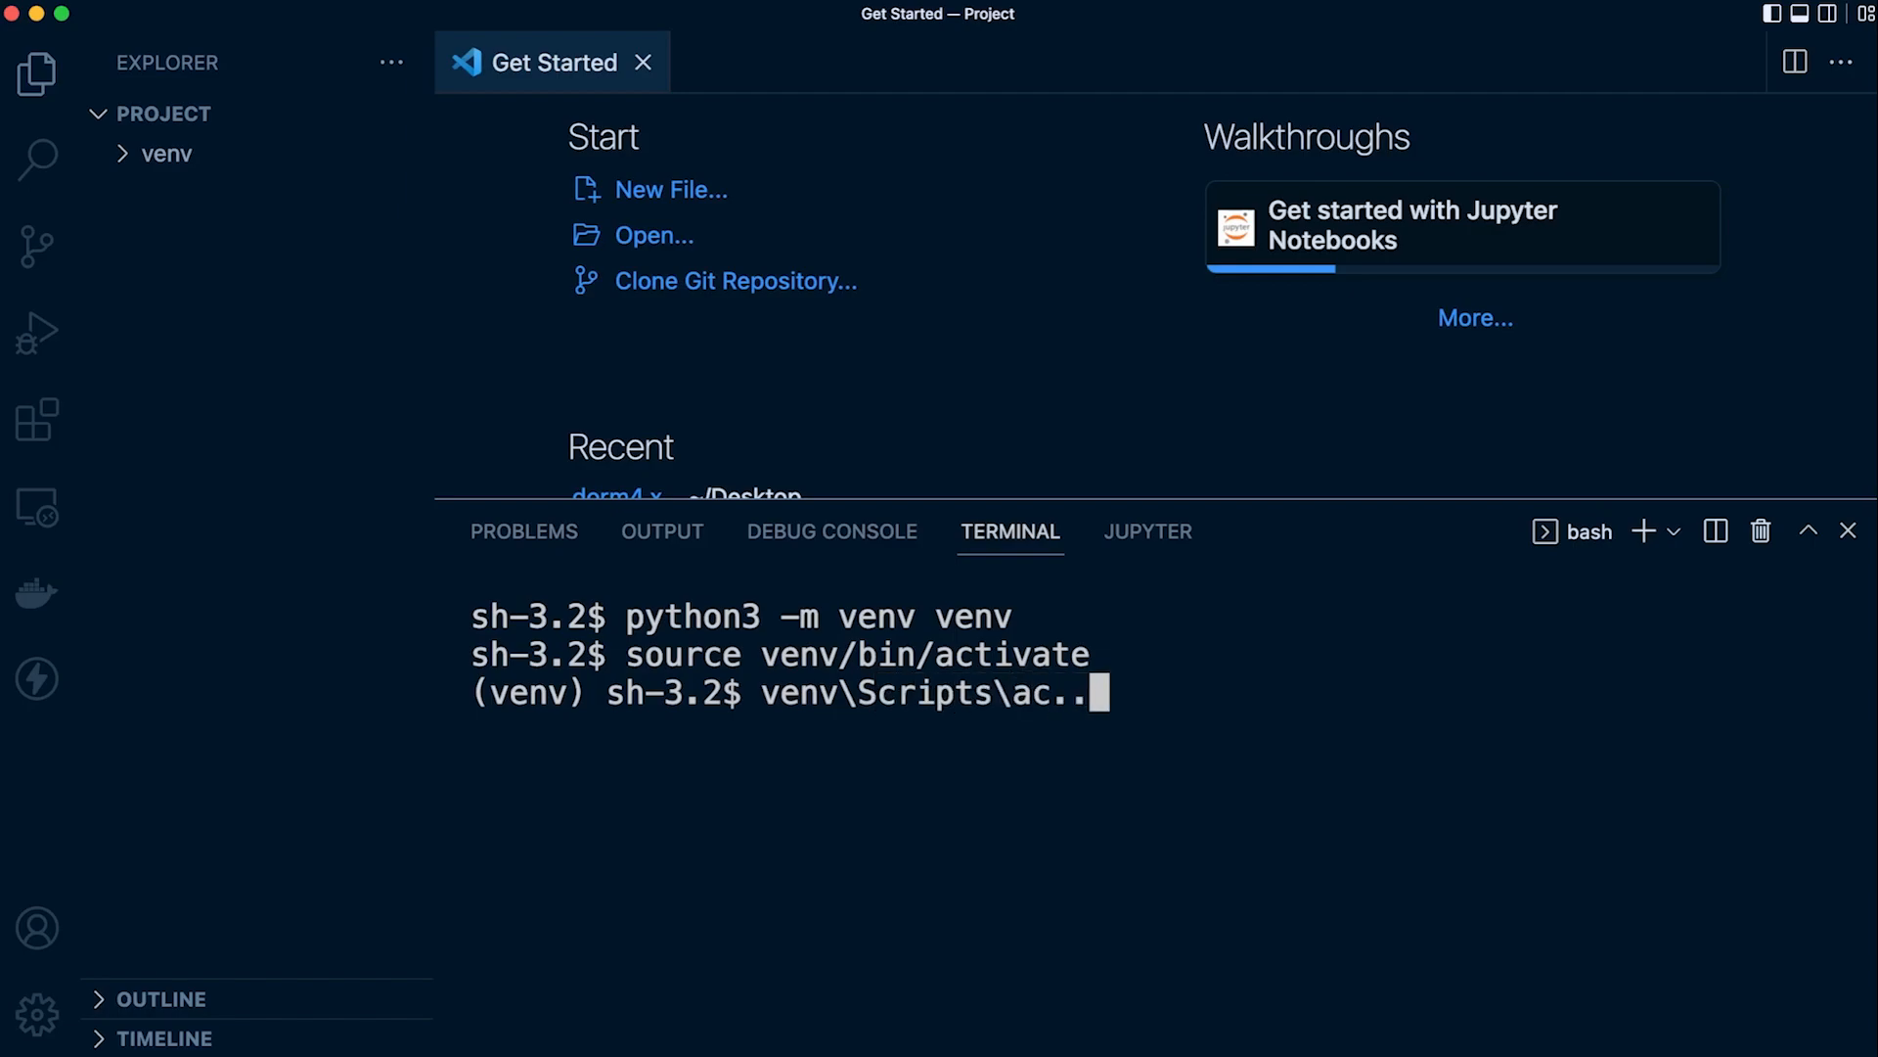
{"action": "key", "text": "Backspace"}
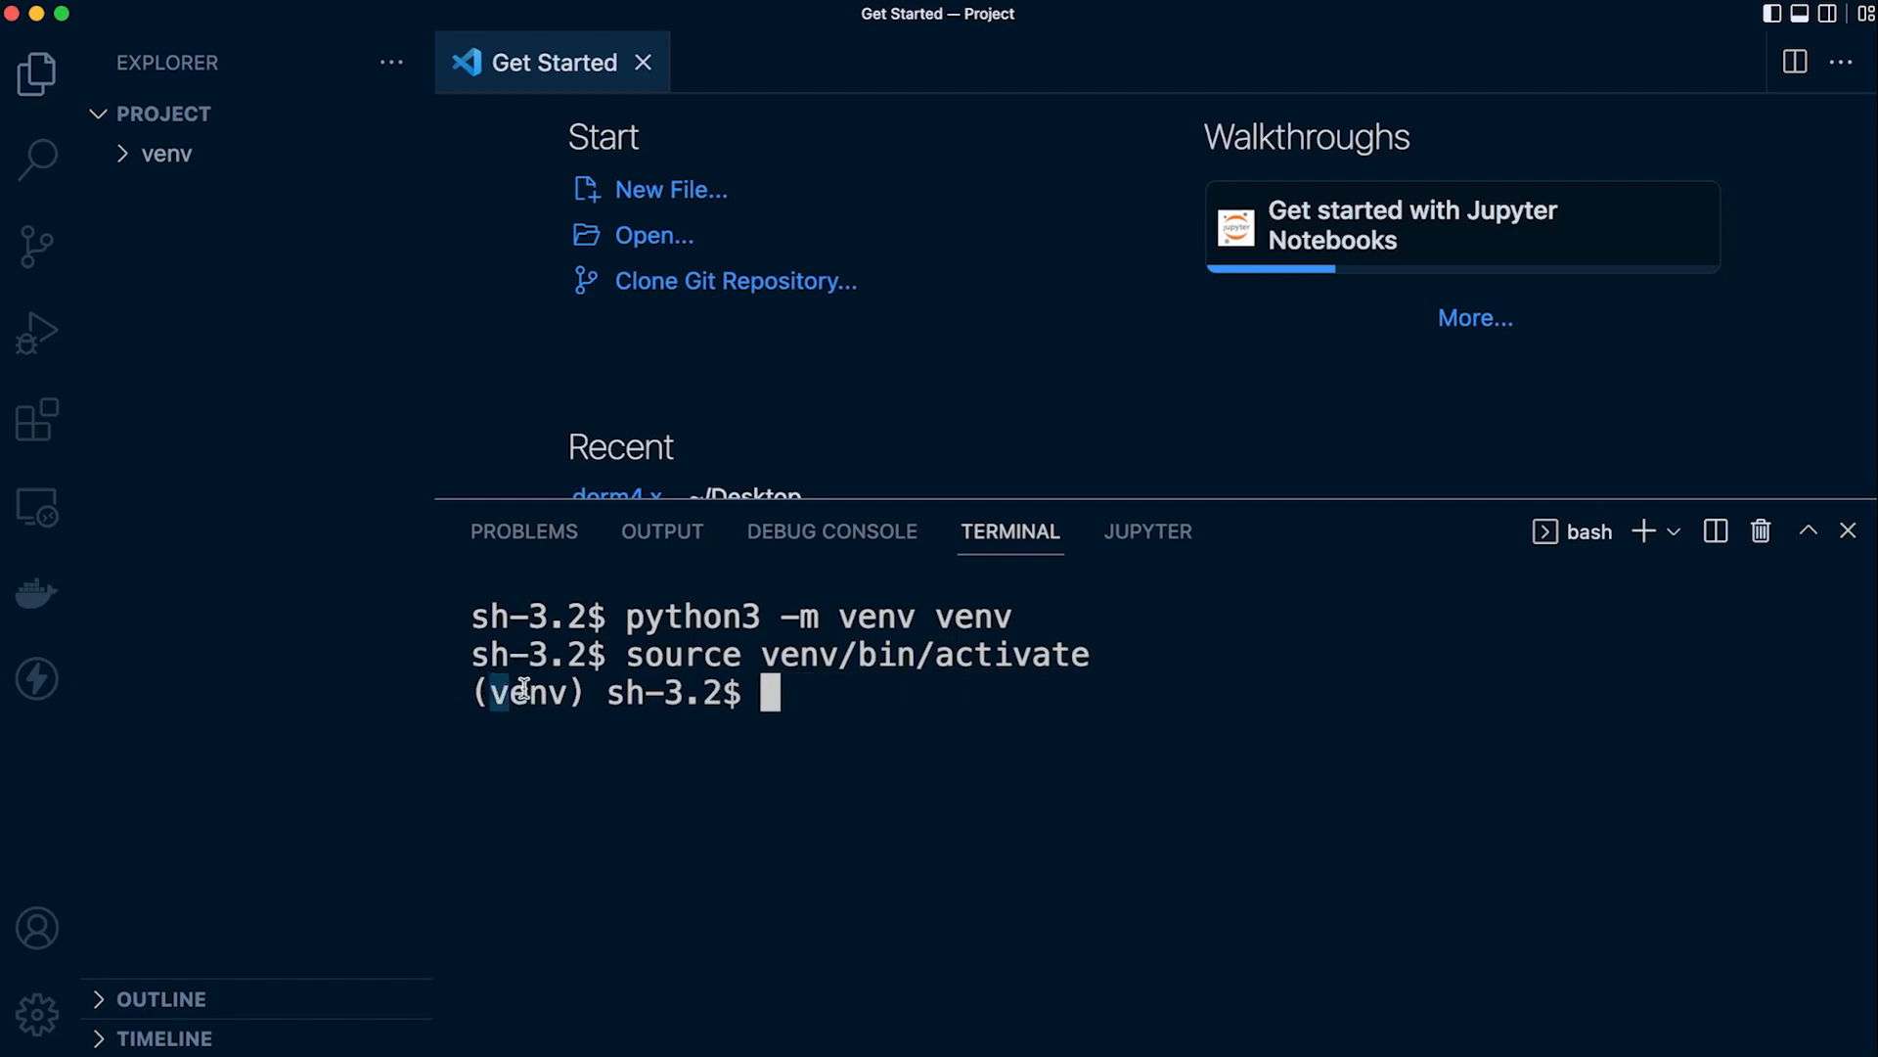
{"action": "double_click", "coordinate": [528, 693]}
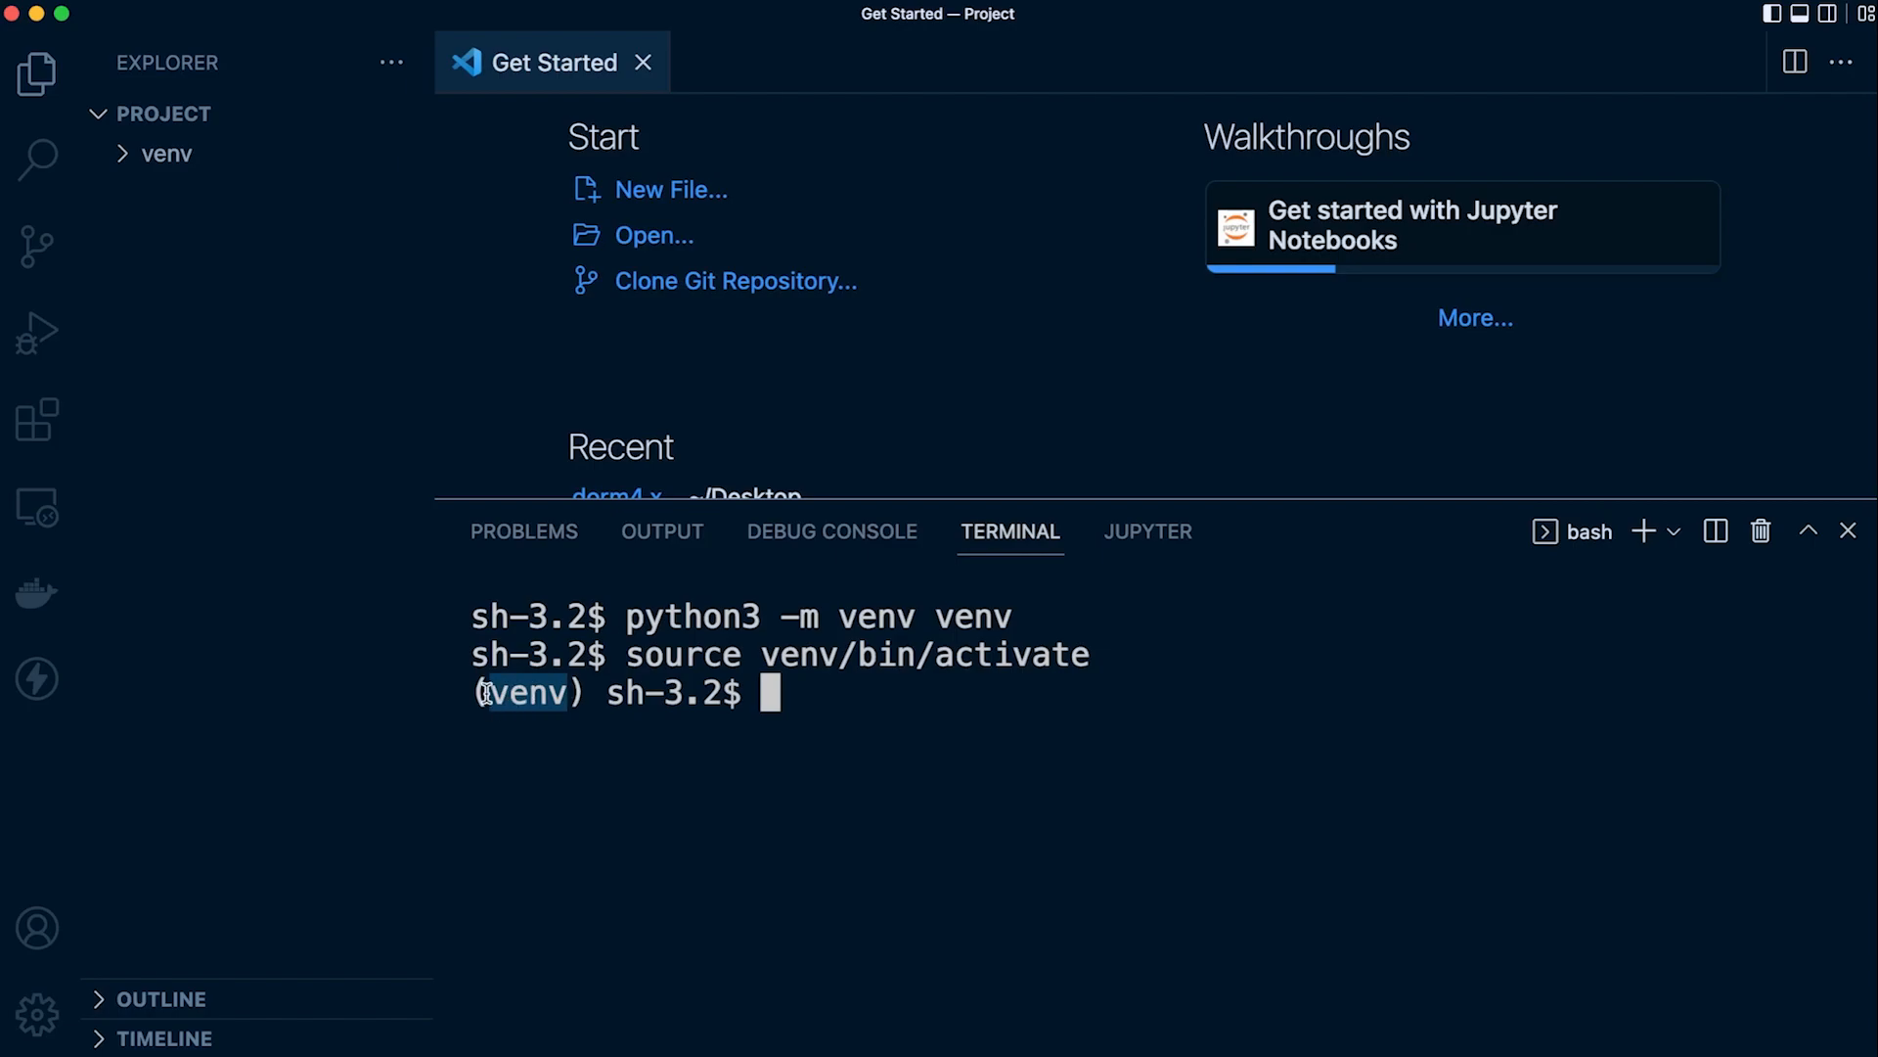
{"action": "mouse_move", "coordinate": [854, 695]}
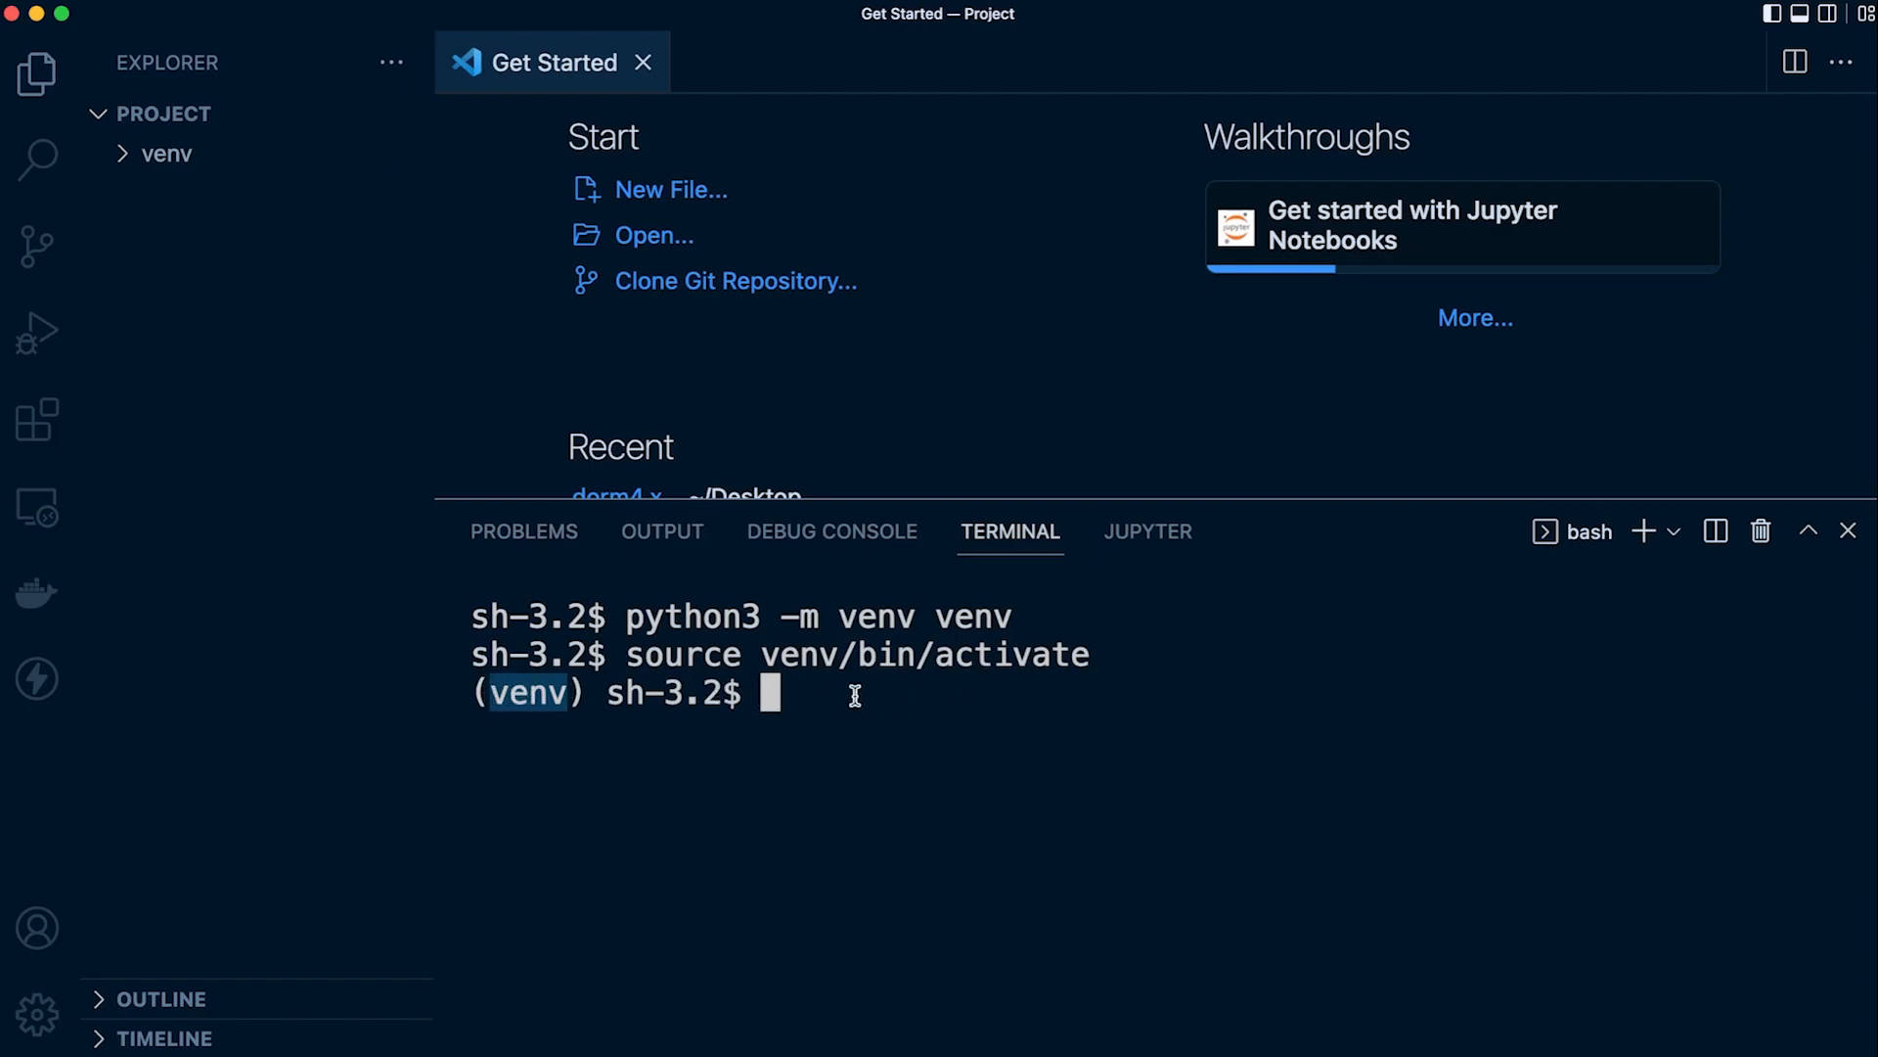
Run 'pip install django' in the activated venv terminal
{"action": "type", "text": "pip"}
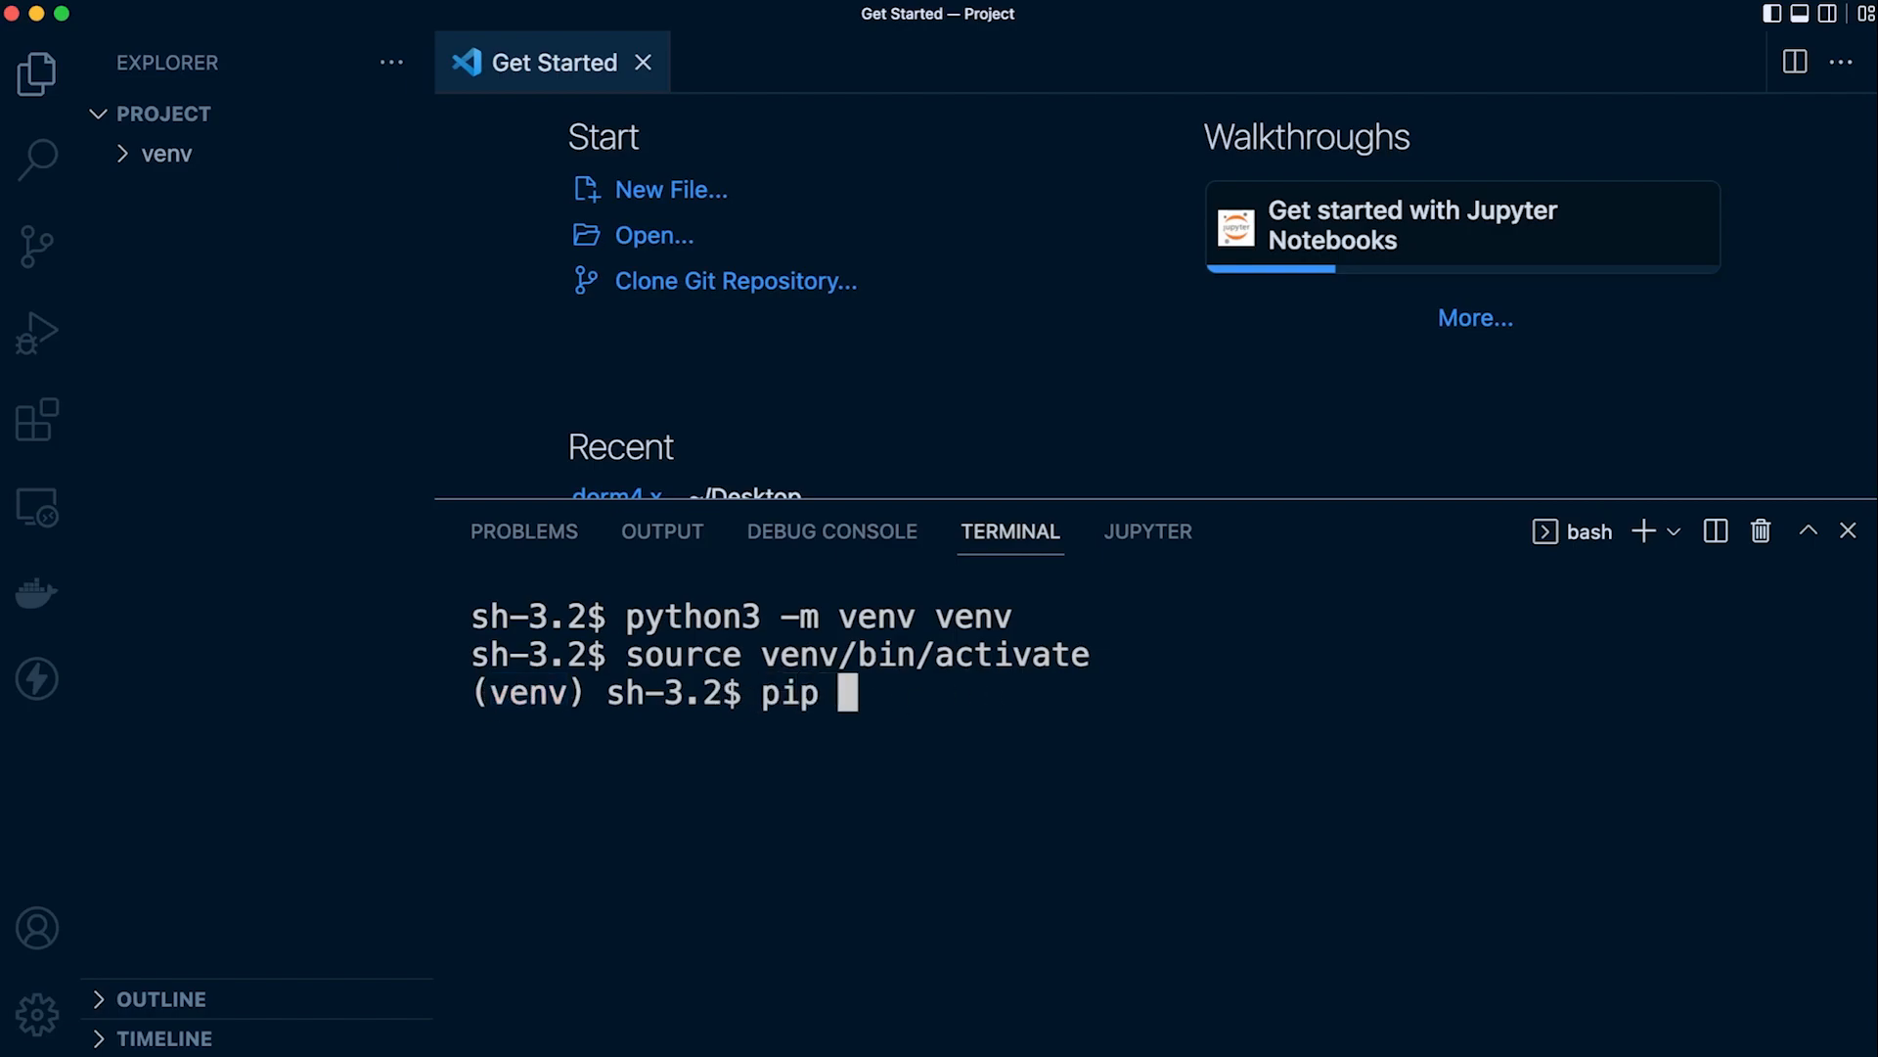
{"action": "type", "text": "ins"}
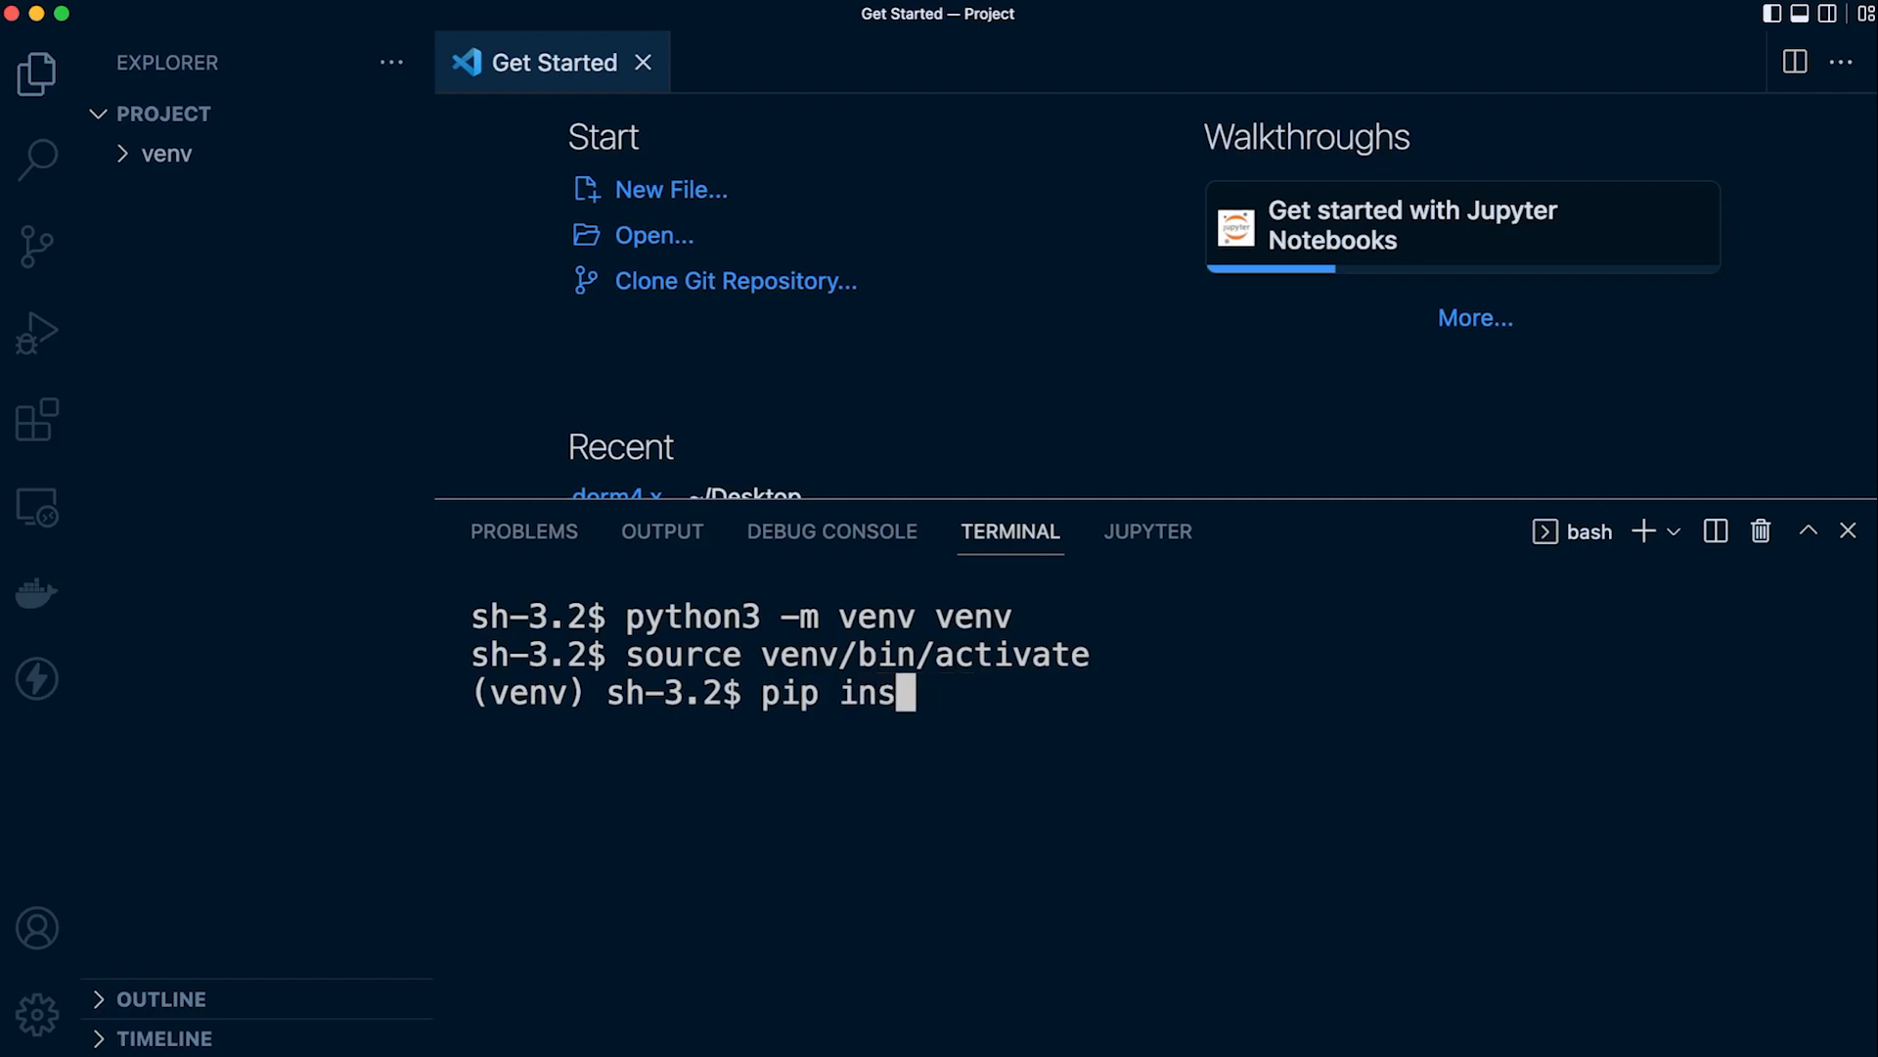
{"action": "type", "text": "tall django"}
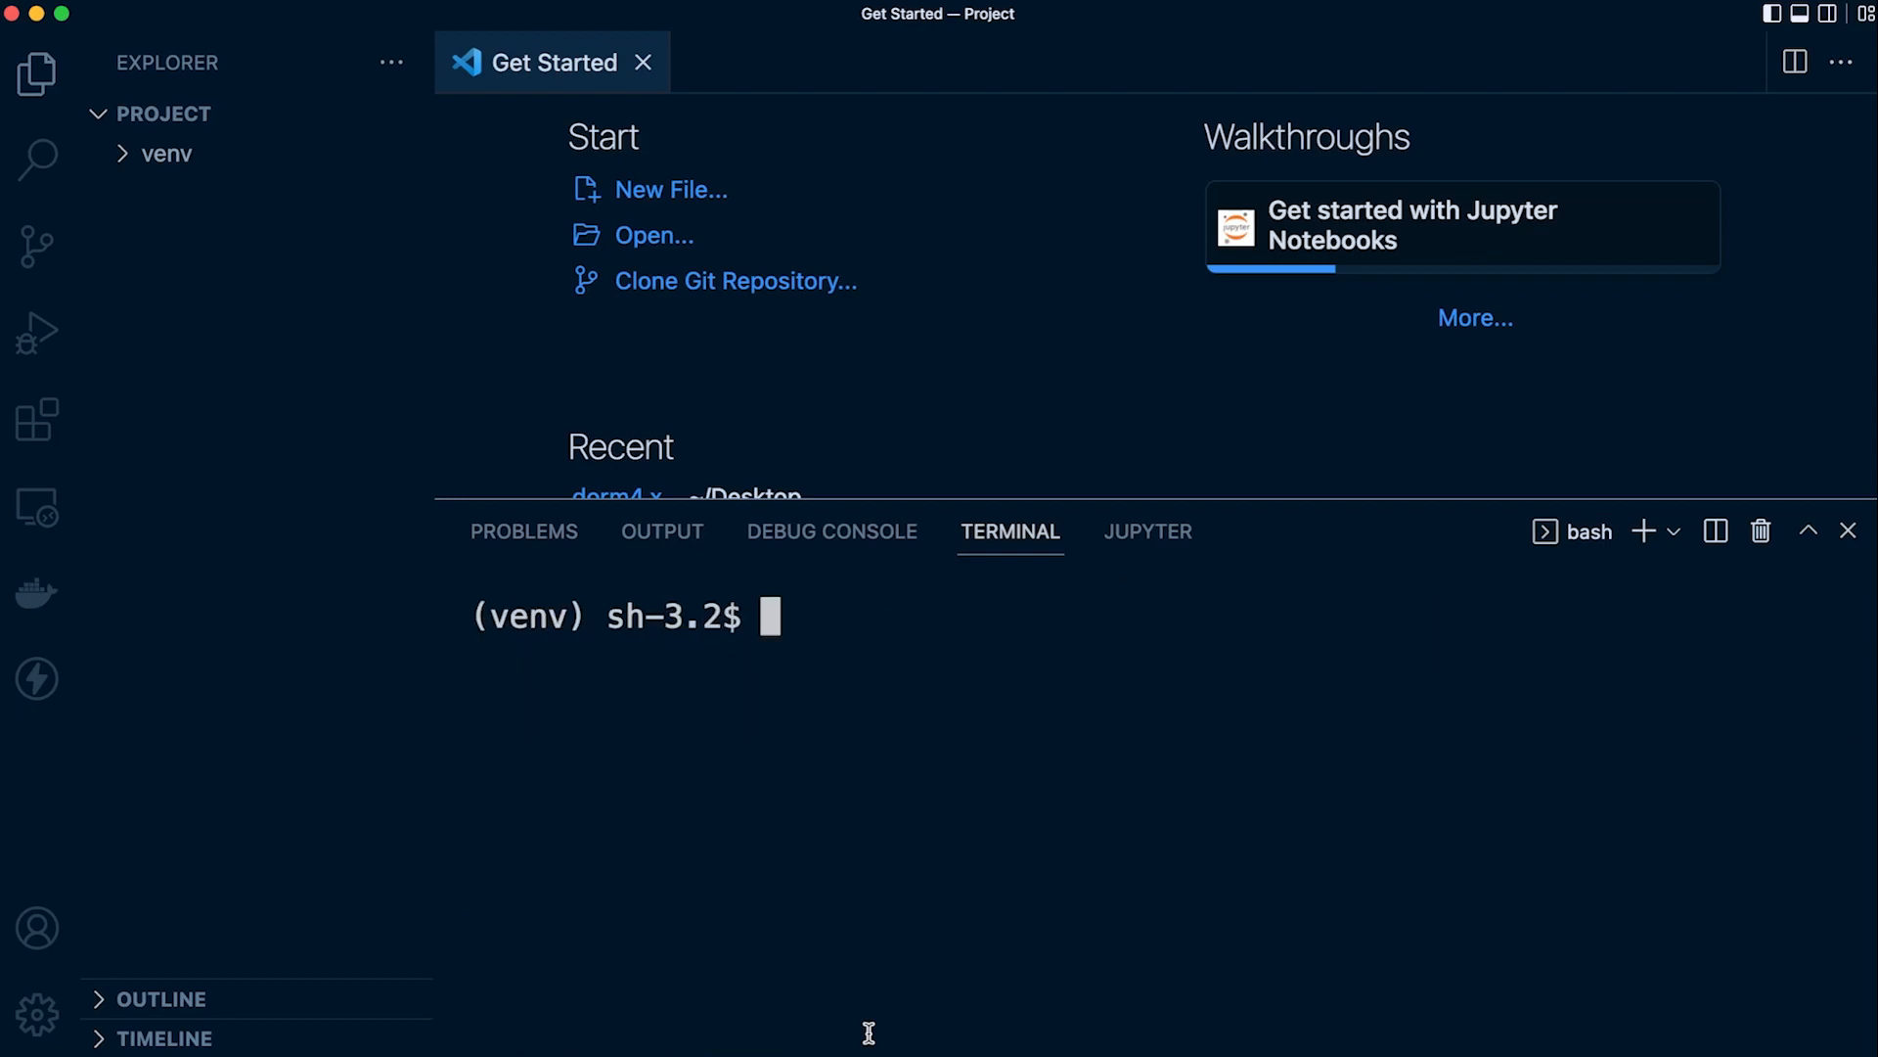
Run 'django-admin startproject core .' to add the core package and manage.py
{"action": "type", "text": "django-admin"}
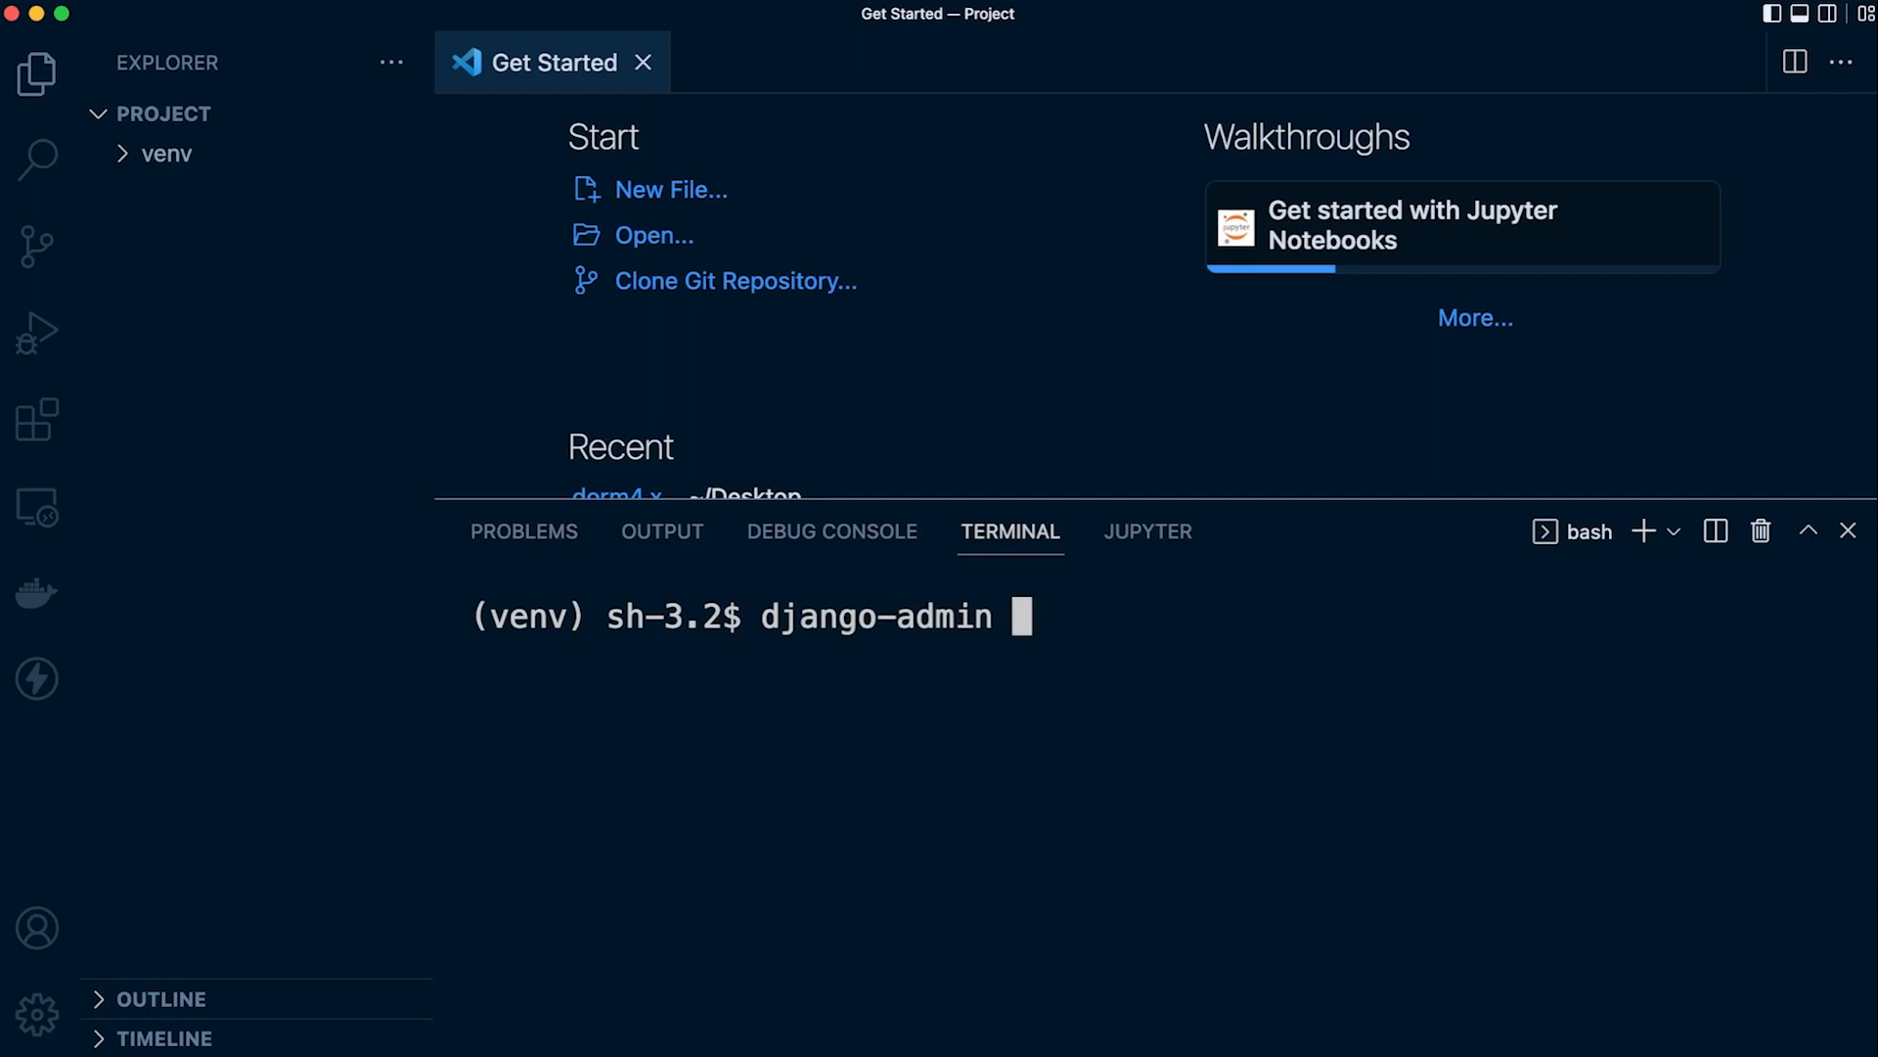
{"action": "type", "text": "startp"}
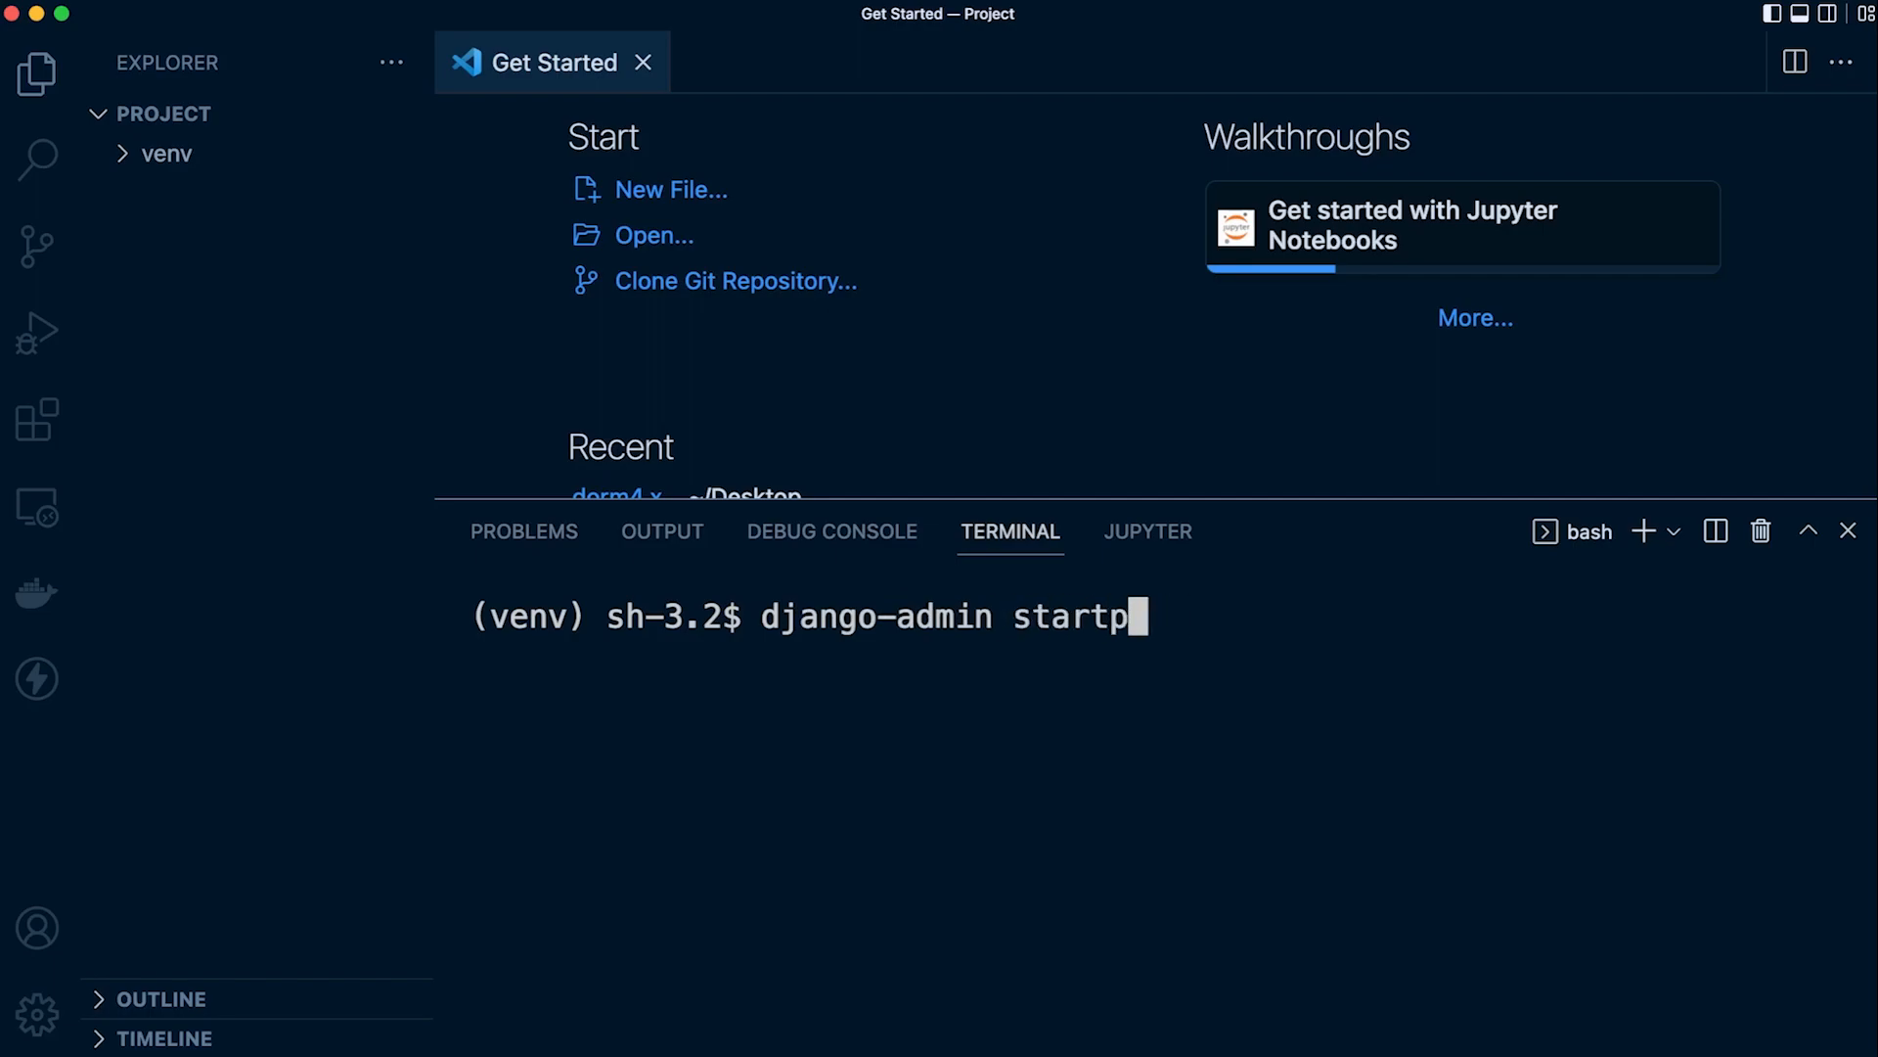
{"action": "type", "text": "roject core"}
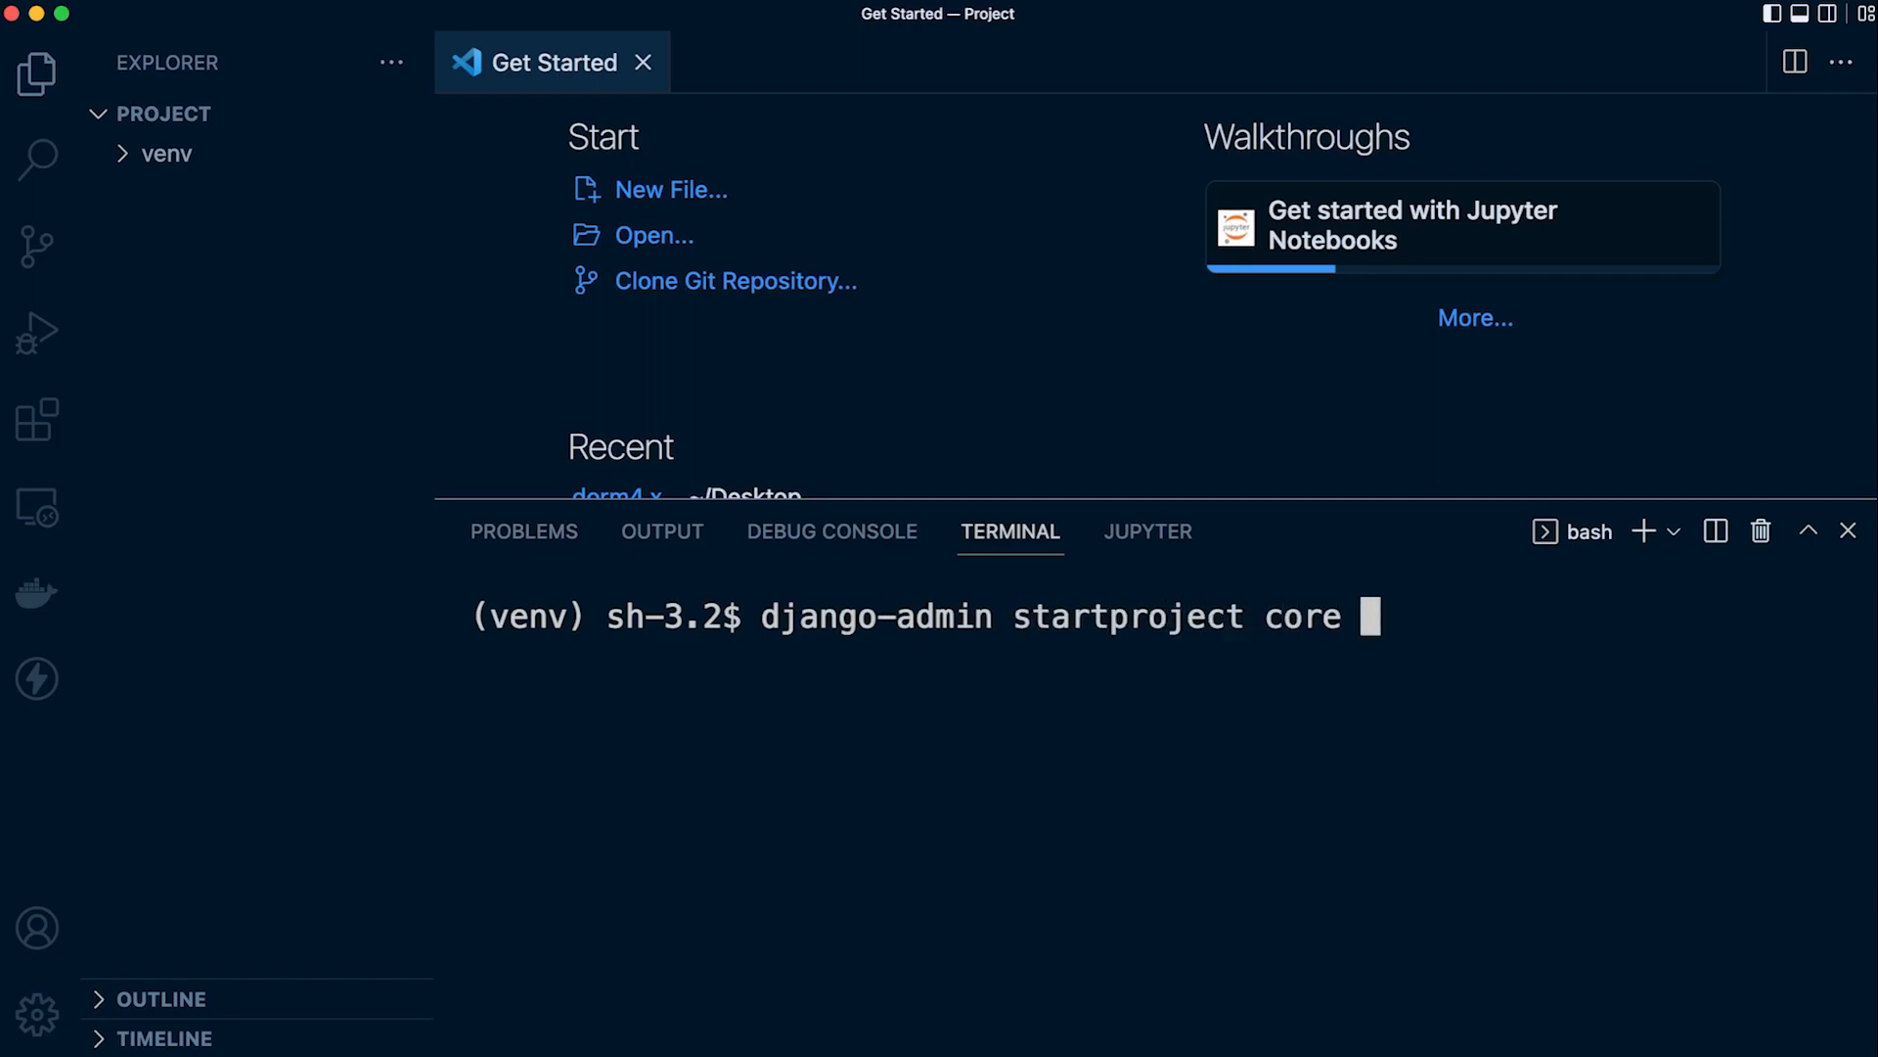
{"action": "type", "text": "."}
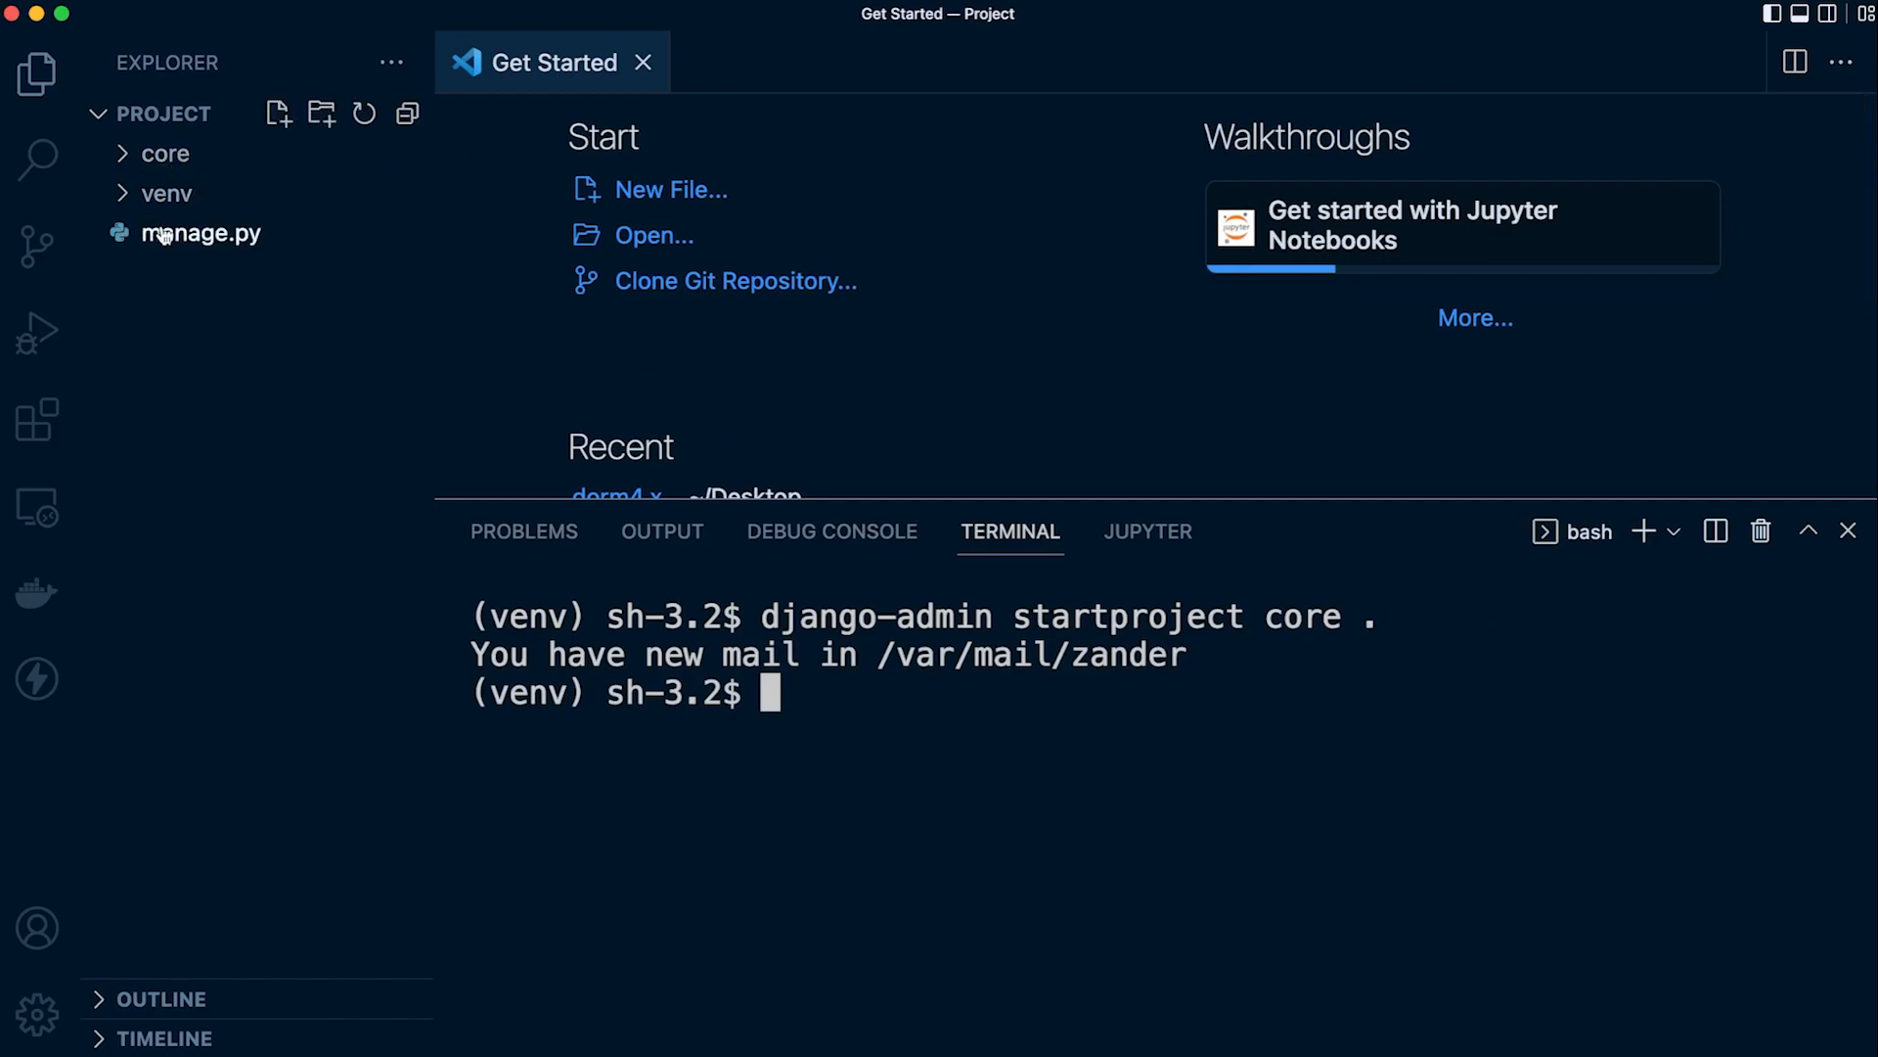
{"action": "mouse_move", "coordinate": [185, 320]}
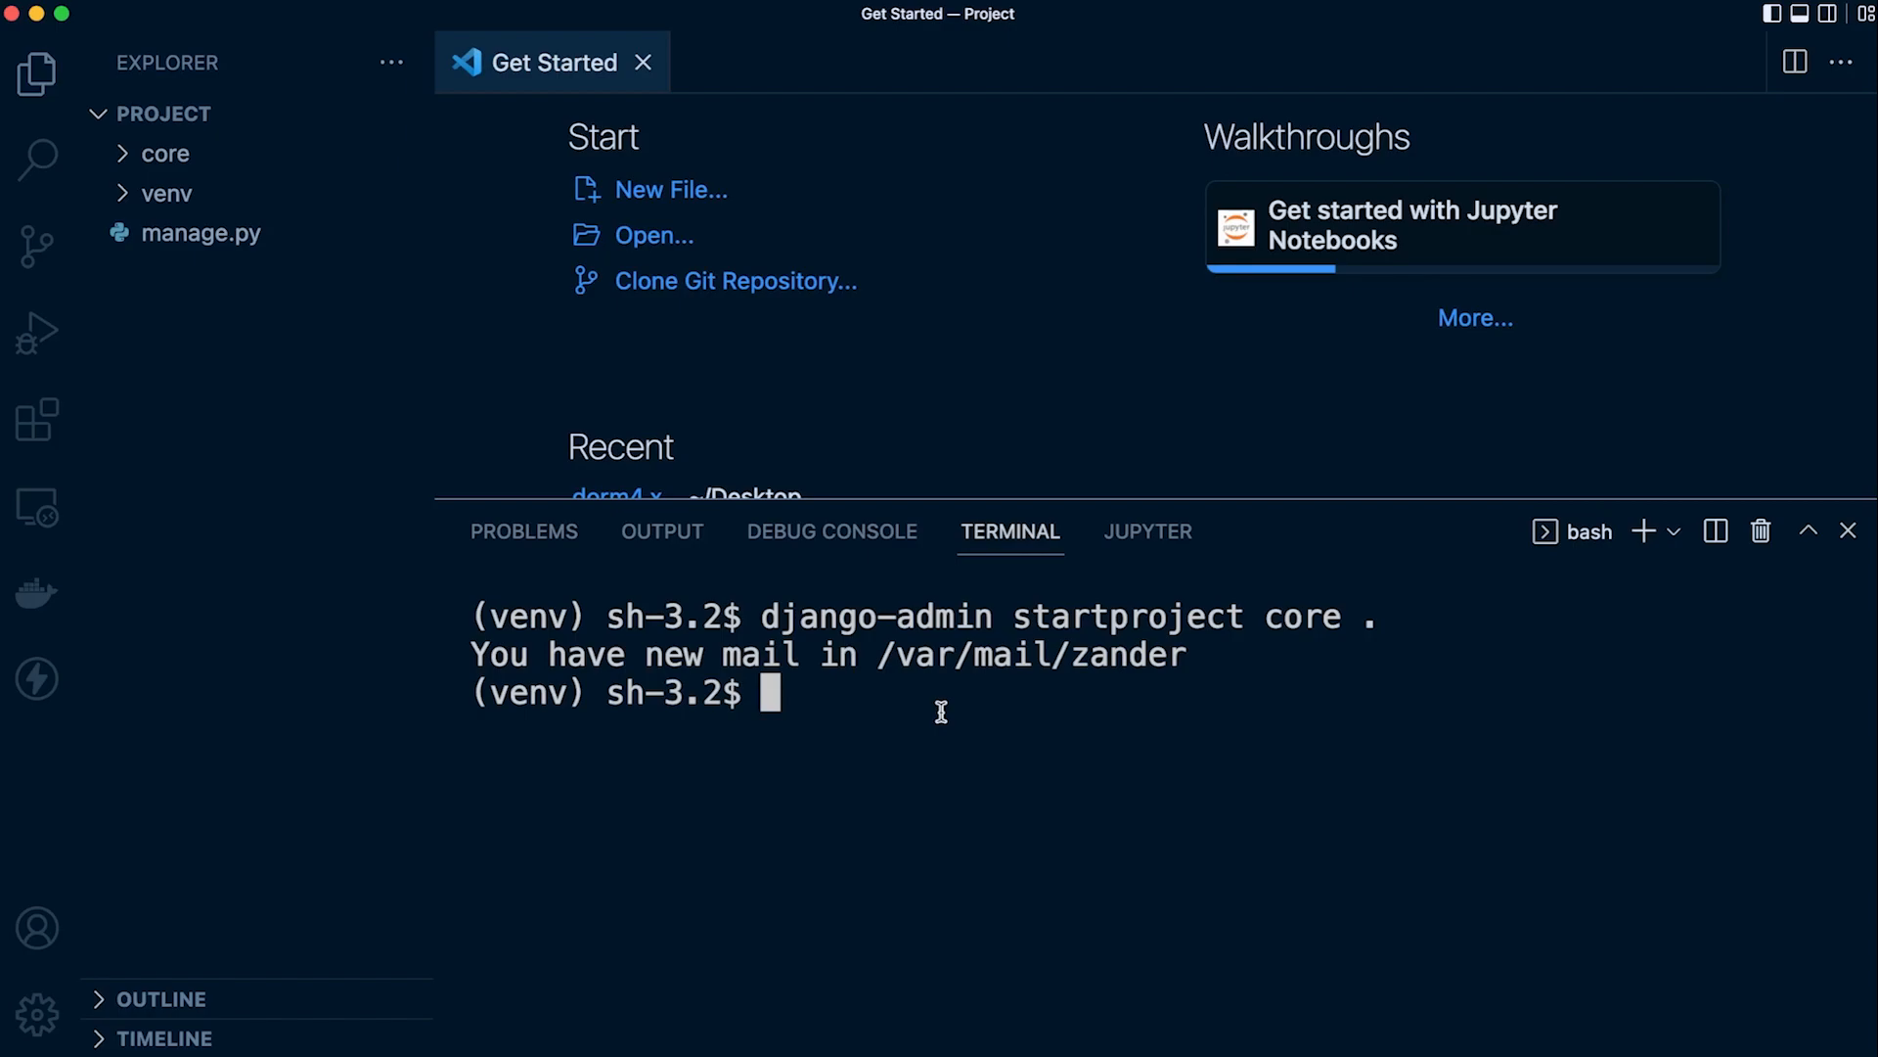
Run 'python3 manage.py startapp inventory' to generate the inventory app folder
{"action": "type", "text": "python3 man"}
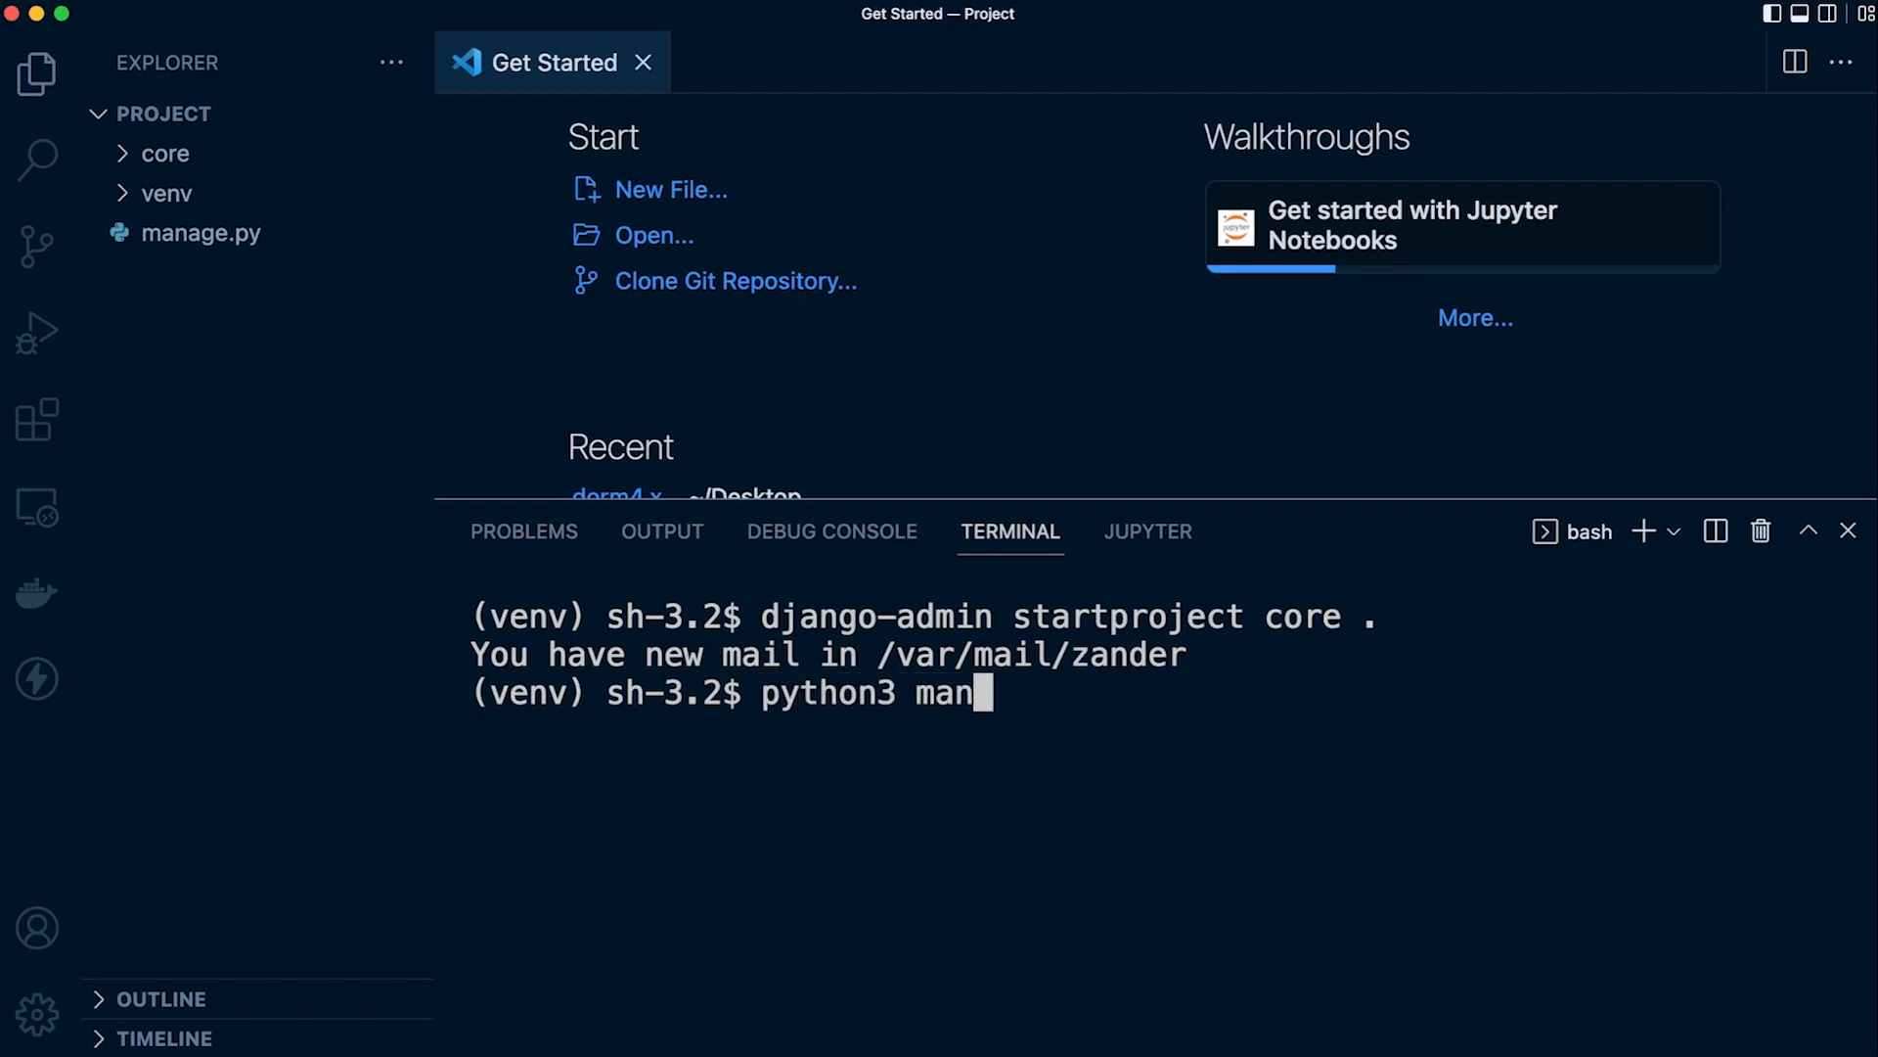
{"action": "type", "text": "age.py"}
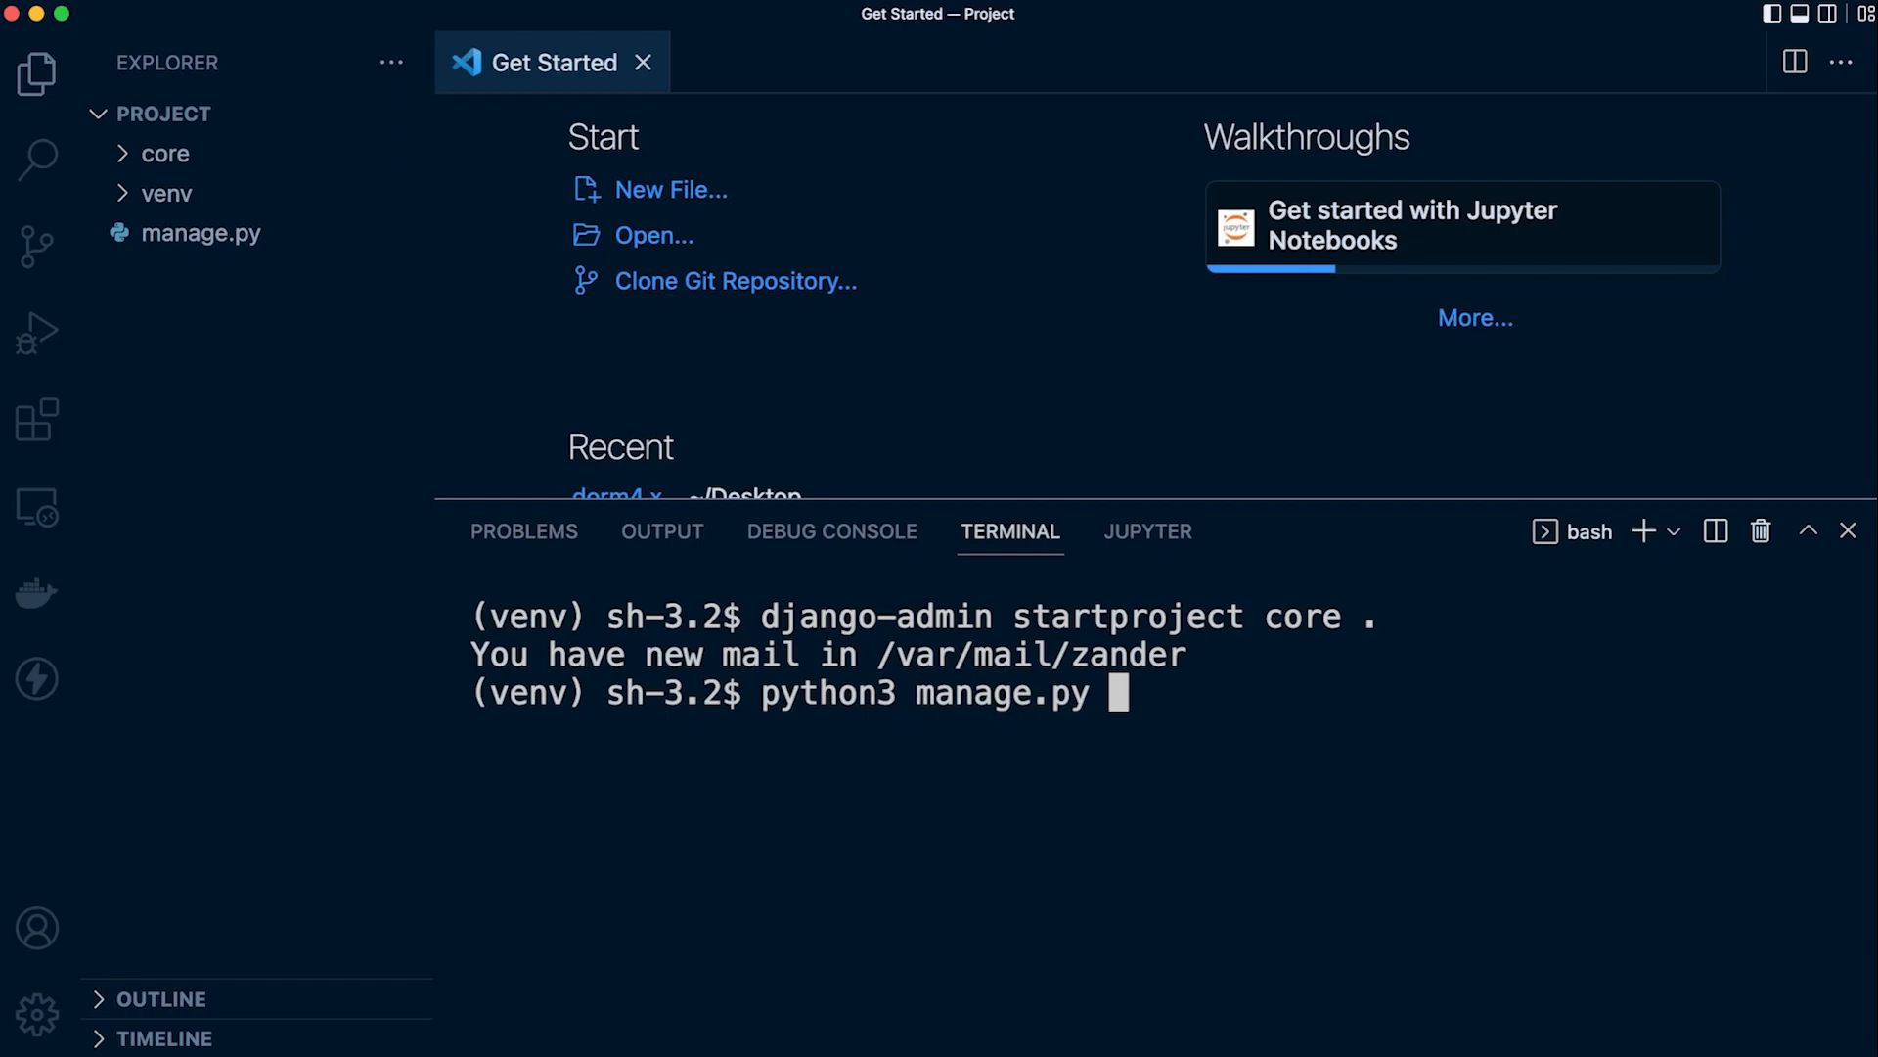
{"action": "type", "text": "startapp"}
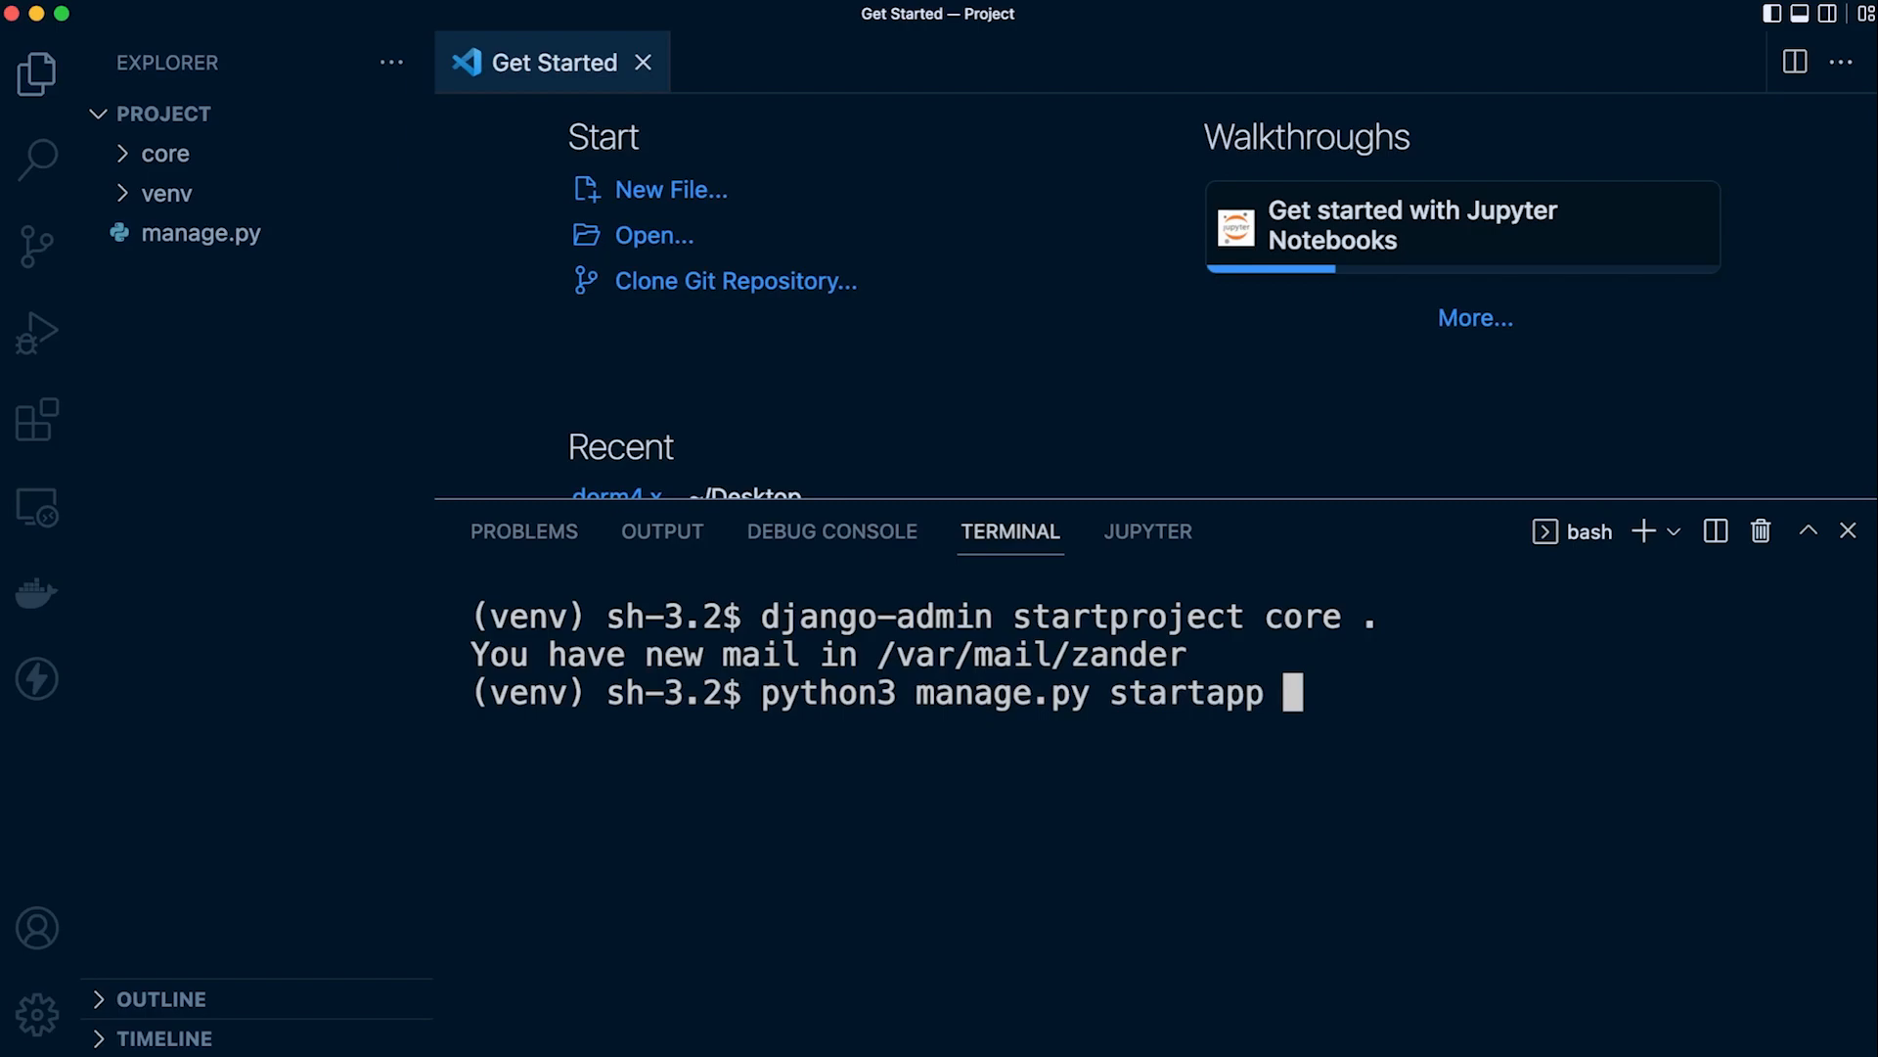
{"action": "type", "text": "ec"}
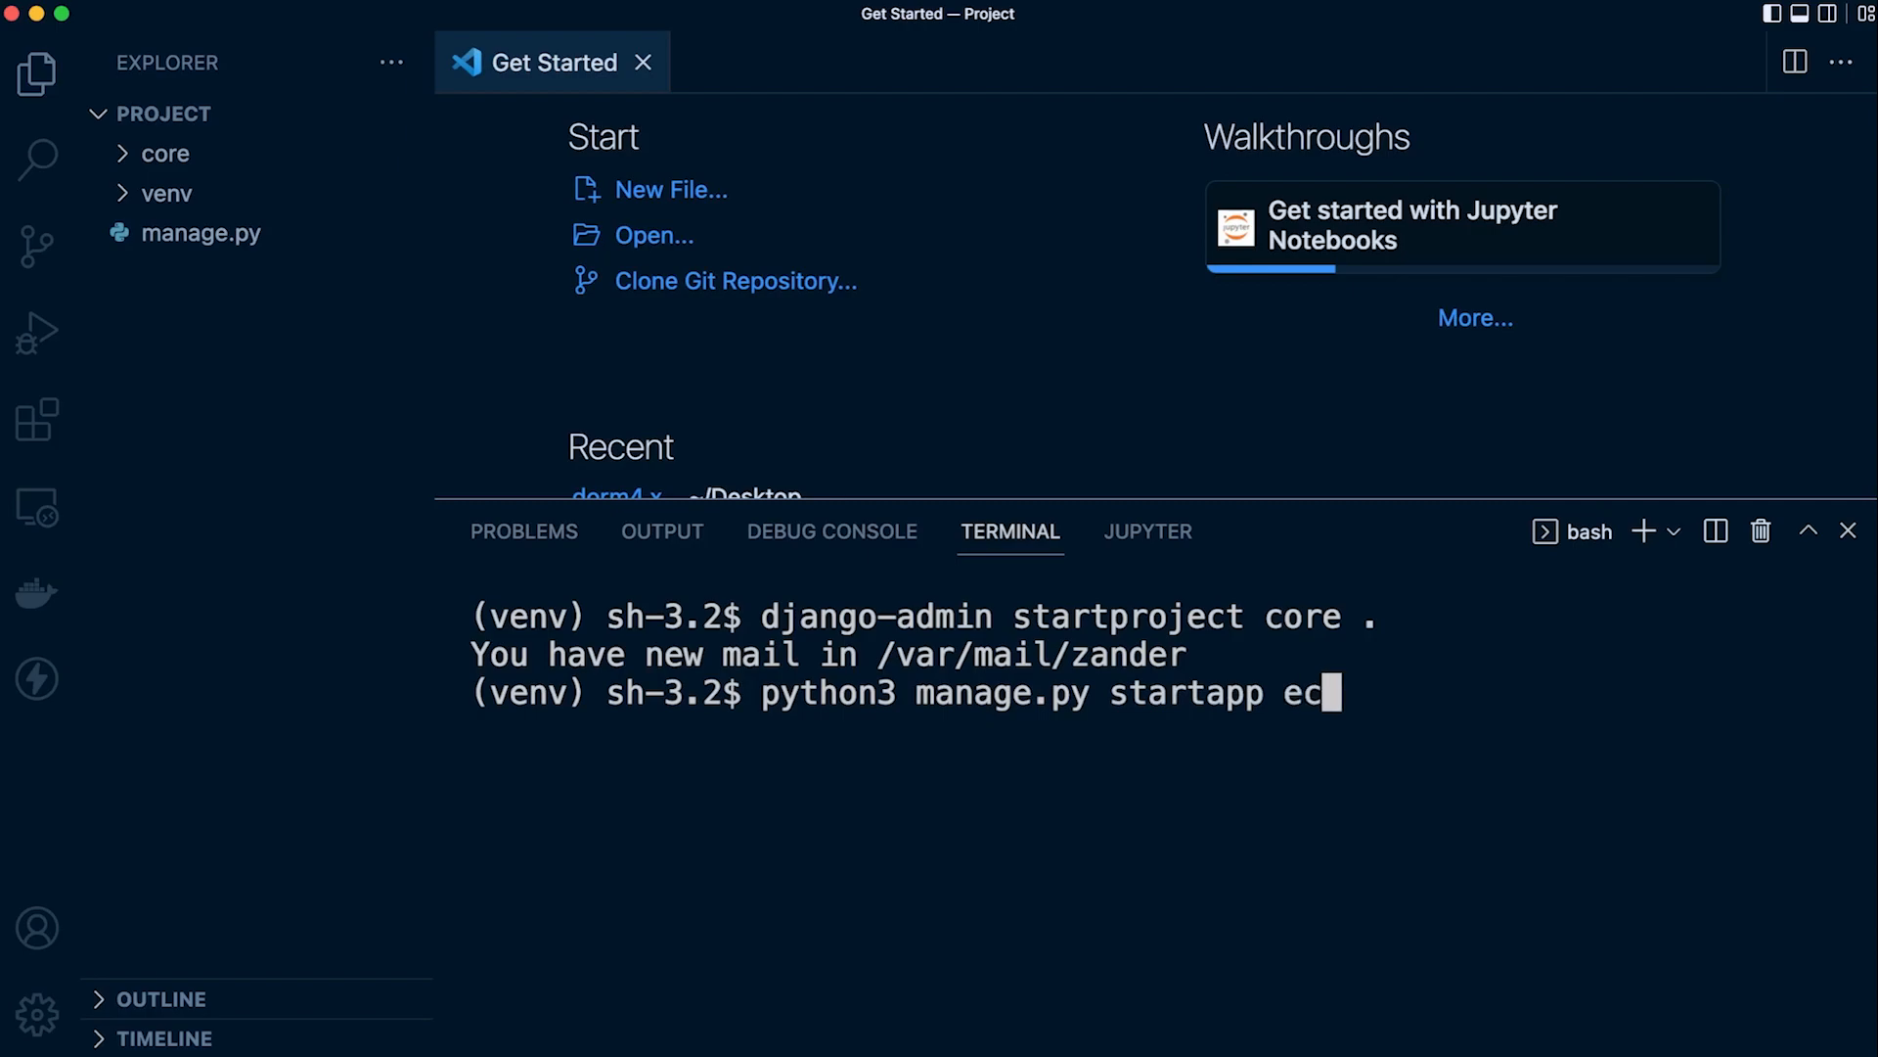
{"action": "type", "text": "store"}
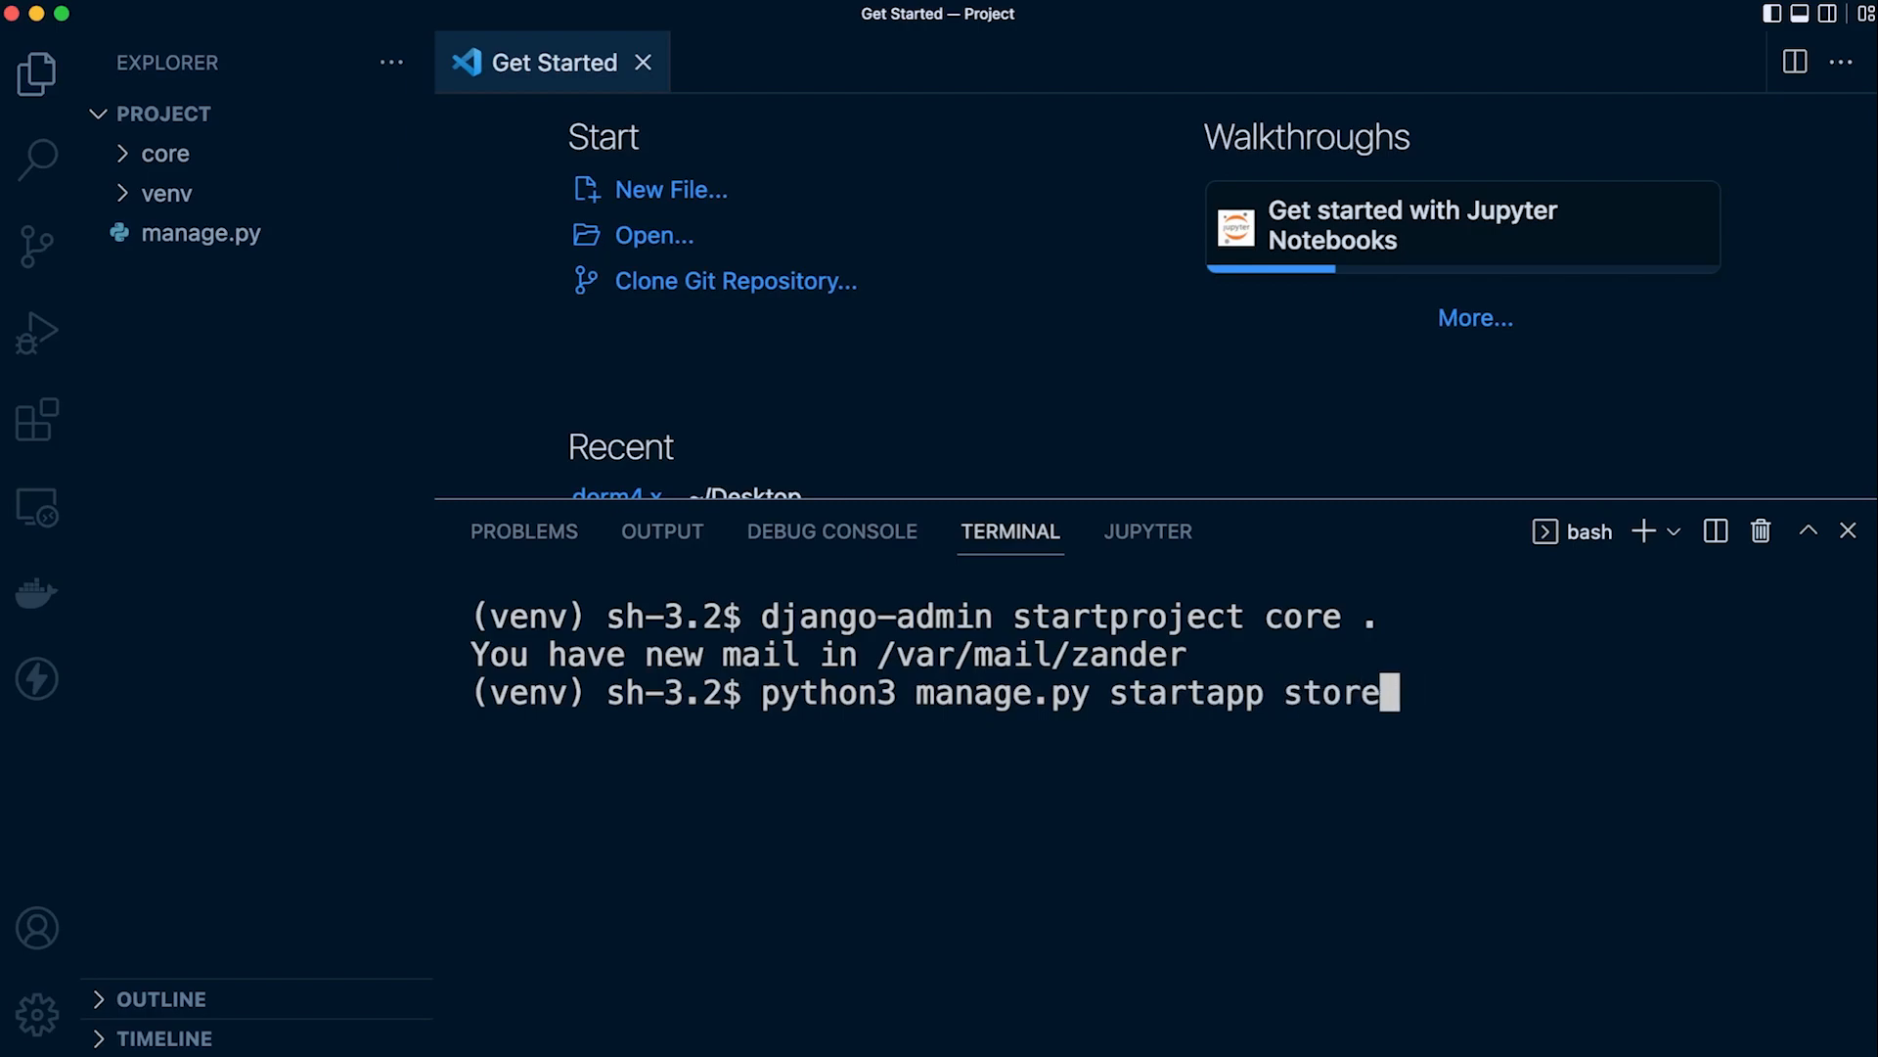
{"action": "type", "text": "invent"}
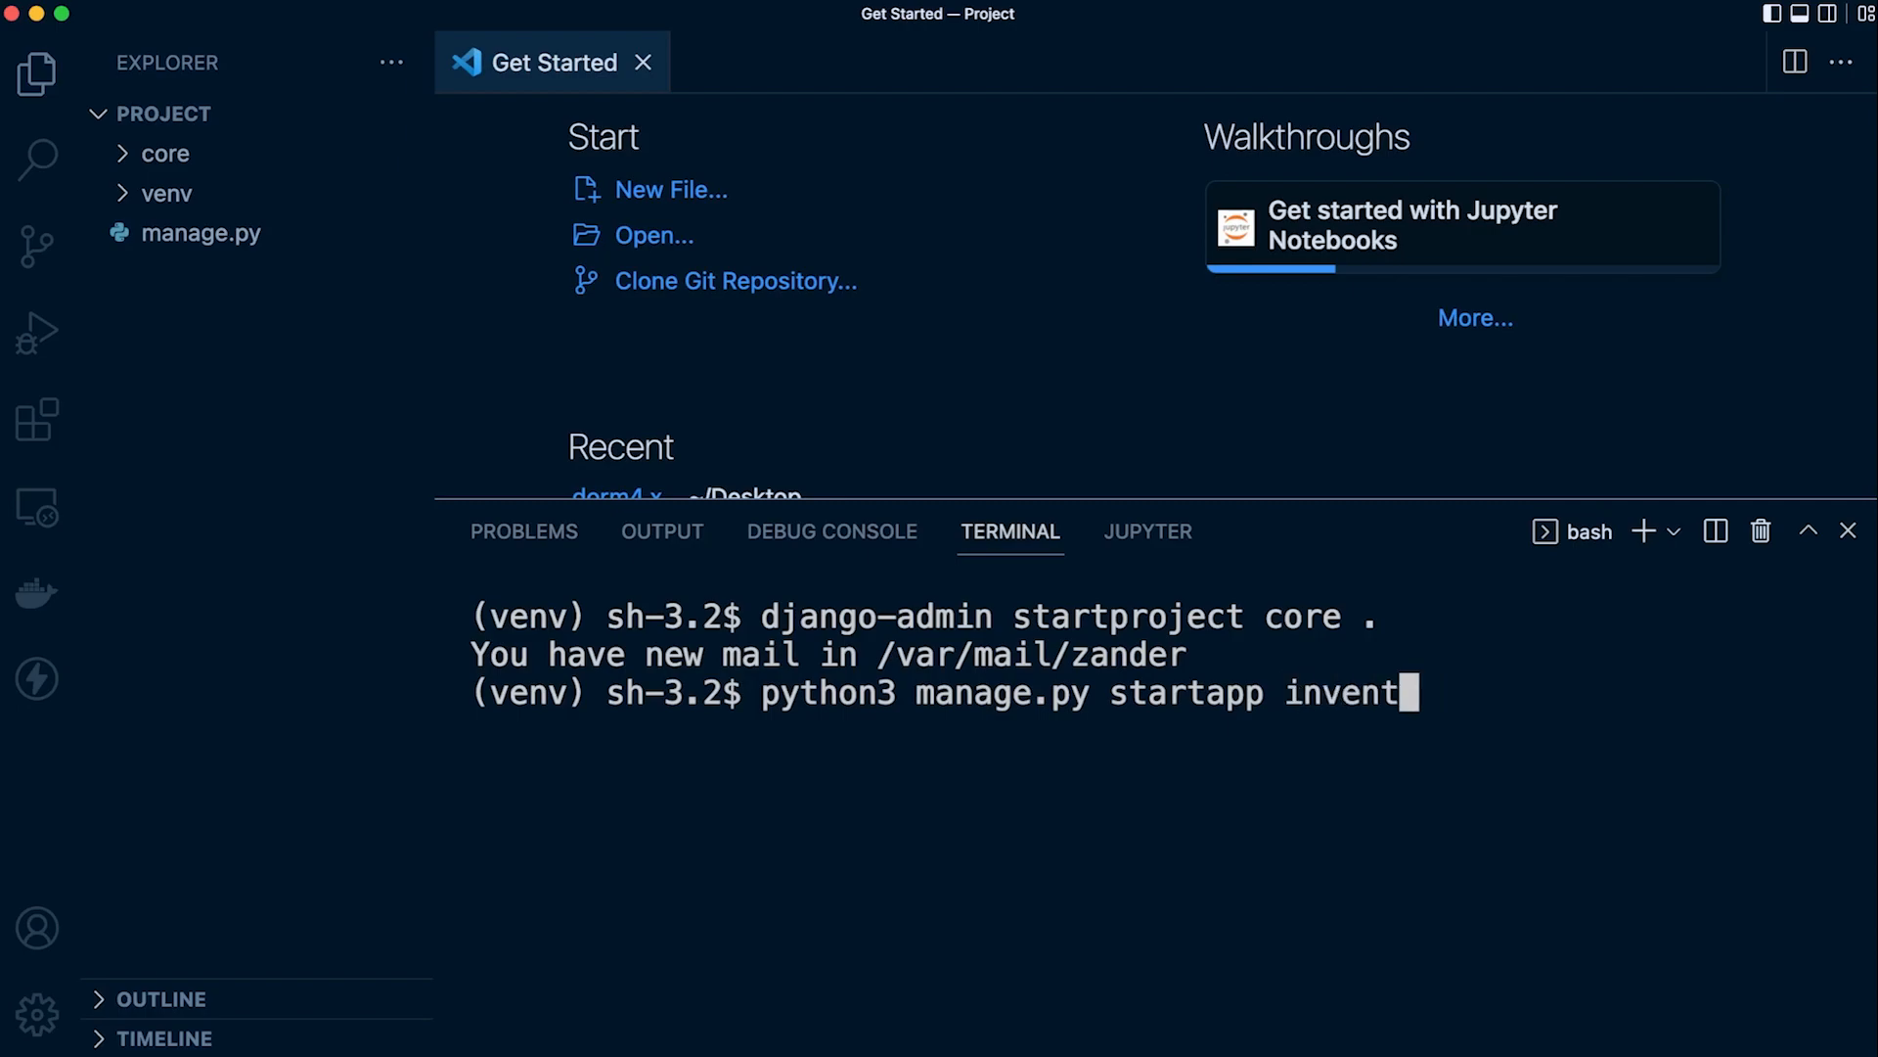
{"action": "type", "text": "ory"}
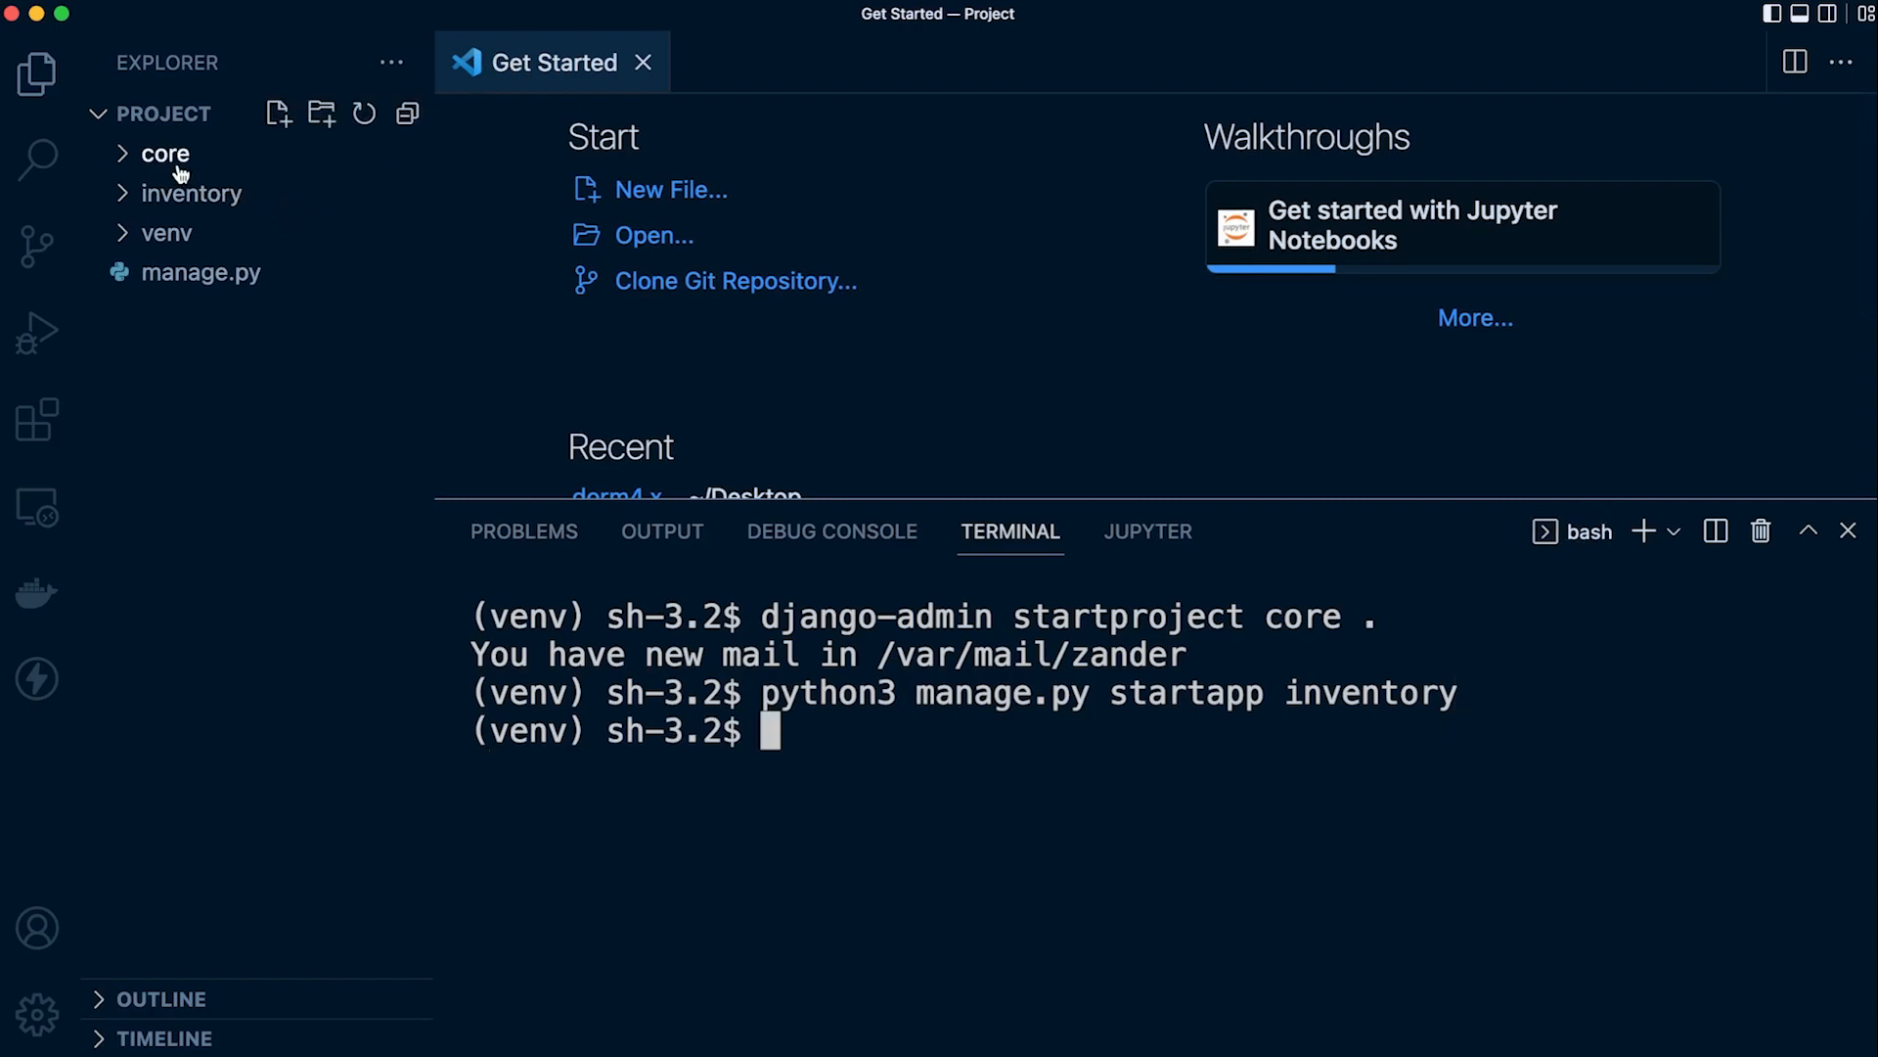
Add 'inventory' to INSTALLED_APPS in core/settings.py, then open inventory/models.py
{"action": "left_click", "coordinate": [165, 154]}
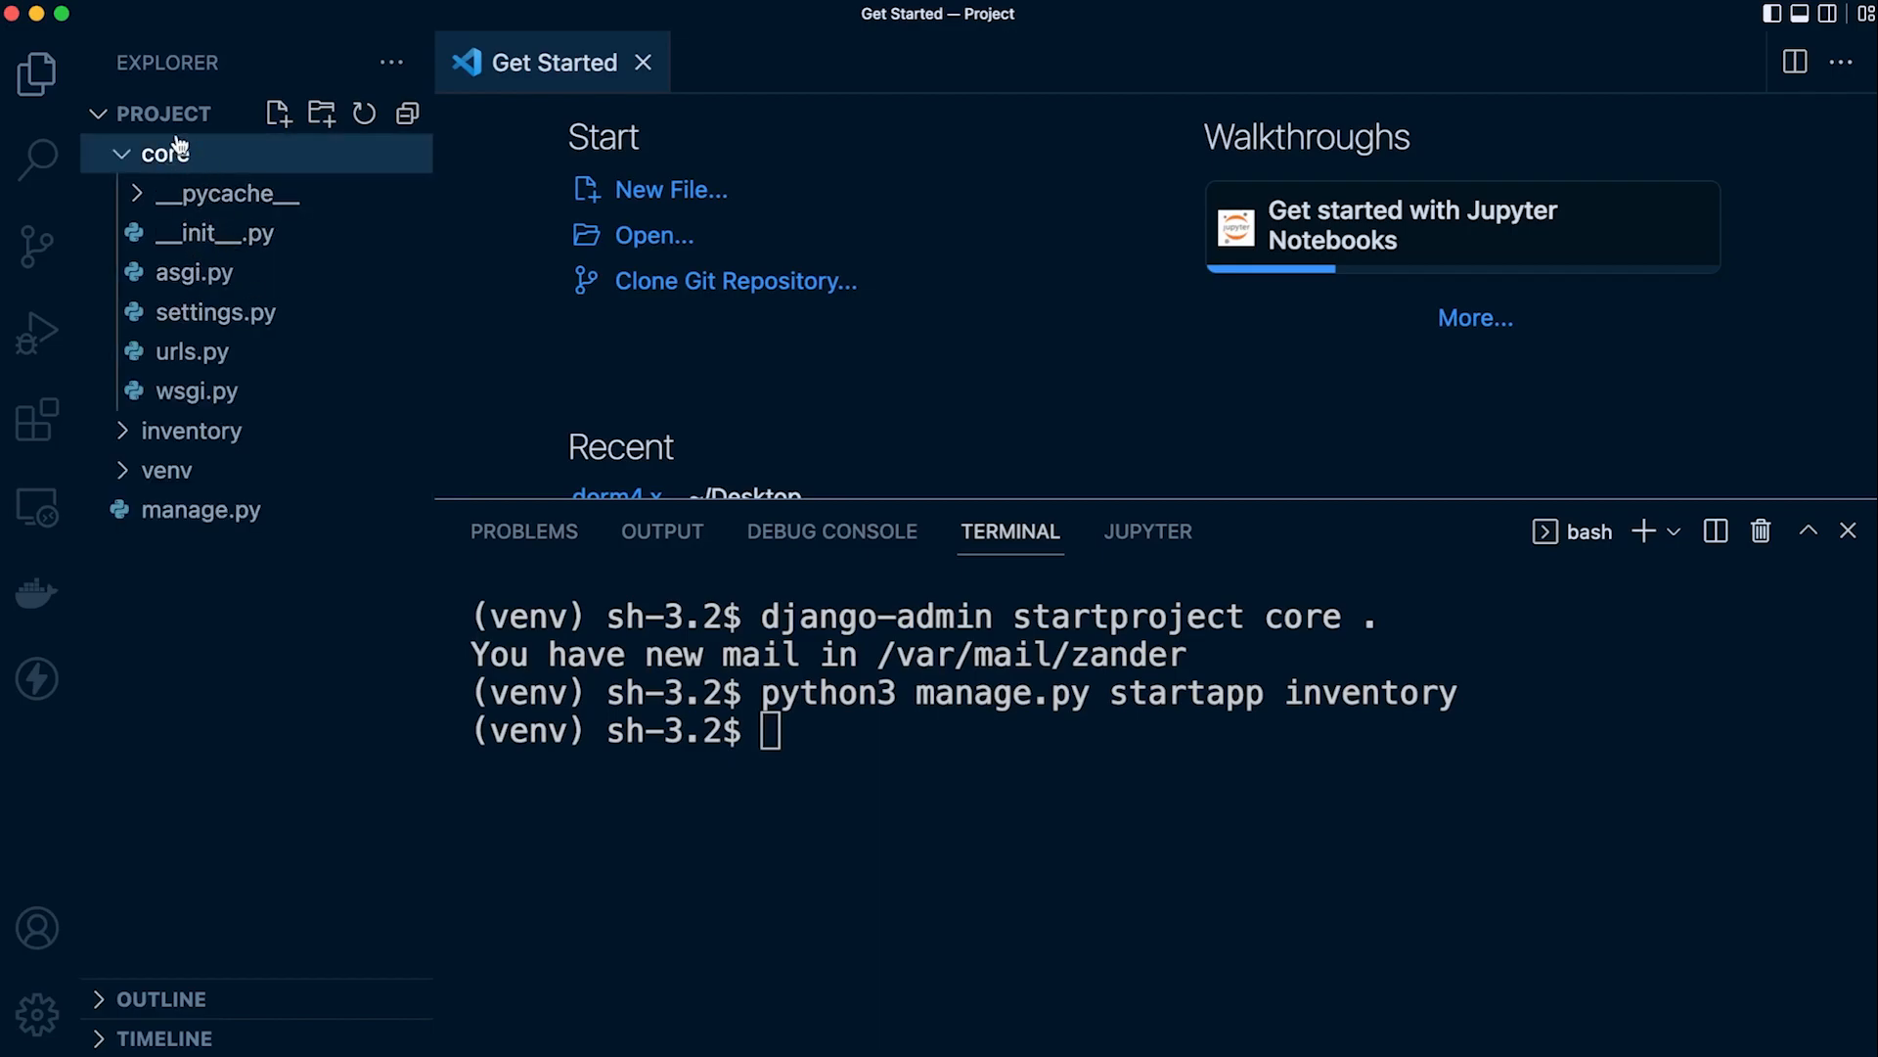
{"action": "left_click", "coordinate": [217, 311]}
{"action": "type", "text": "'"}
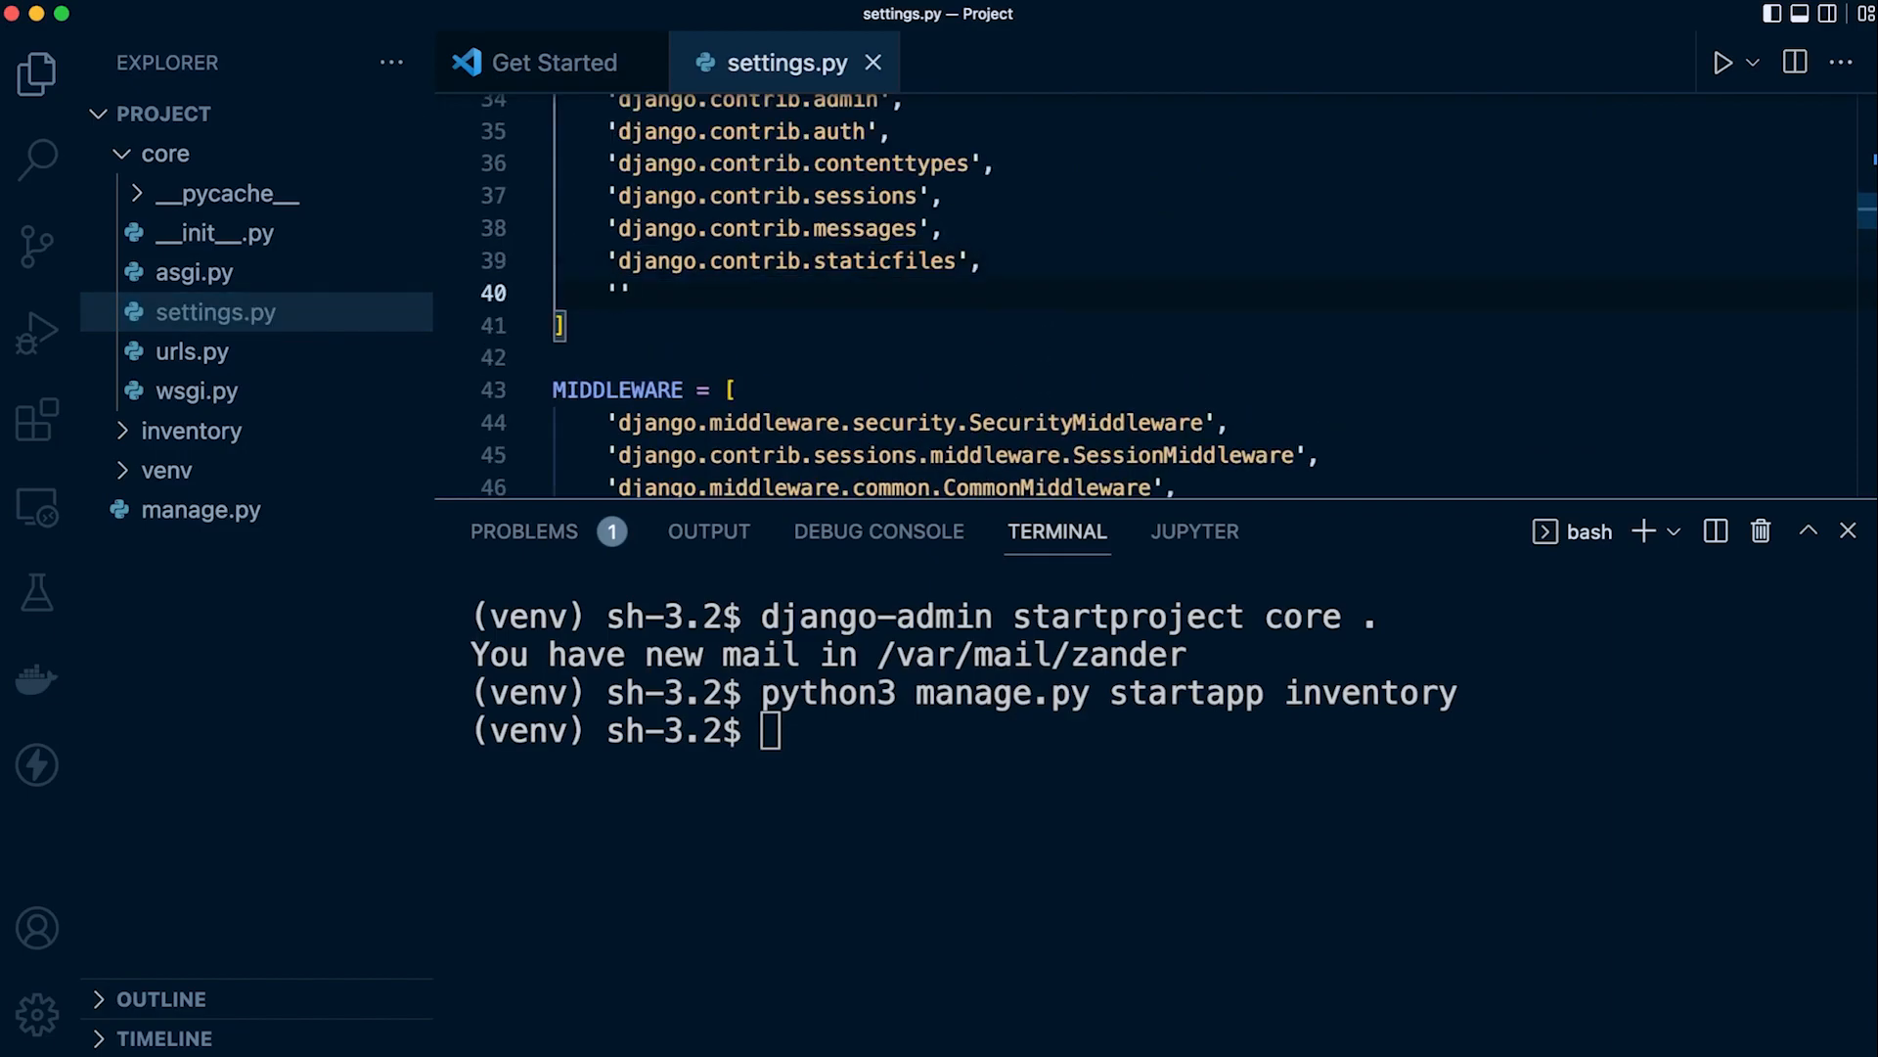
{"action": "type", "text": "inv"}
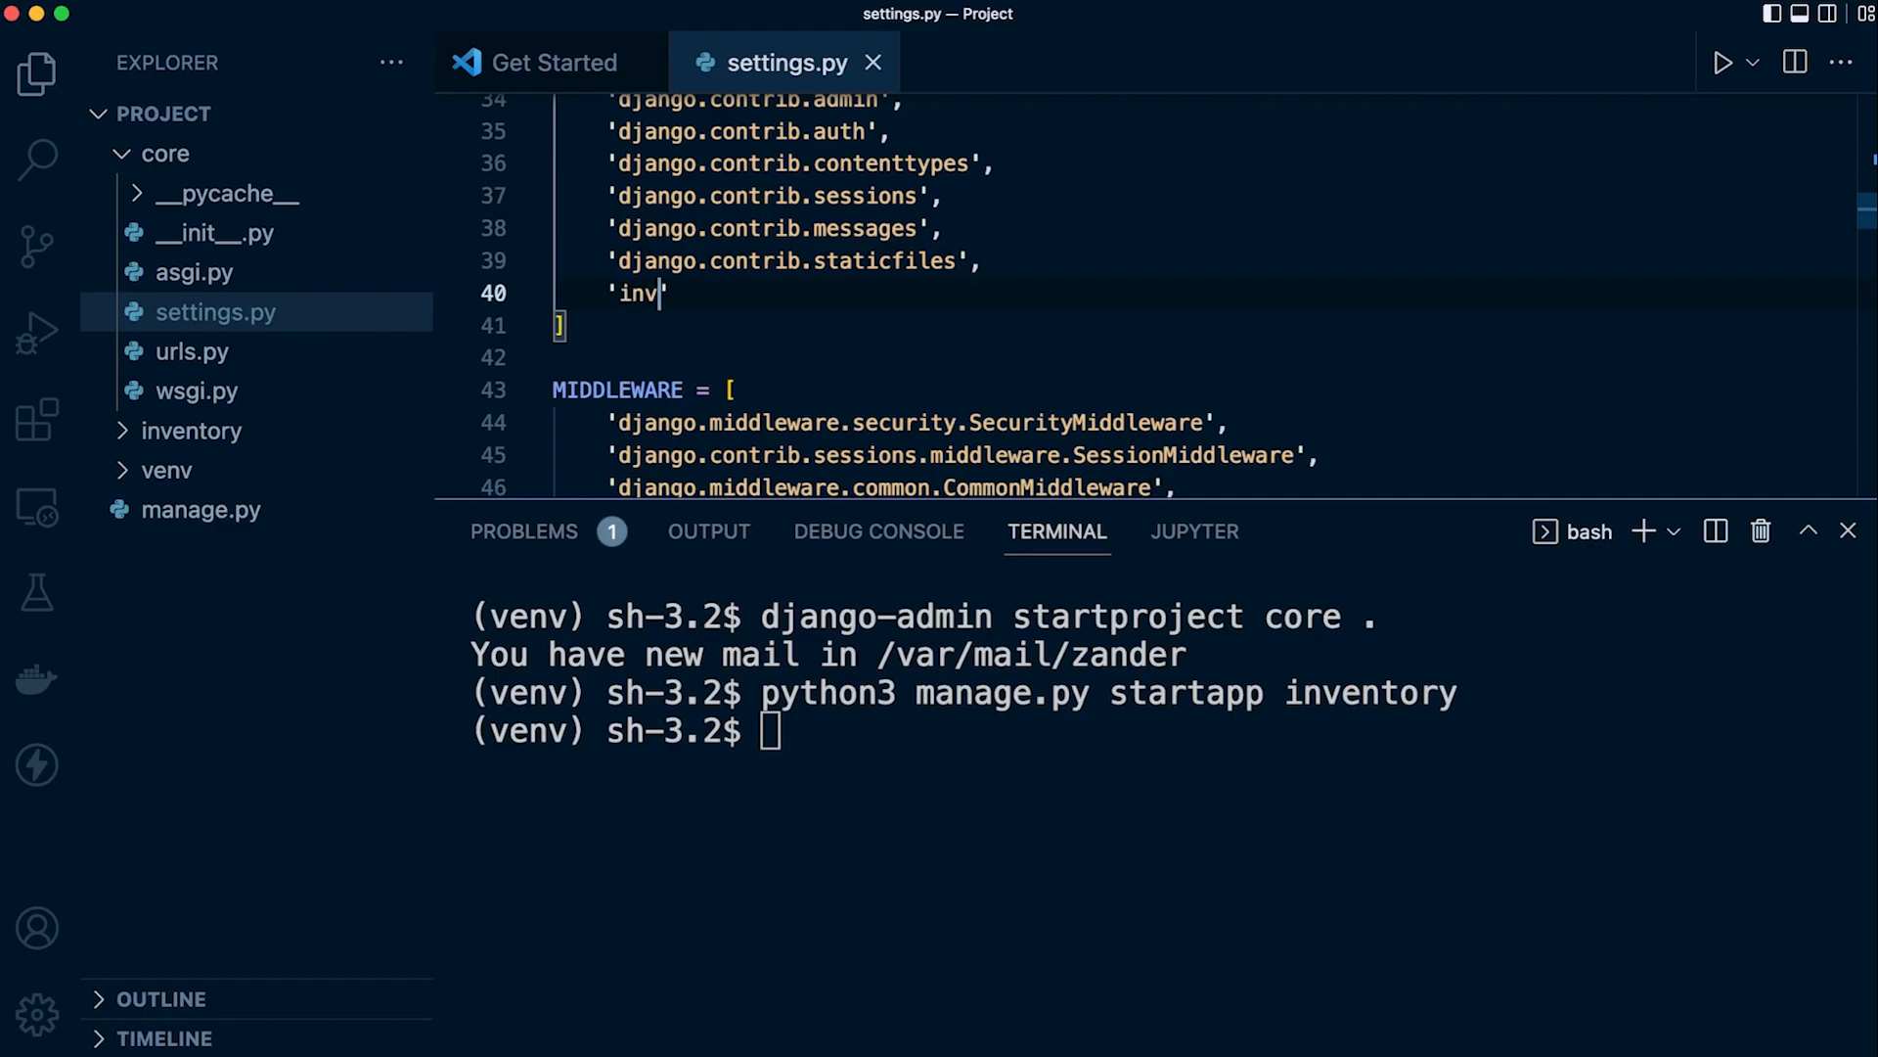
{"action": "type", "text": "entory"}
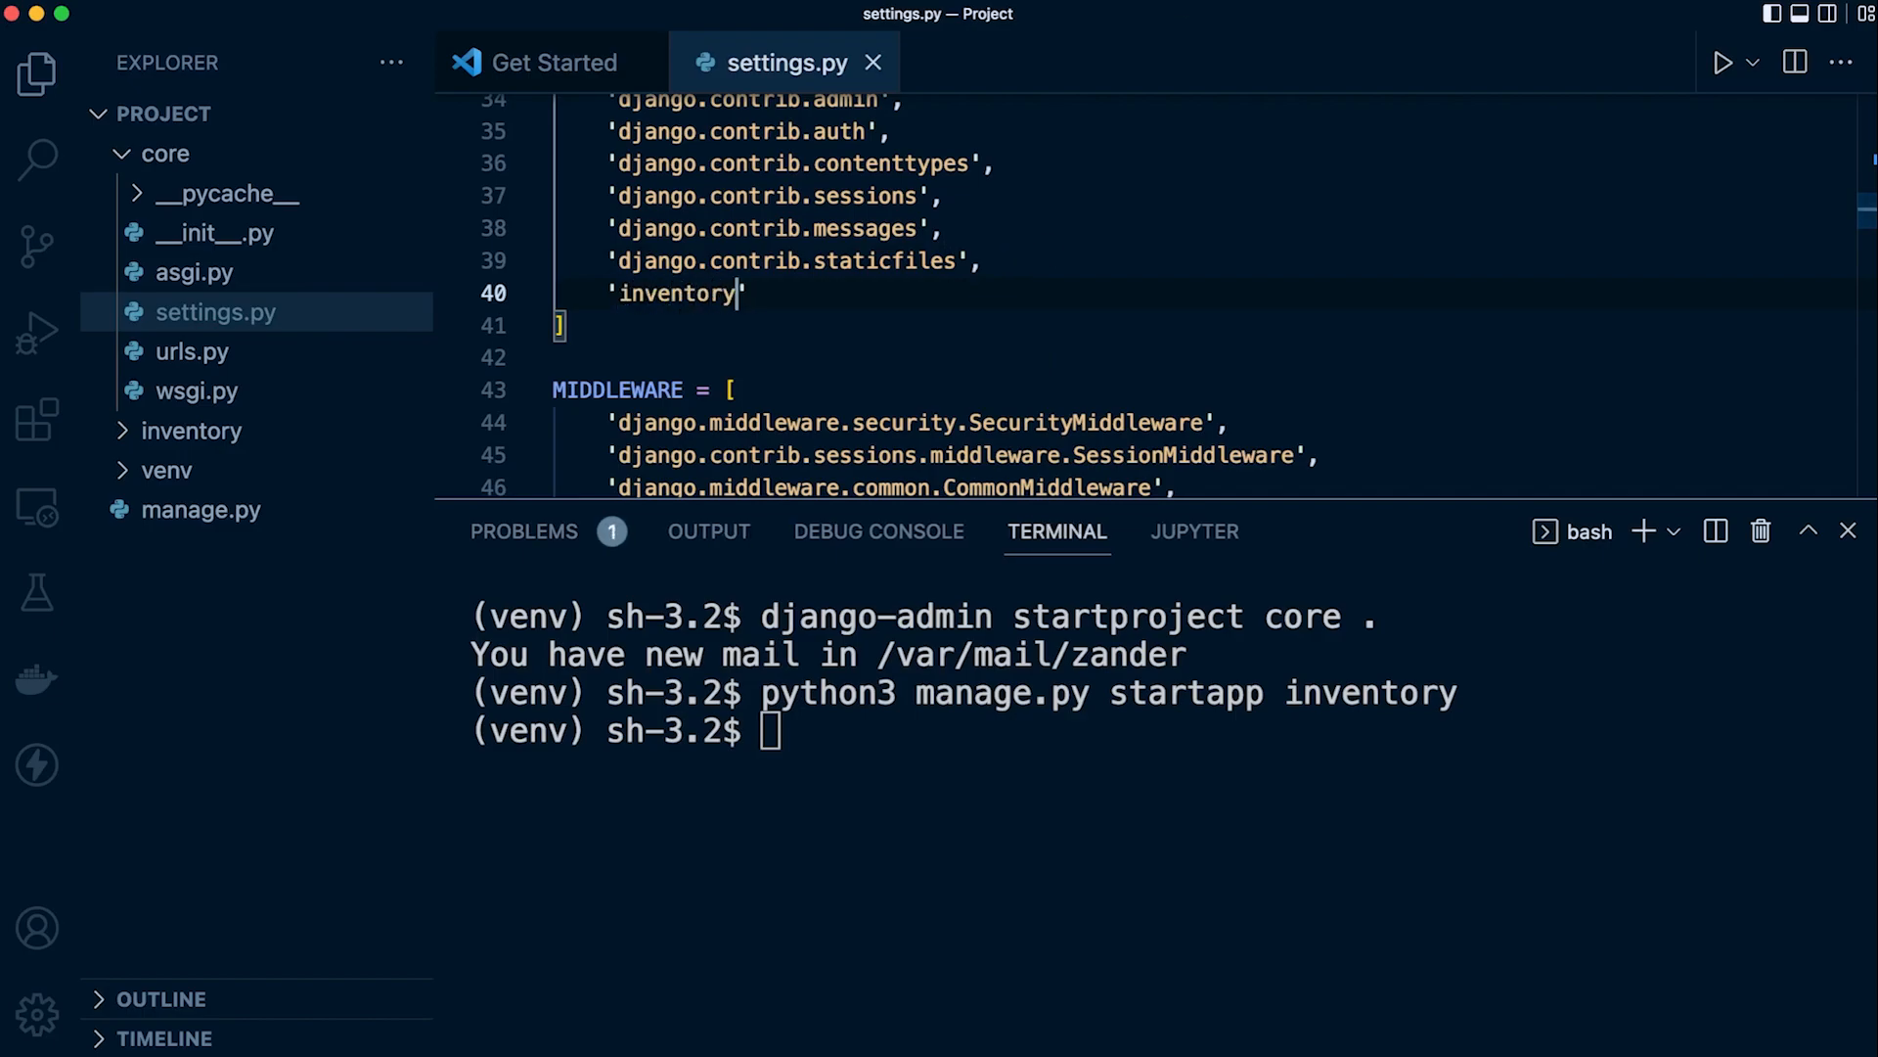
{"action": "mouse_move", "coordinate": [904, 282]}
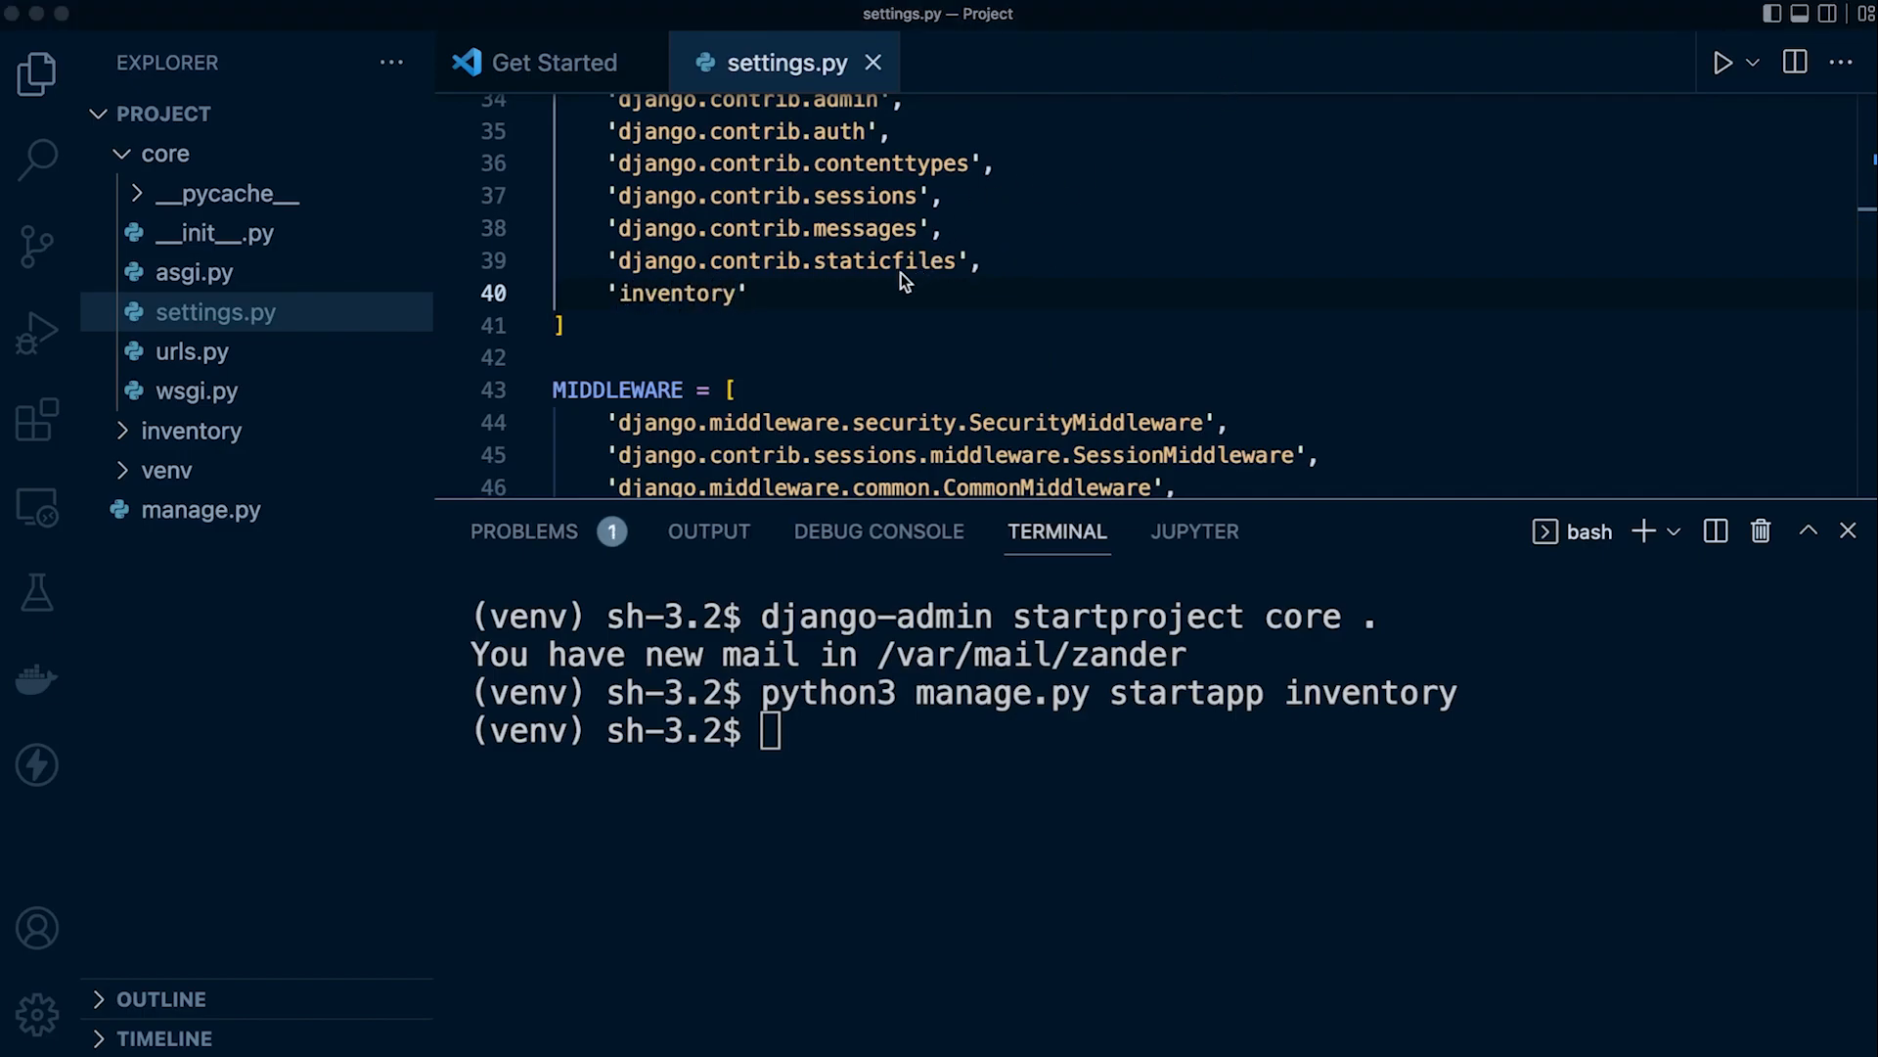
{"action": "mouse_move", "coordinate": [197, 390]}
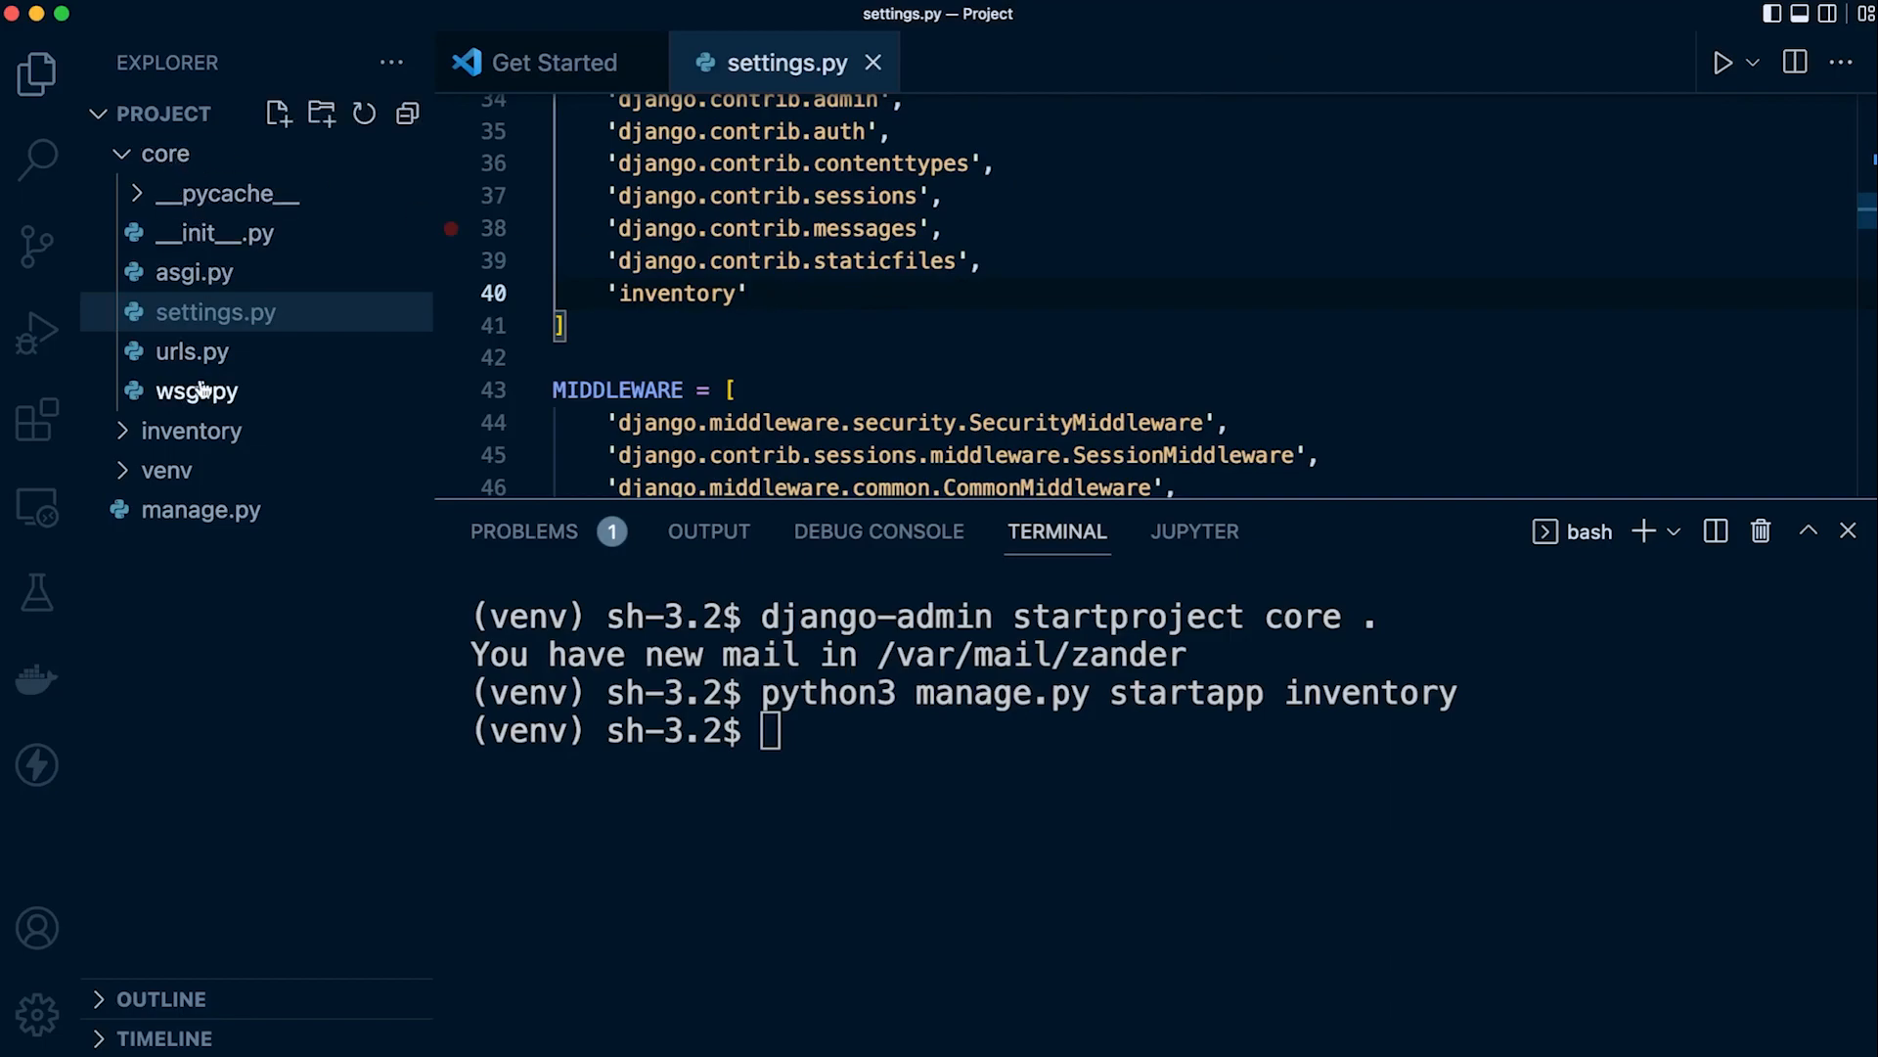
{"action": "left_click", "coordinate": [191, 431]}
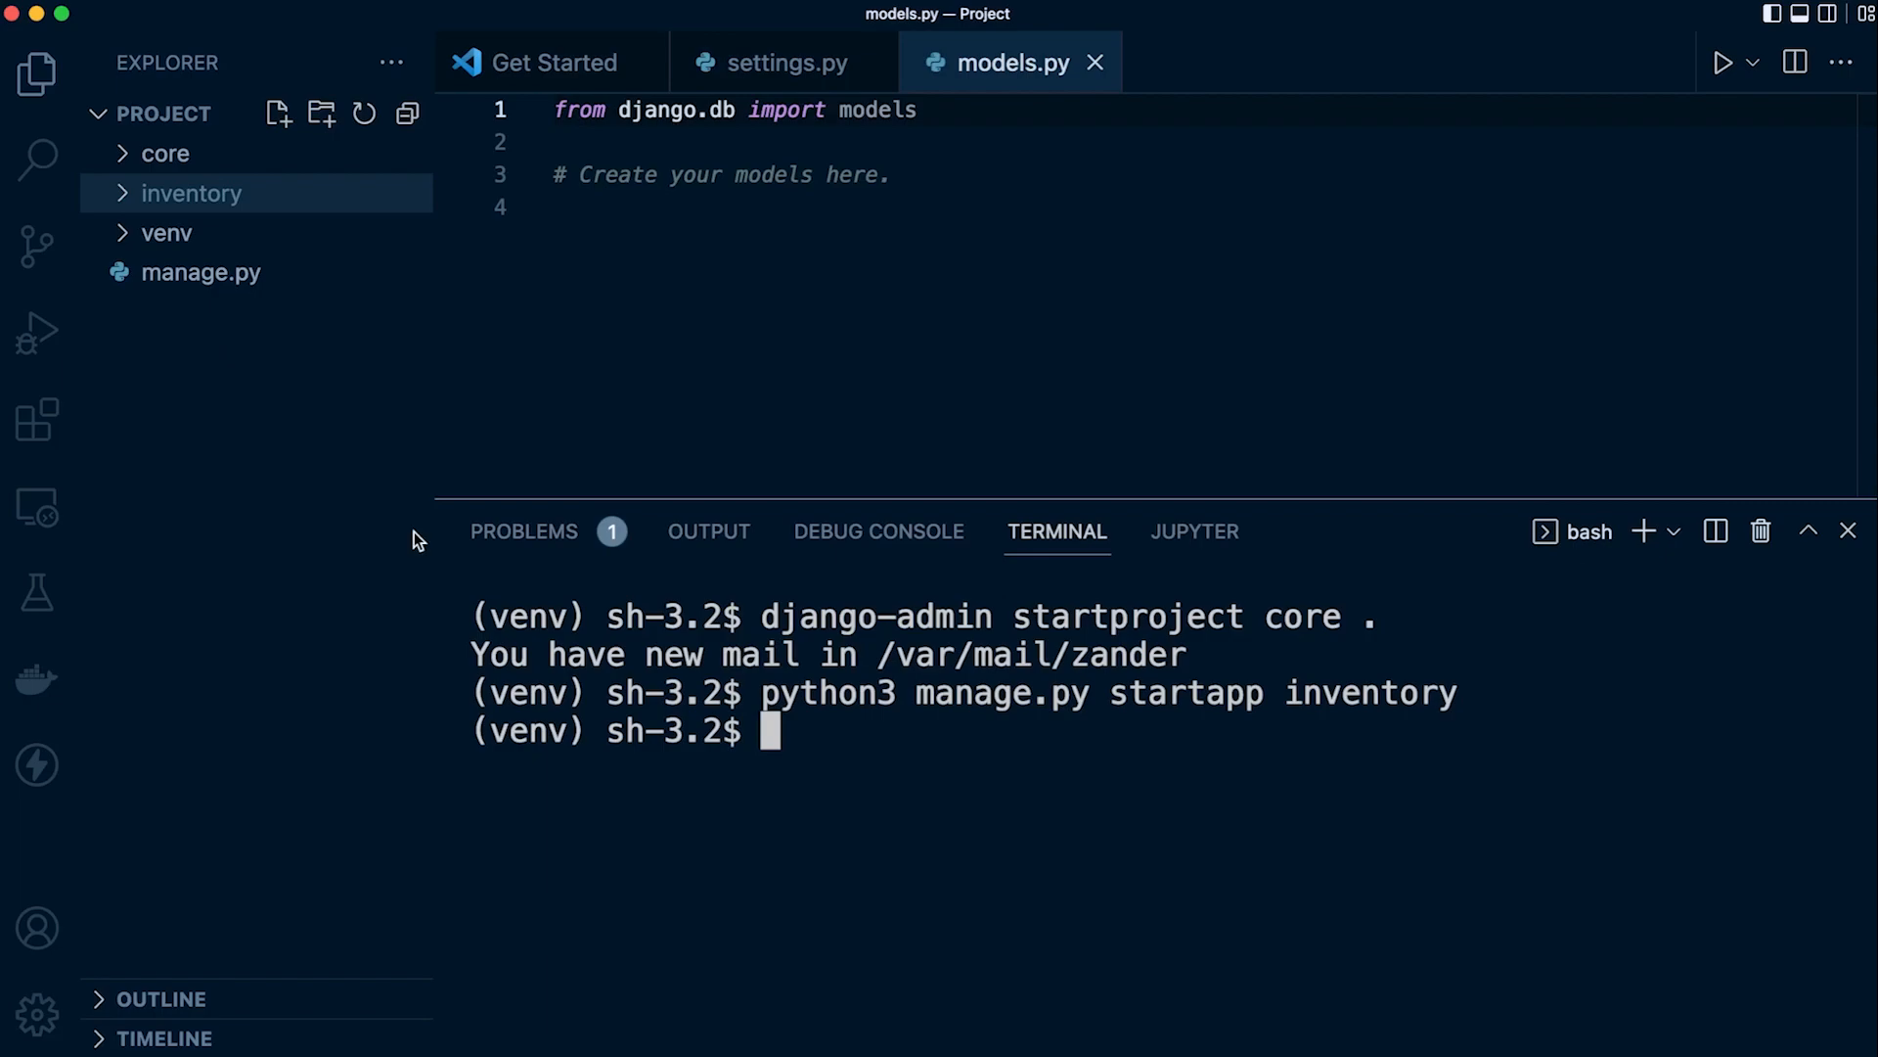
{"action": "mouse_move", "coordinate": [834, 740]}
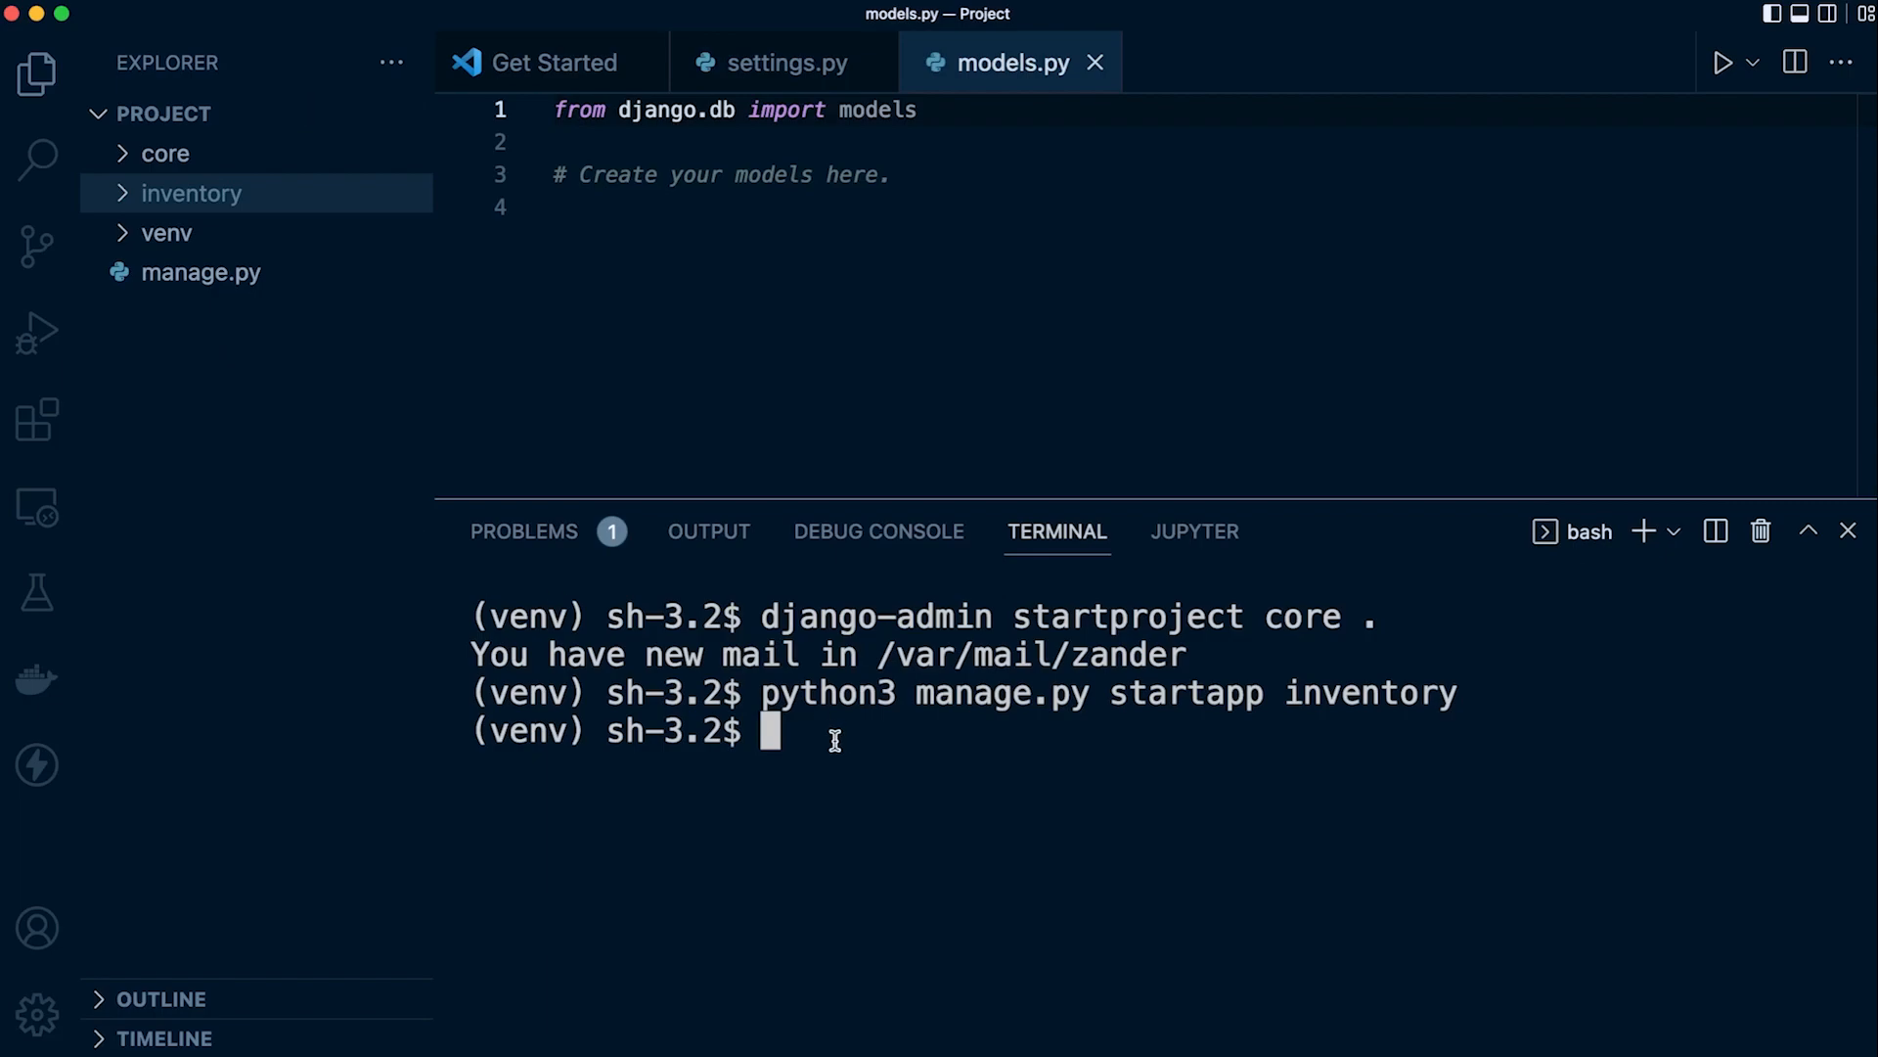
Run 'pip freeze > requirements.txt' to record asgiref, Django 4.0.5 and sqlparse
{"action": "type", "text": "p"}
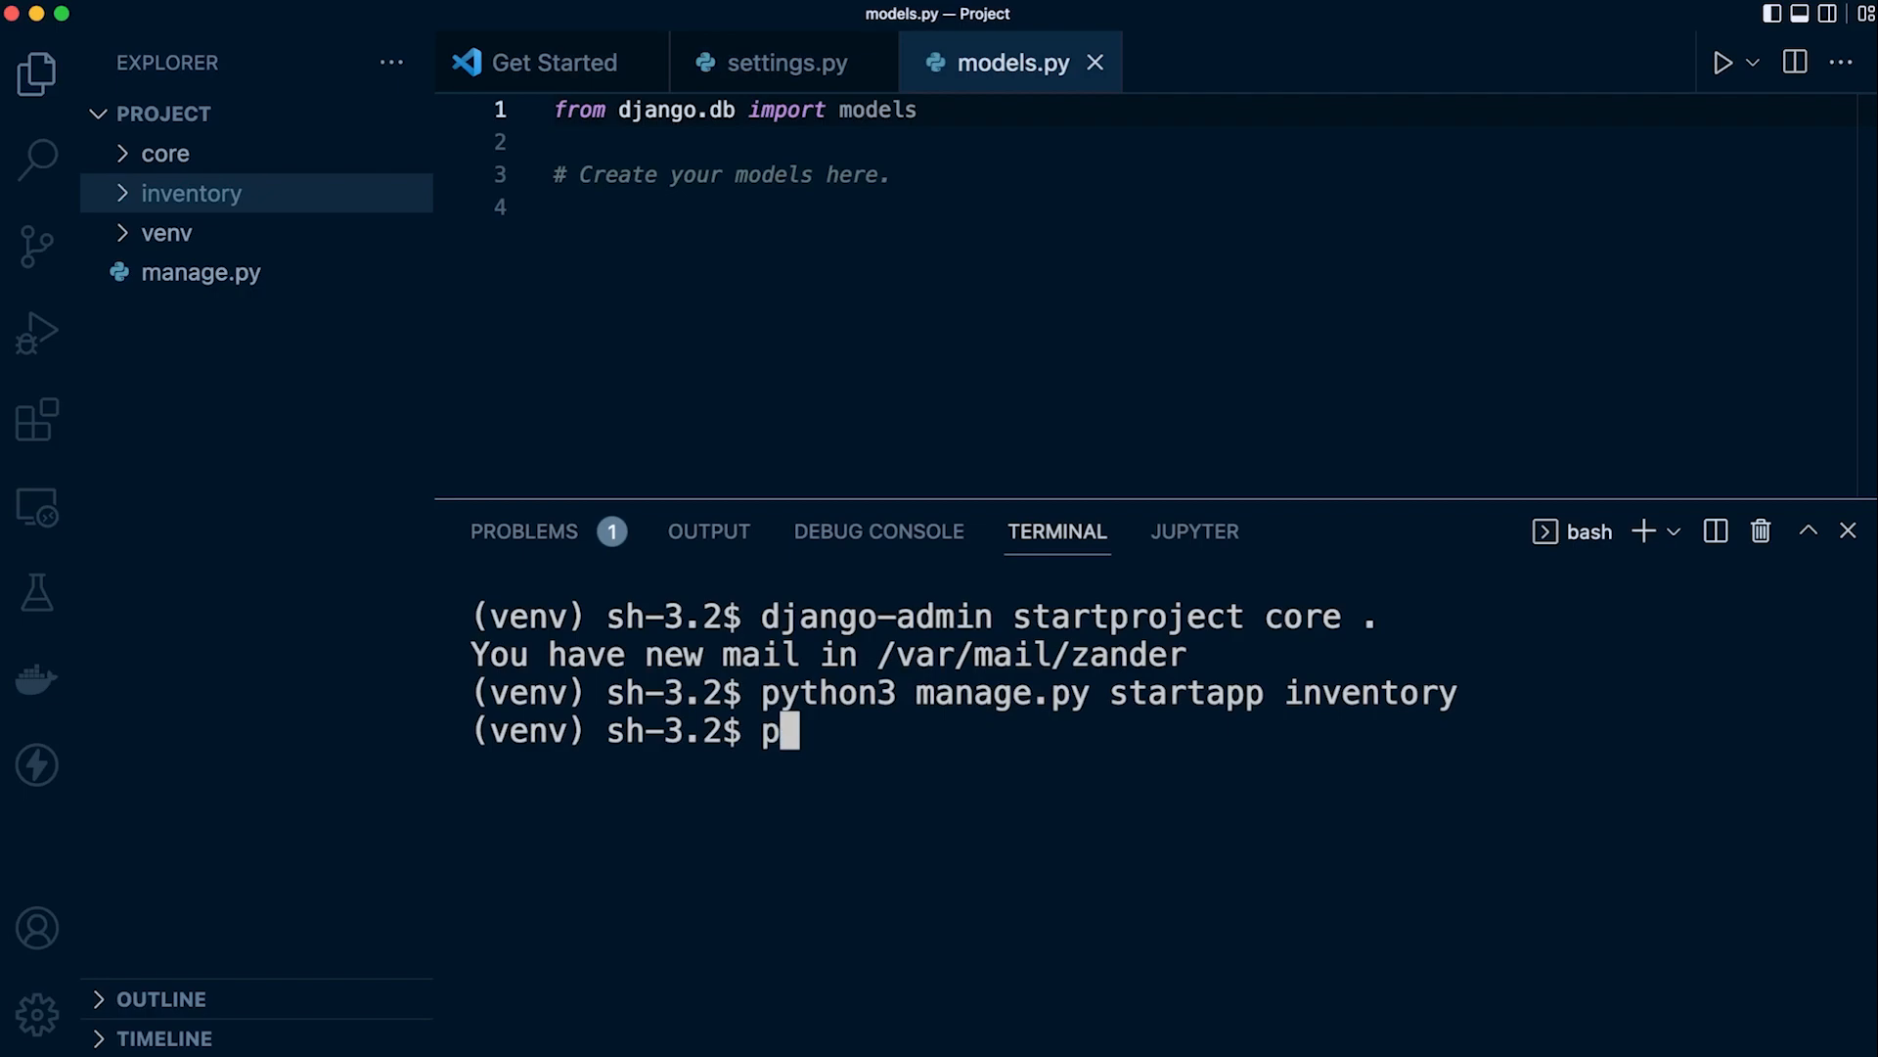
{"action": "type", "text": "ip freeze > re"}
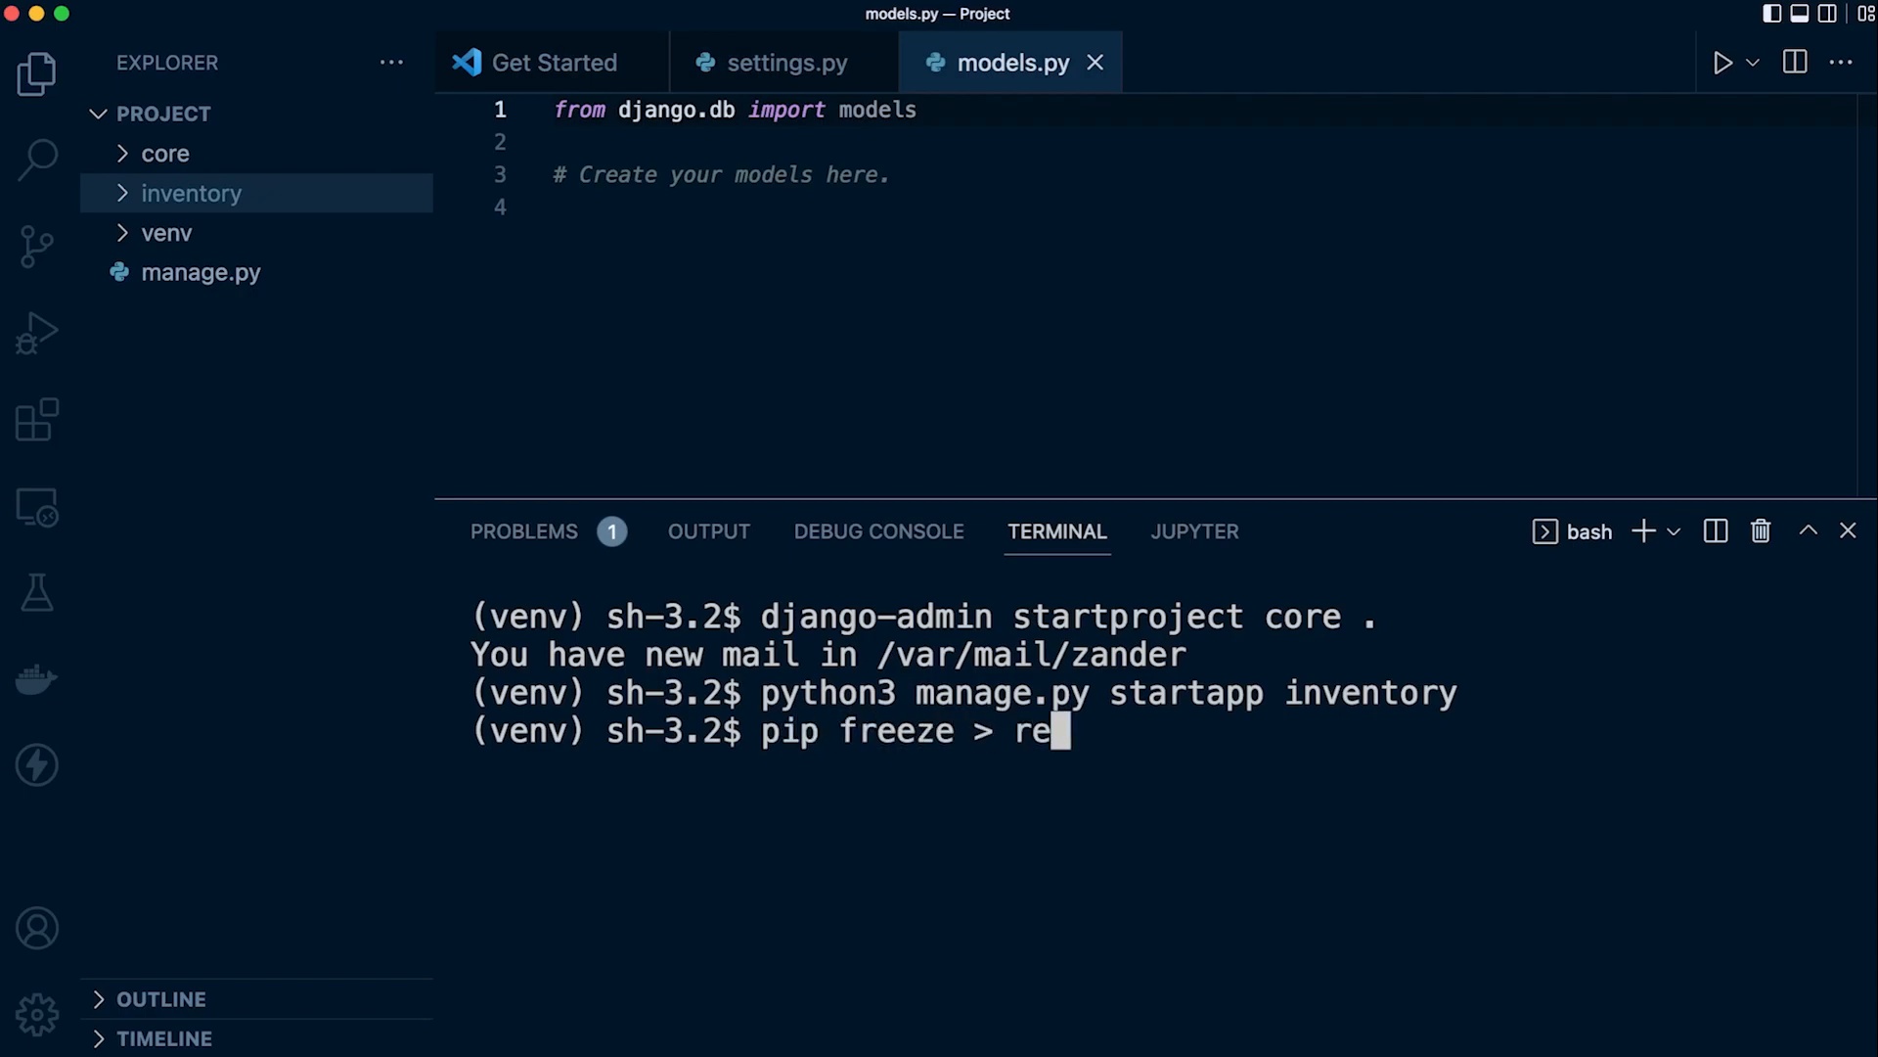
{"action": "type", "text": "quirements"}
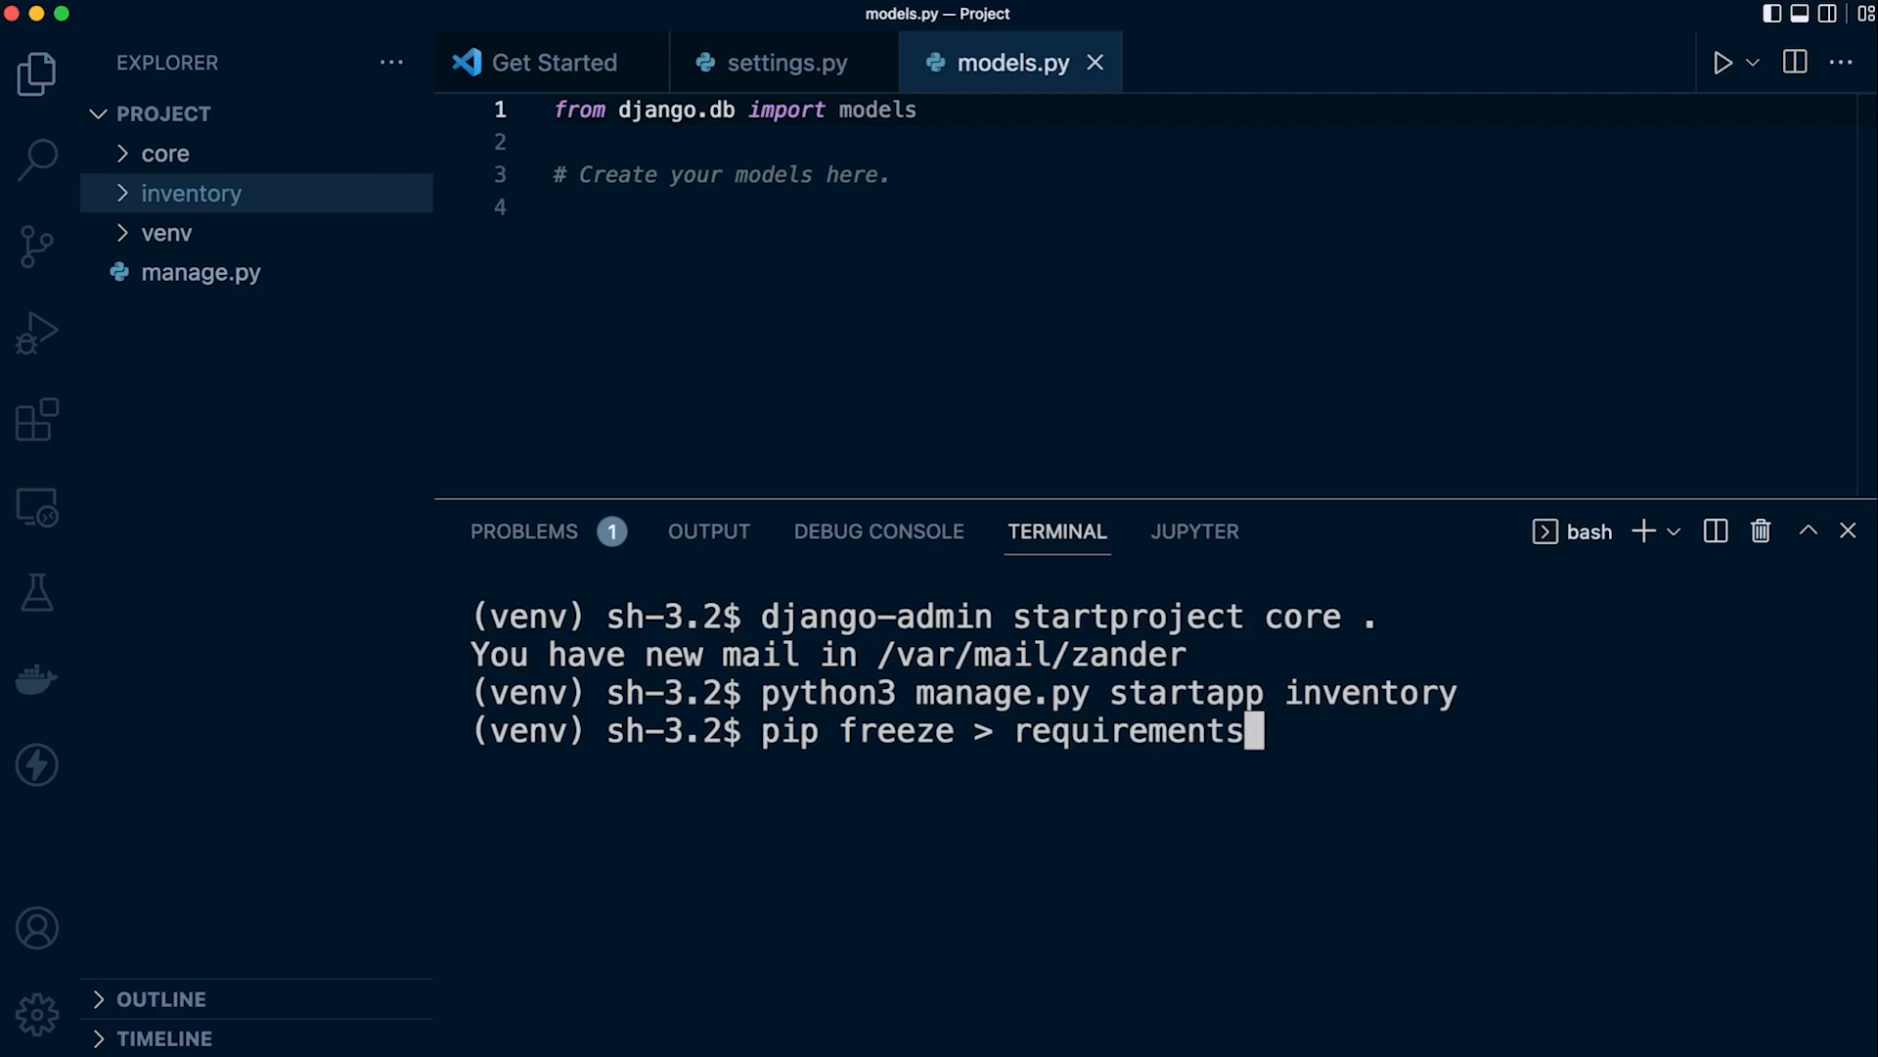
{"action": "type", "text": "."}
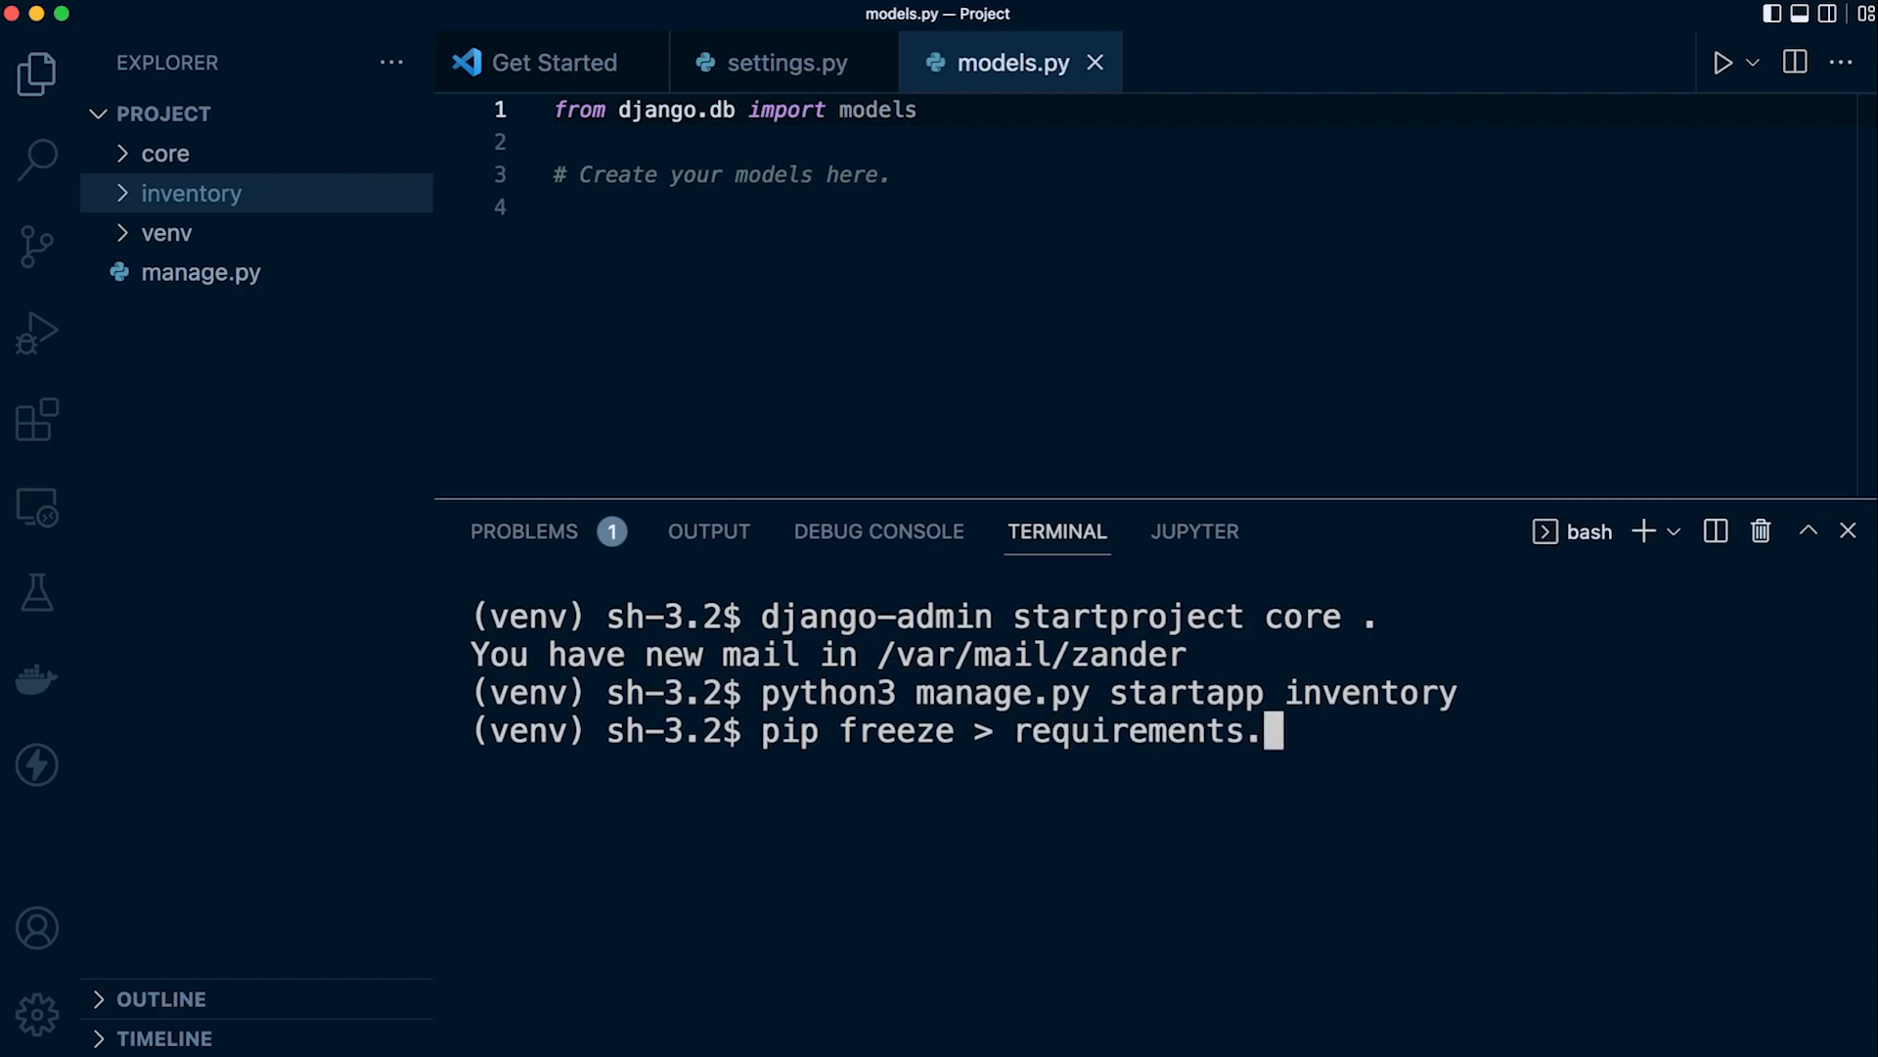
{"action": "type", "text": "txt"}
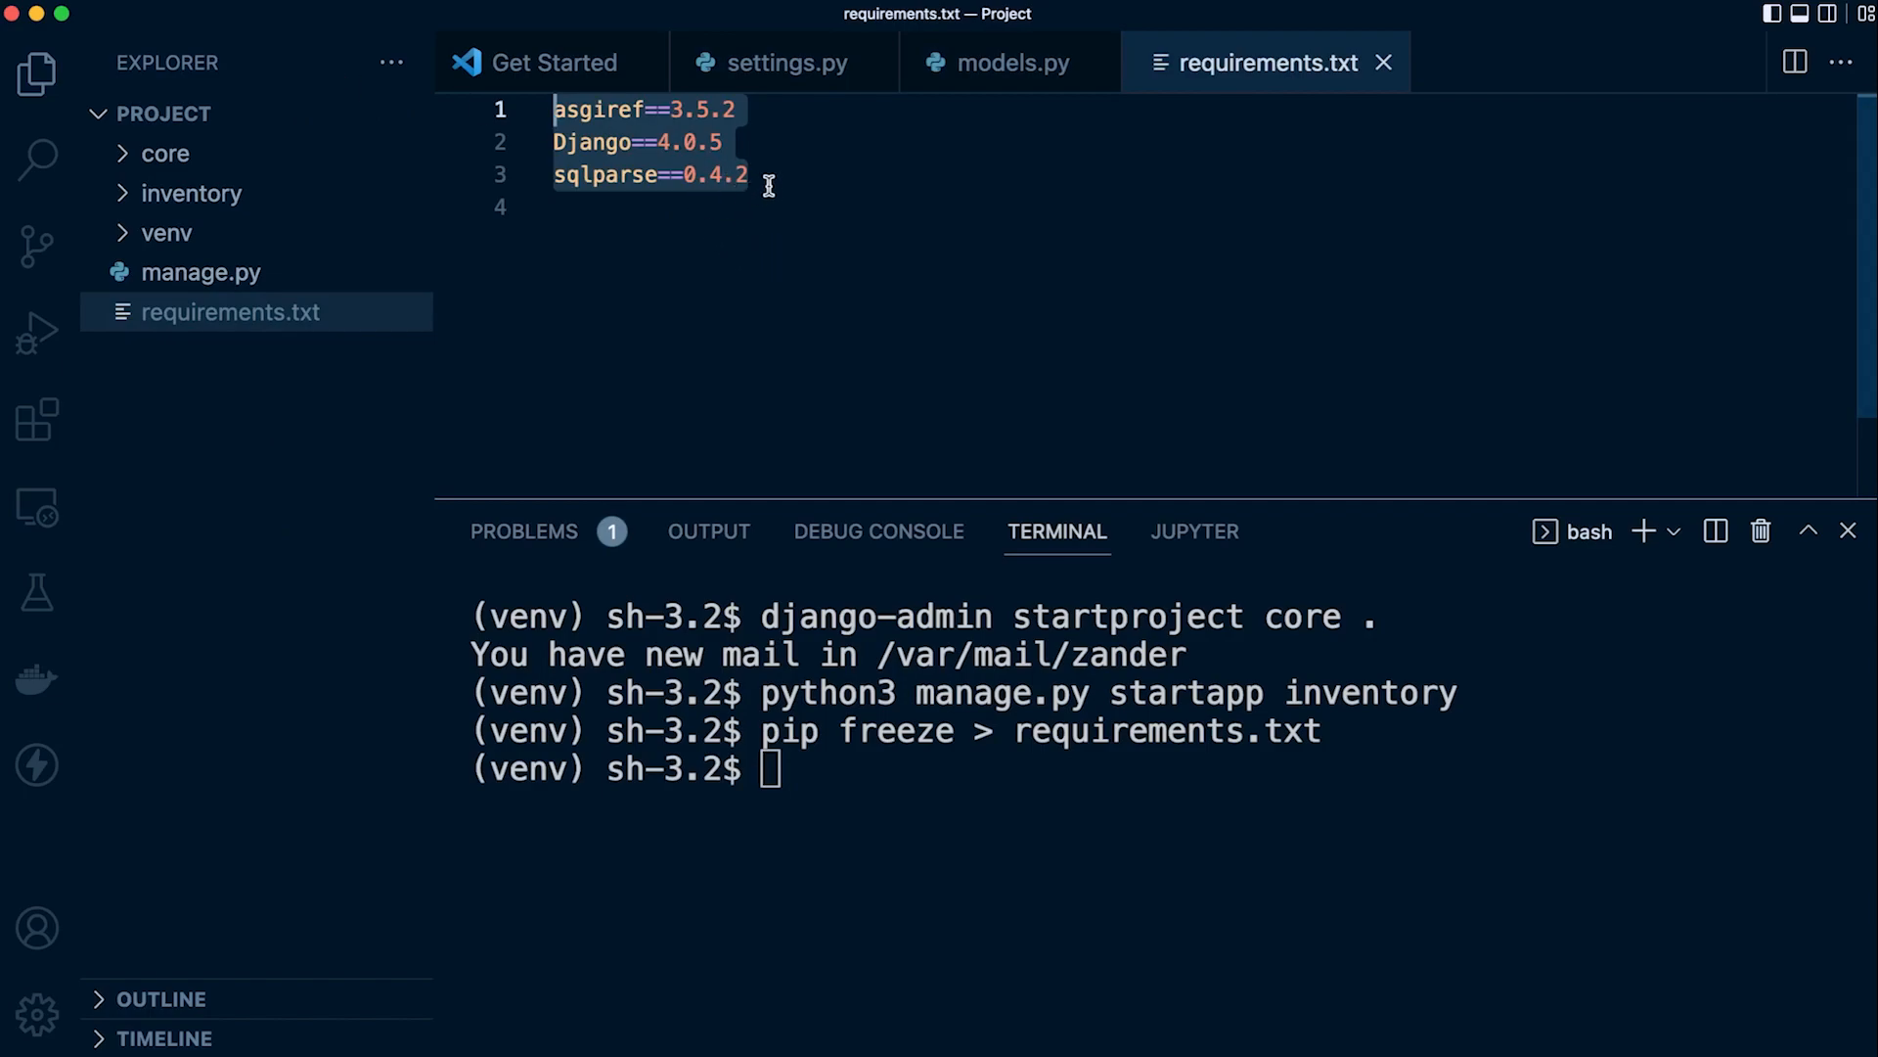
{"action": "mouse_move", "coordinate": [646, 212]}
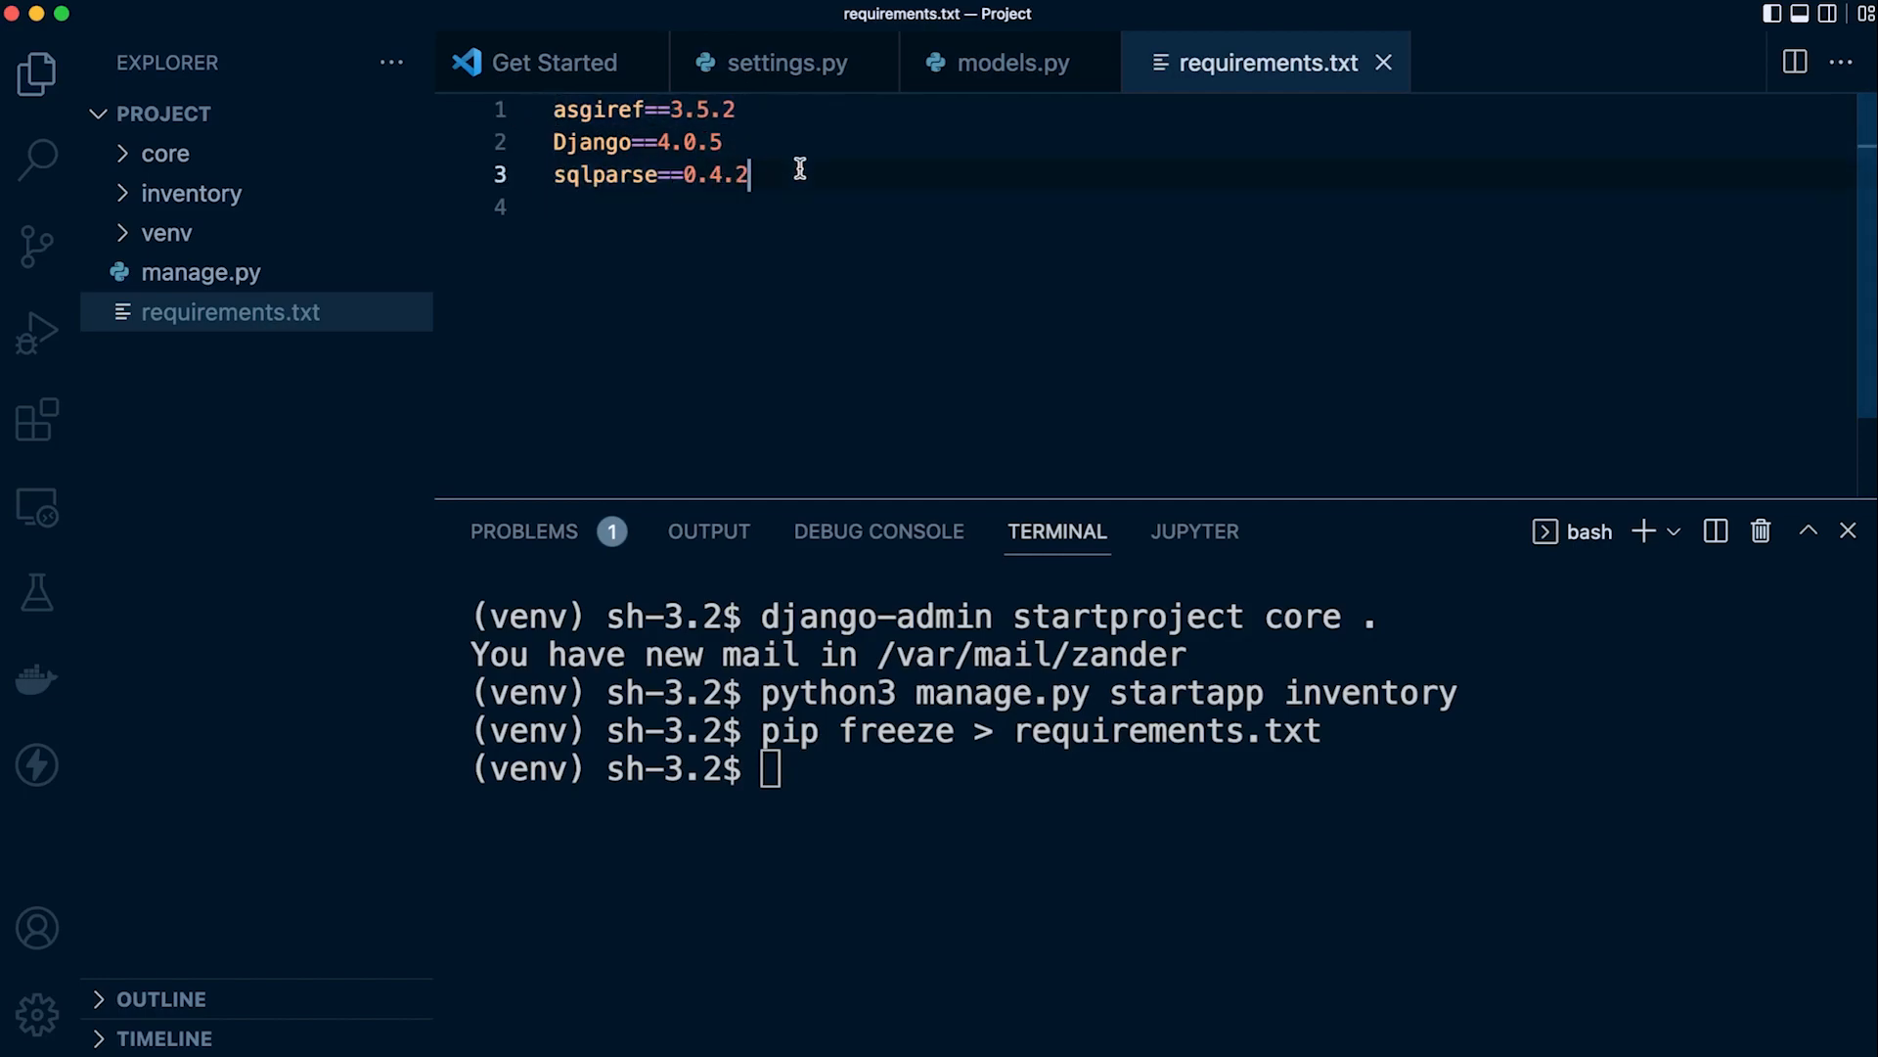
Select the Django 4.0.5 line in requirements.txt to inspect it
{"action": "triple_click", "coordinate": [647, 175]}
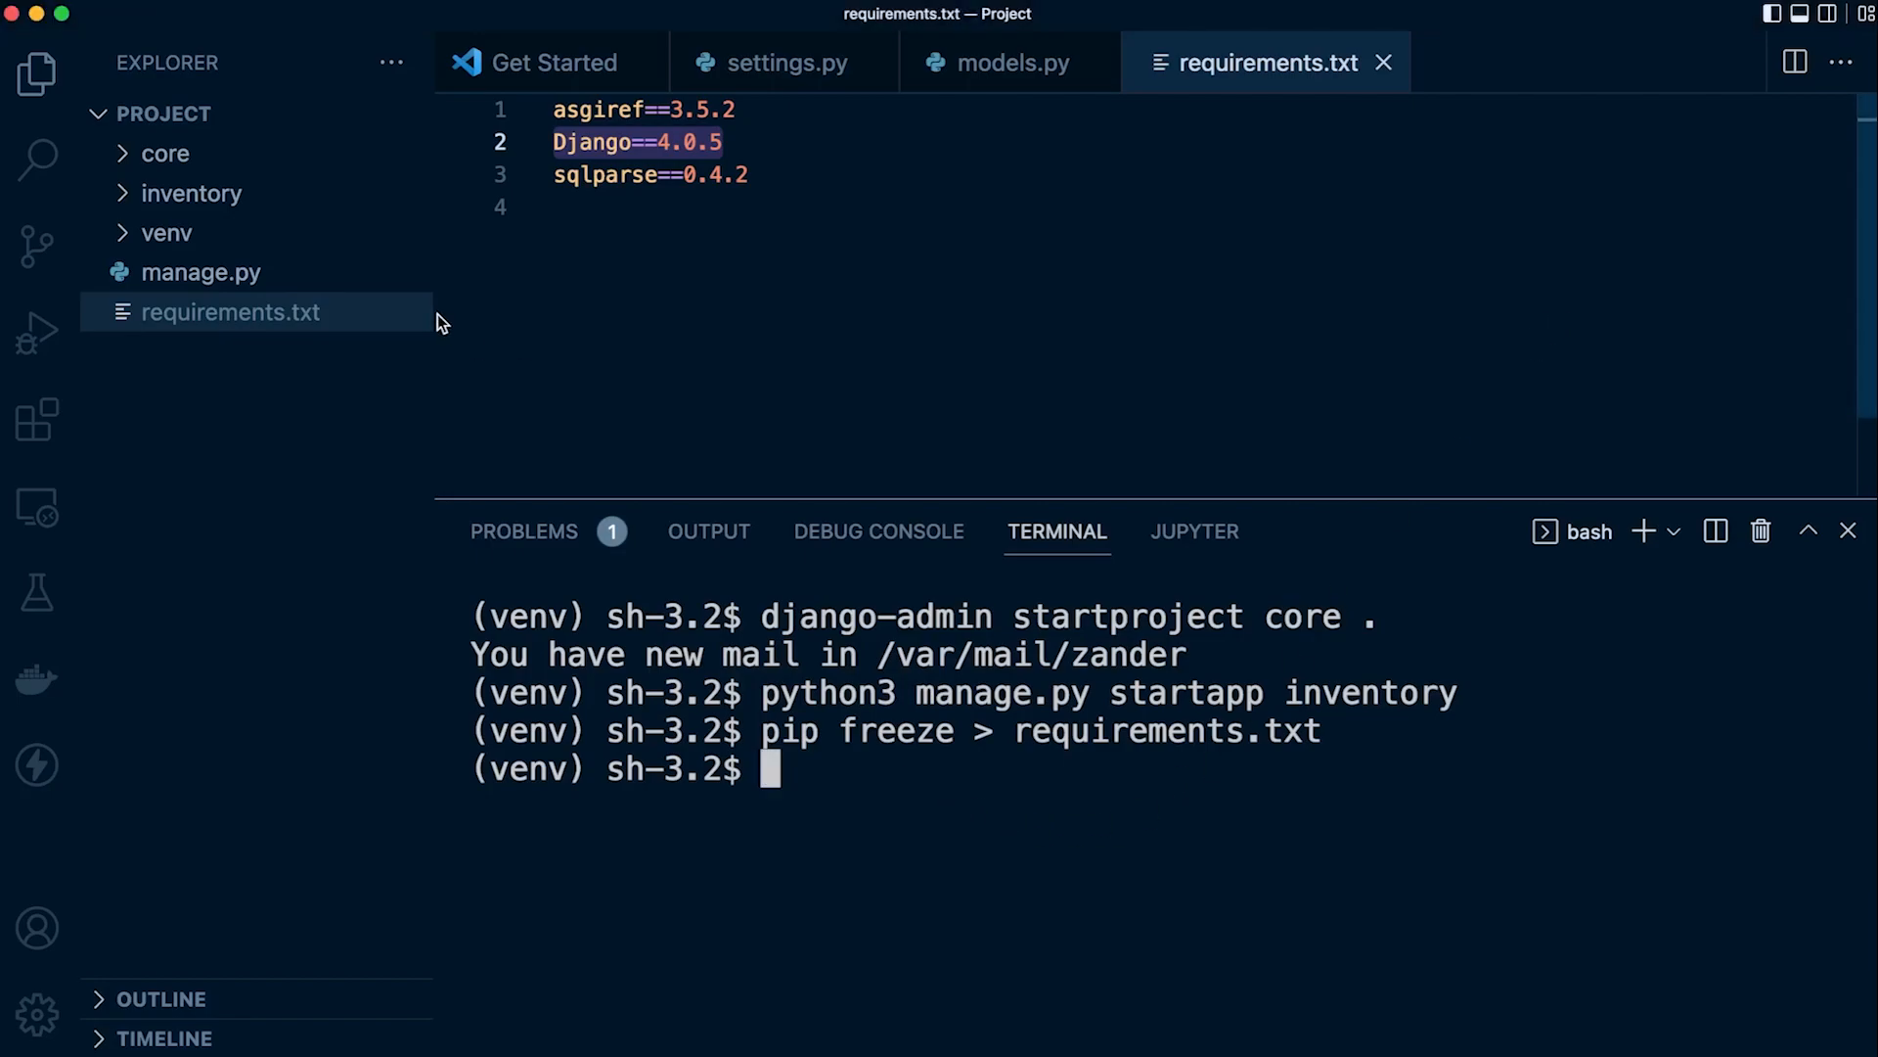
{"action": "mouse_move", "coordinate": [802, 309]}
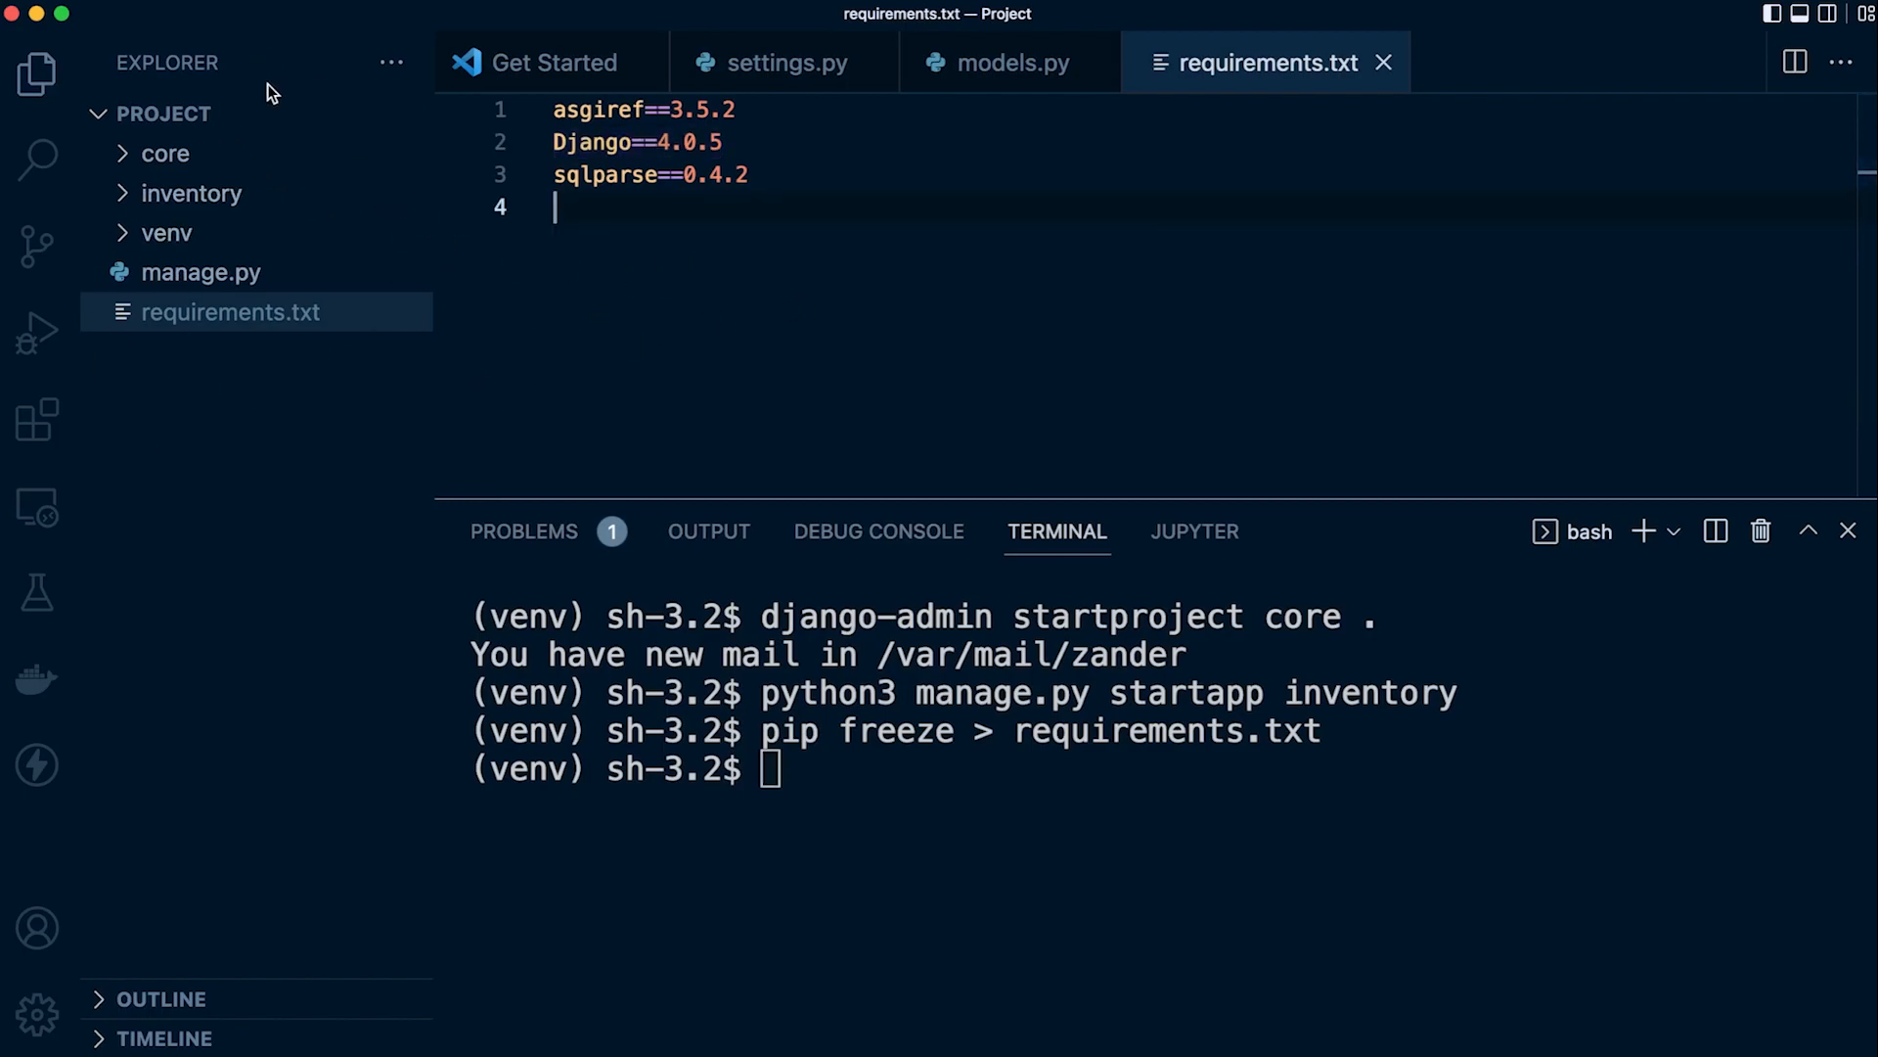
{"action": "mouse_move", "coordinate": [209, 420]}
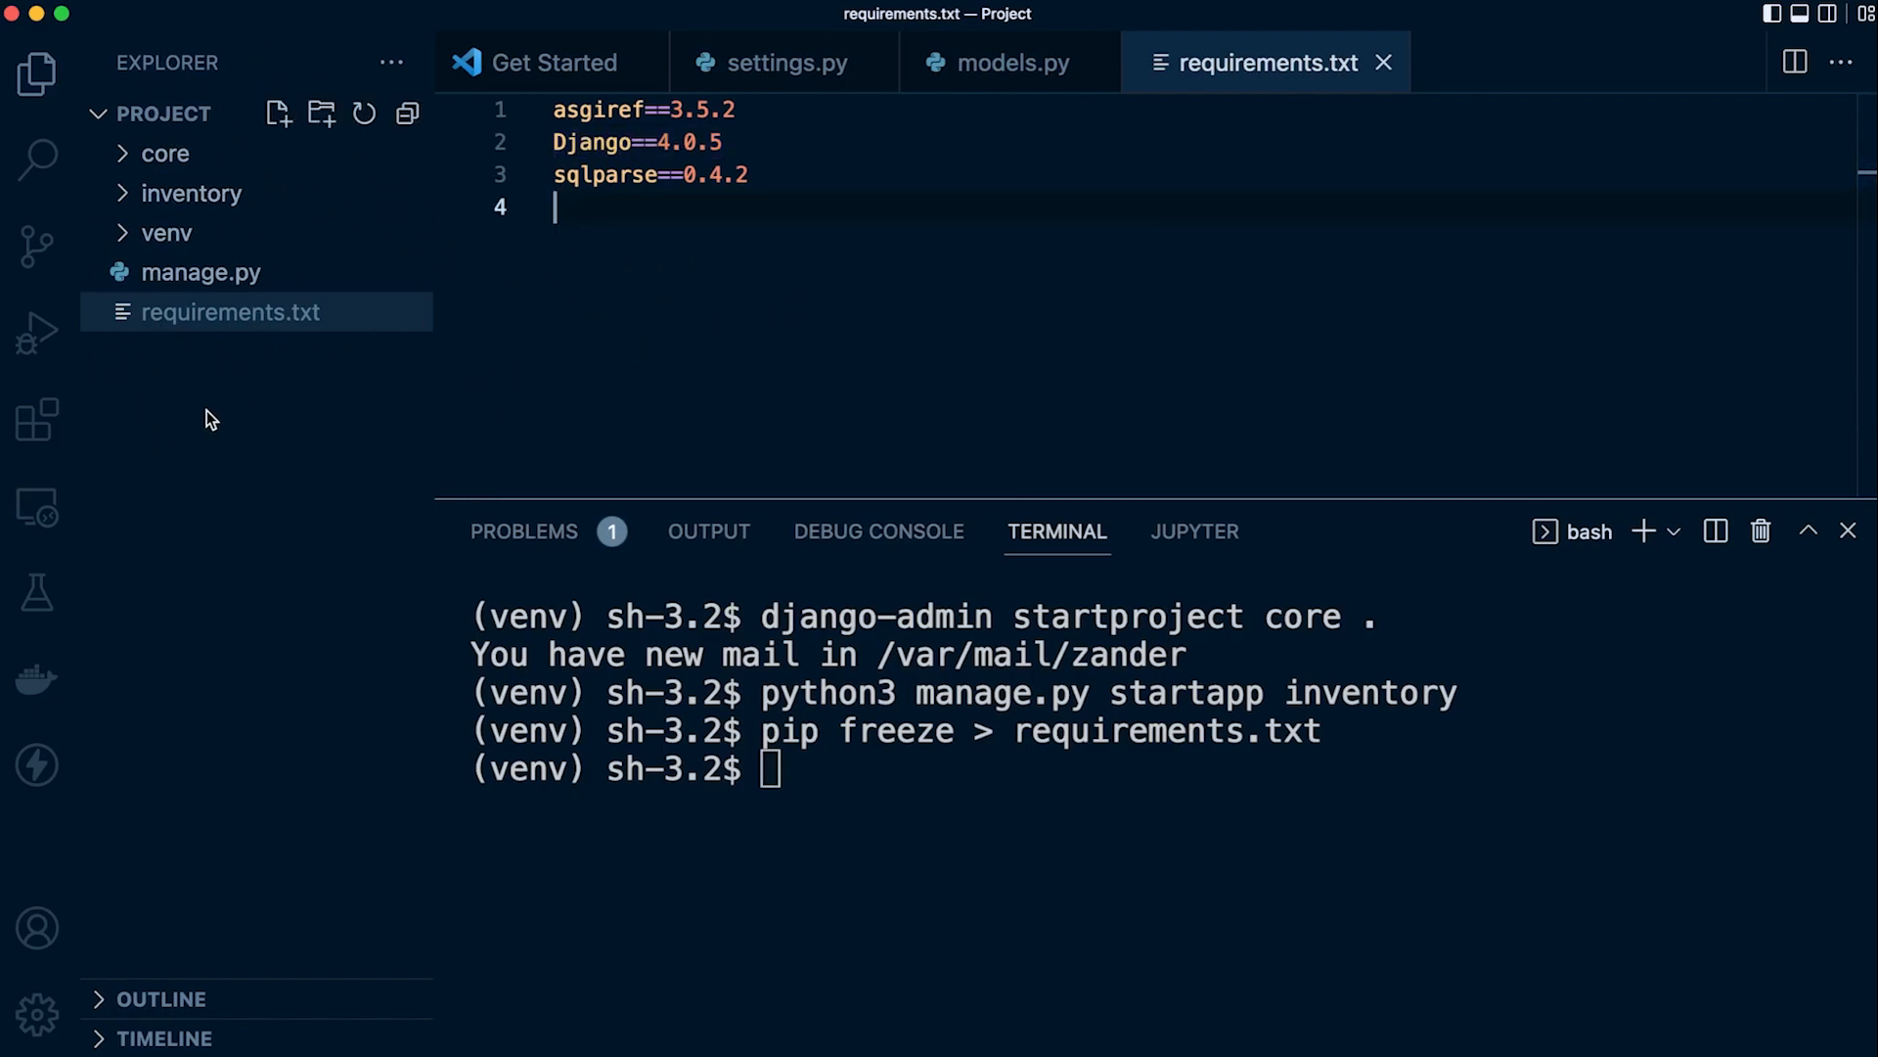
{"action": "mouse_move", "coordinate": [1058, 62]}
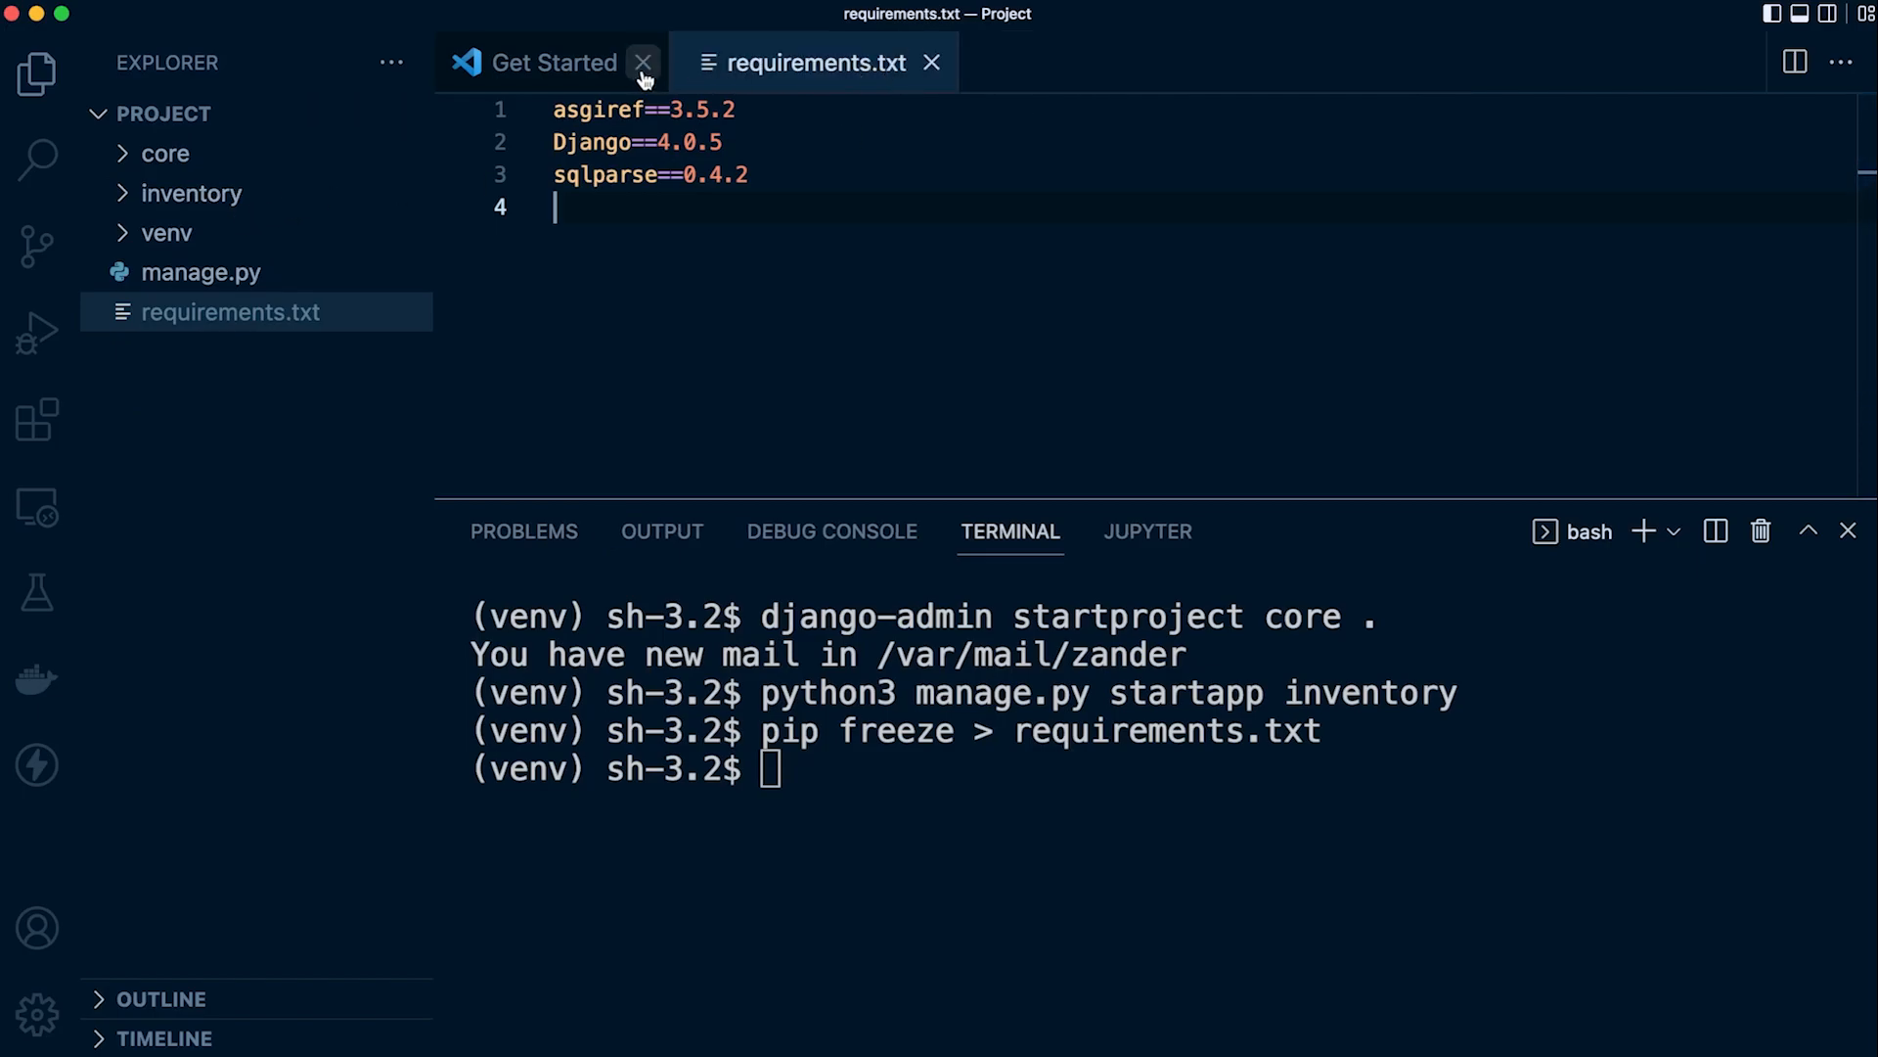
Close Get Started and type 'pip install -r requirements.txt' in the terminal without running it
{"action": "left_click", "coordinate": [642, 63]}
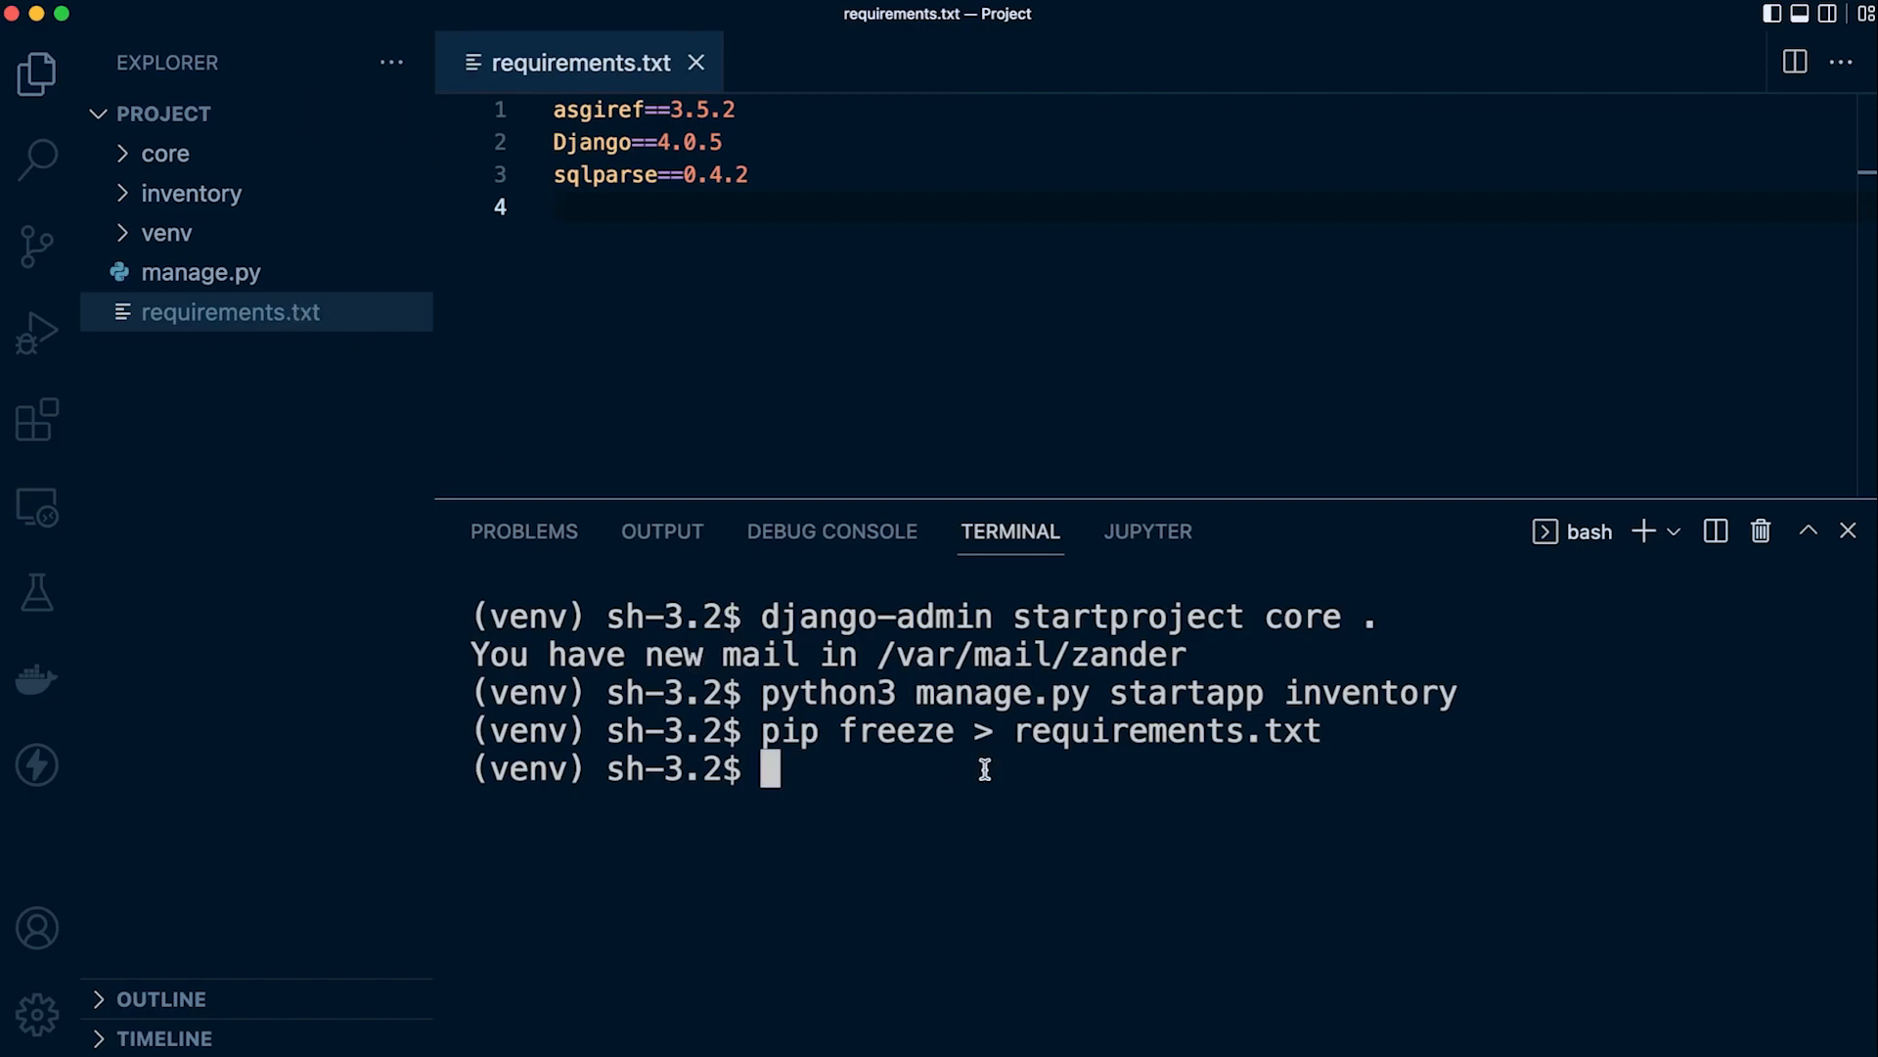
{"action": "type", "text": "pi p"}
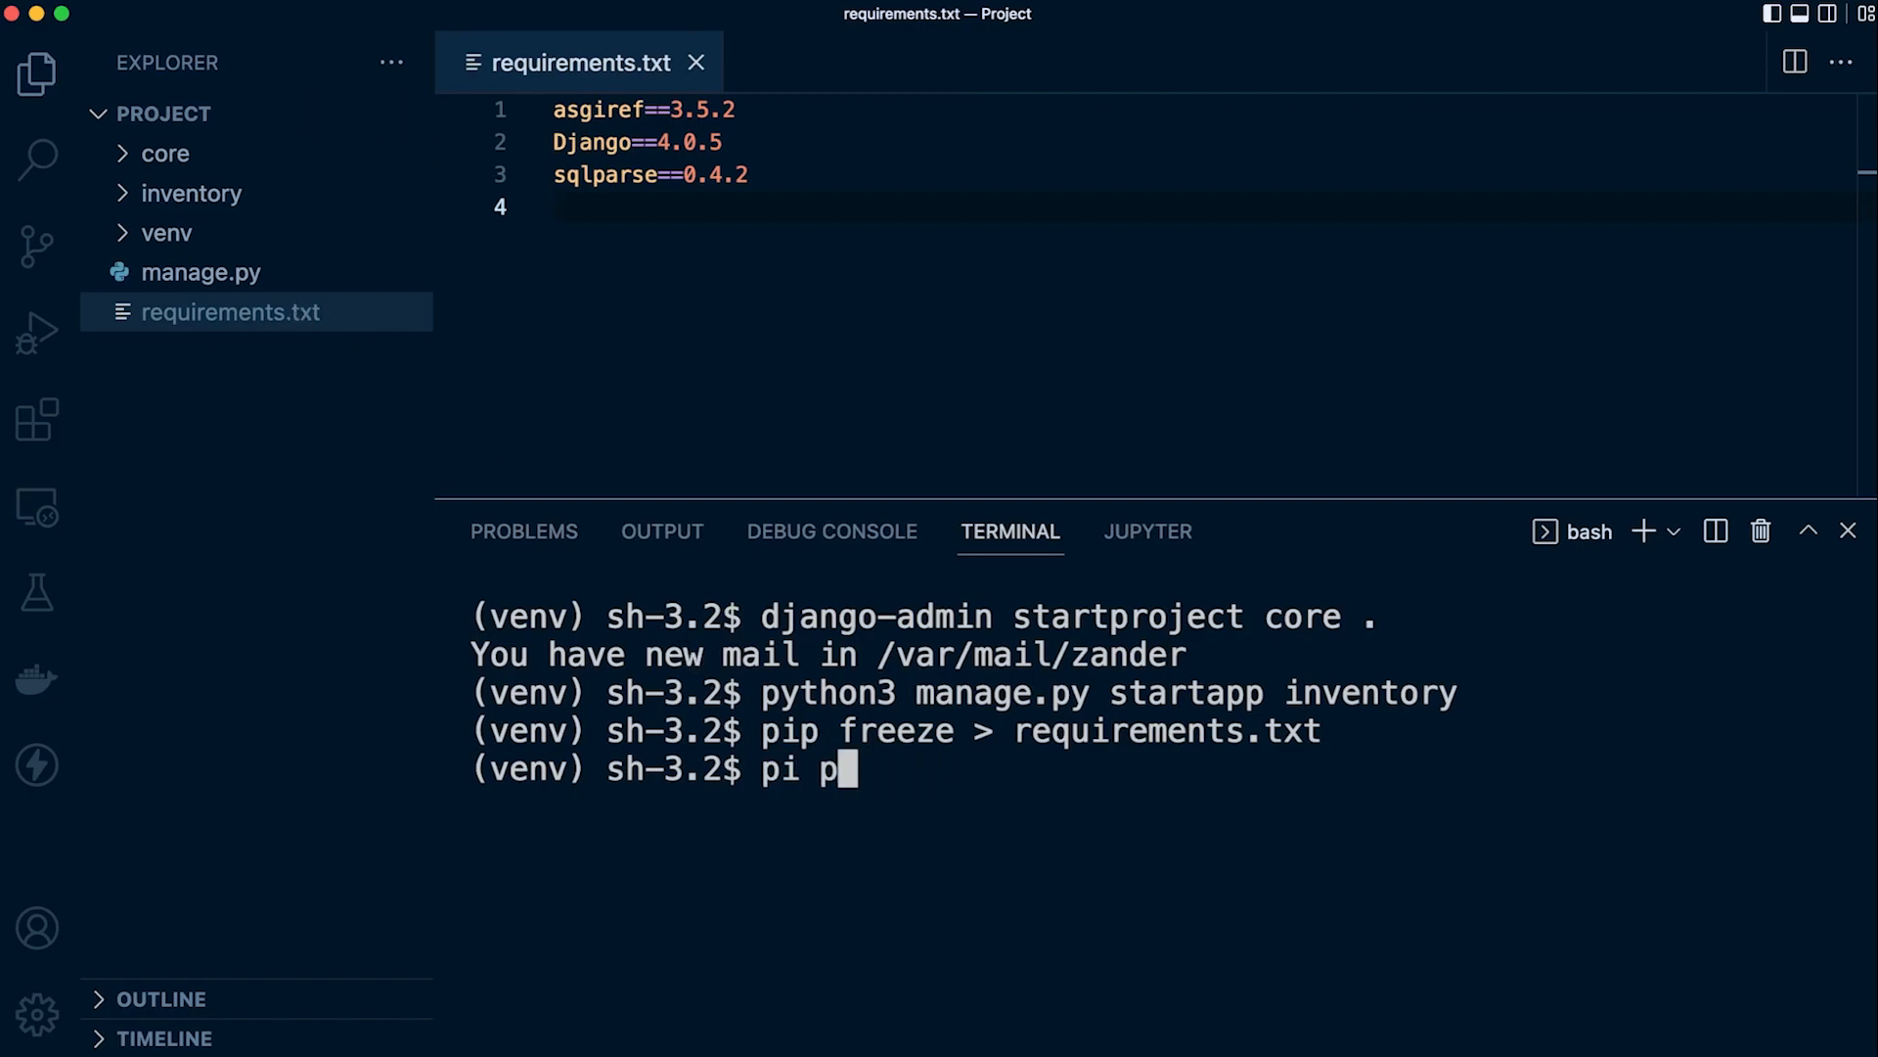
{"action": "type", "text": "ip install"}
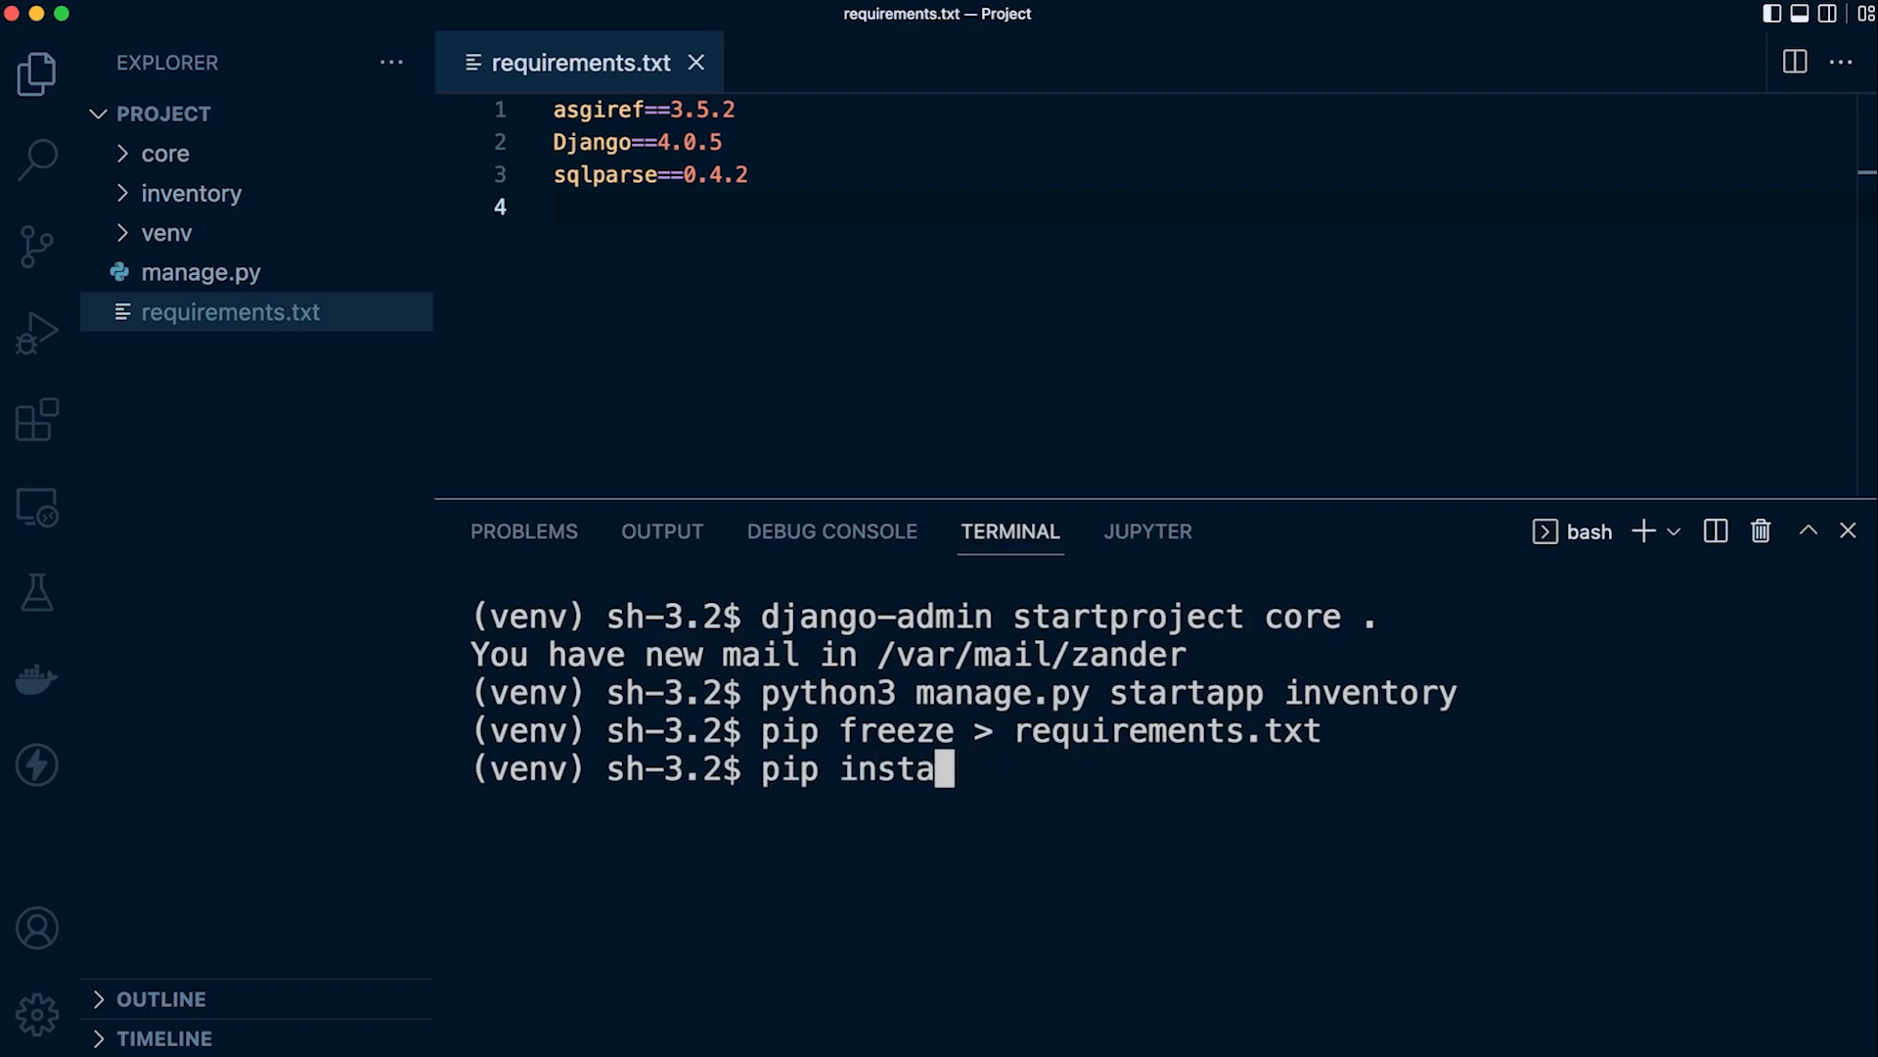
{"action": "type", "text": "ll"}
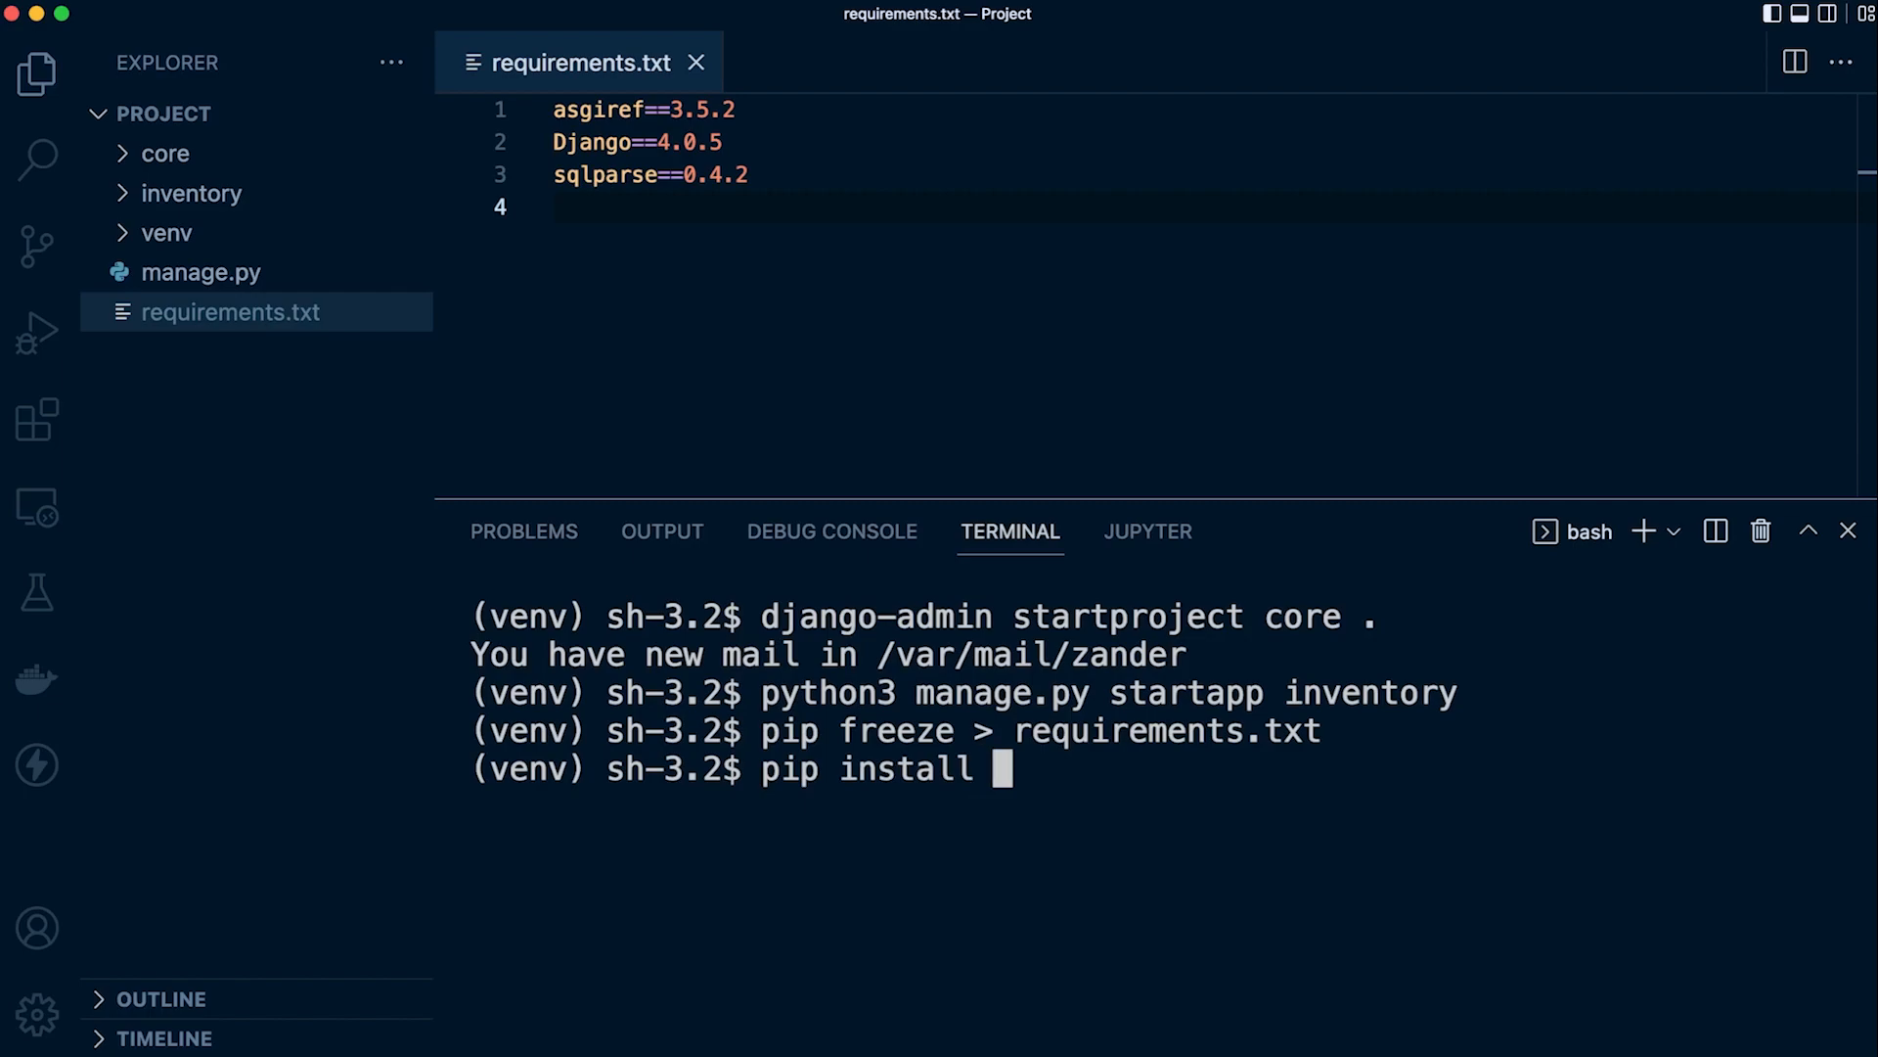
{"action": "type", "text": "-r requ"}
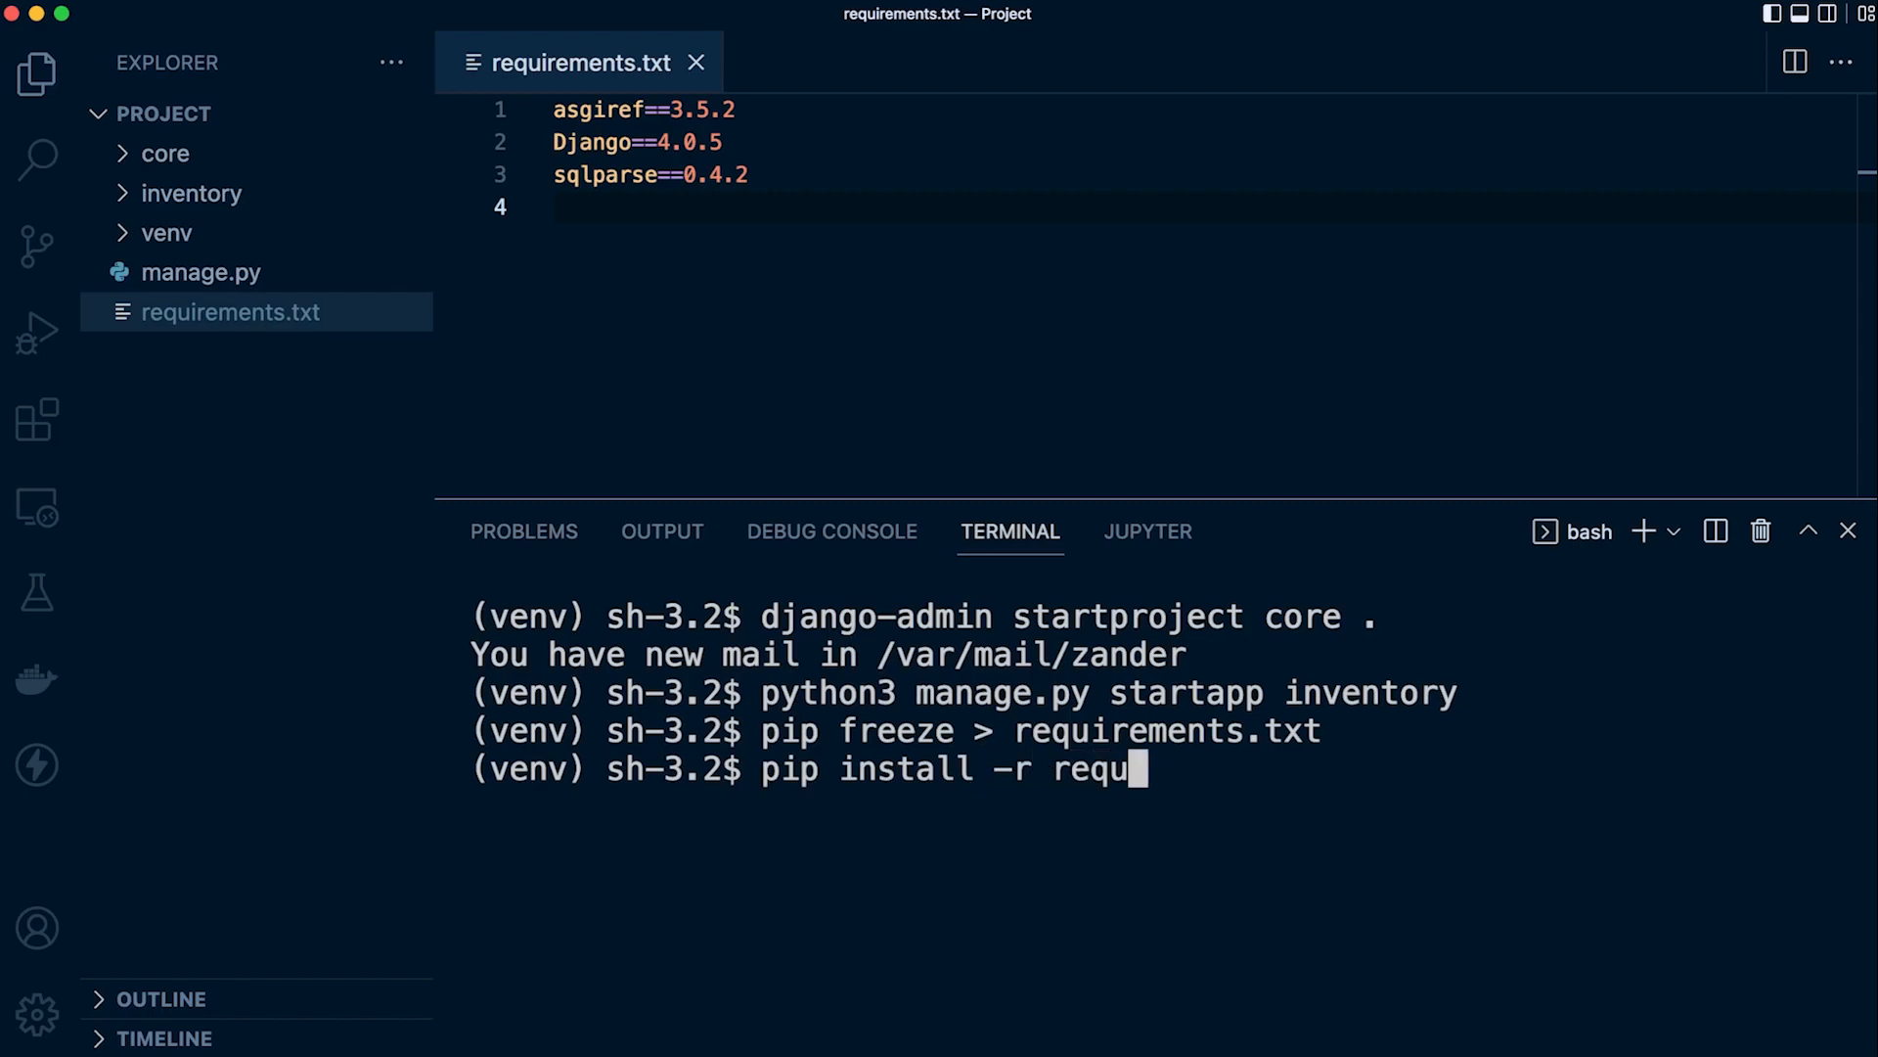
{"action": "type", "text": "irements.txt"}
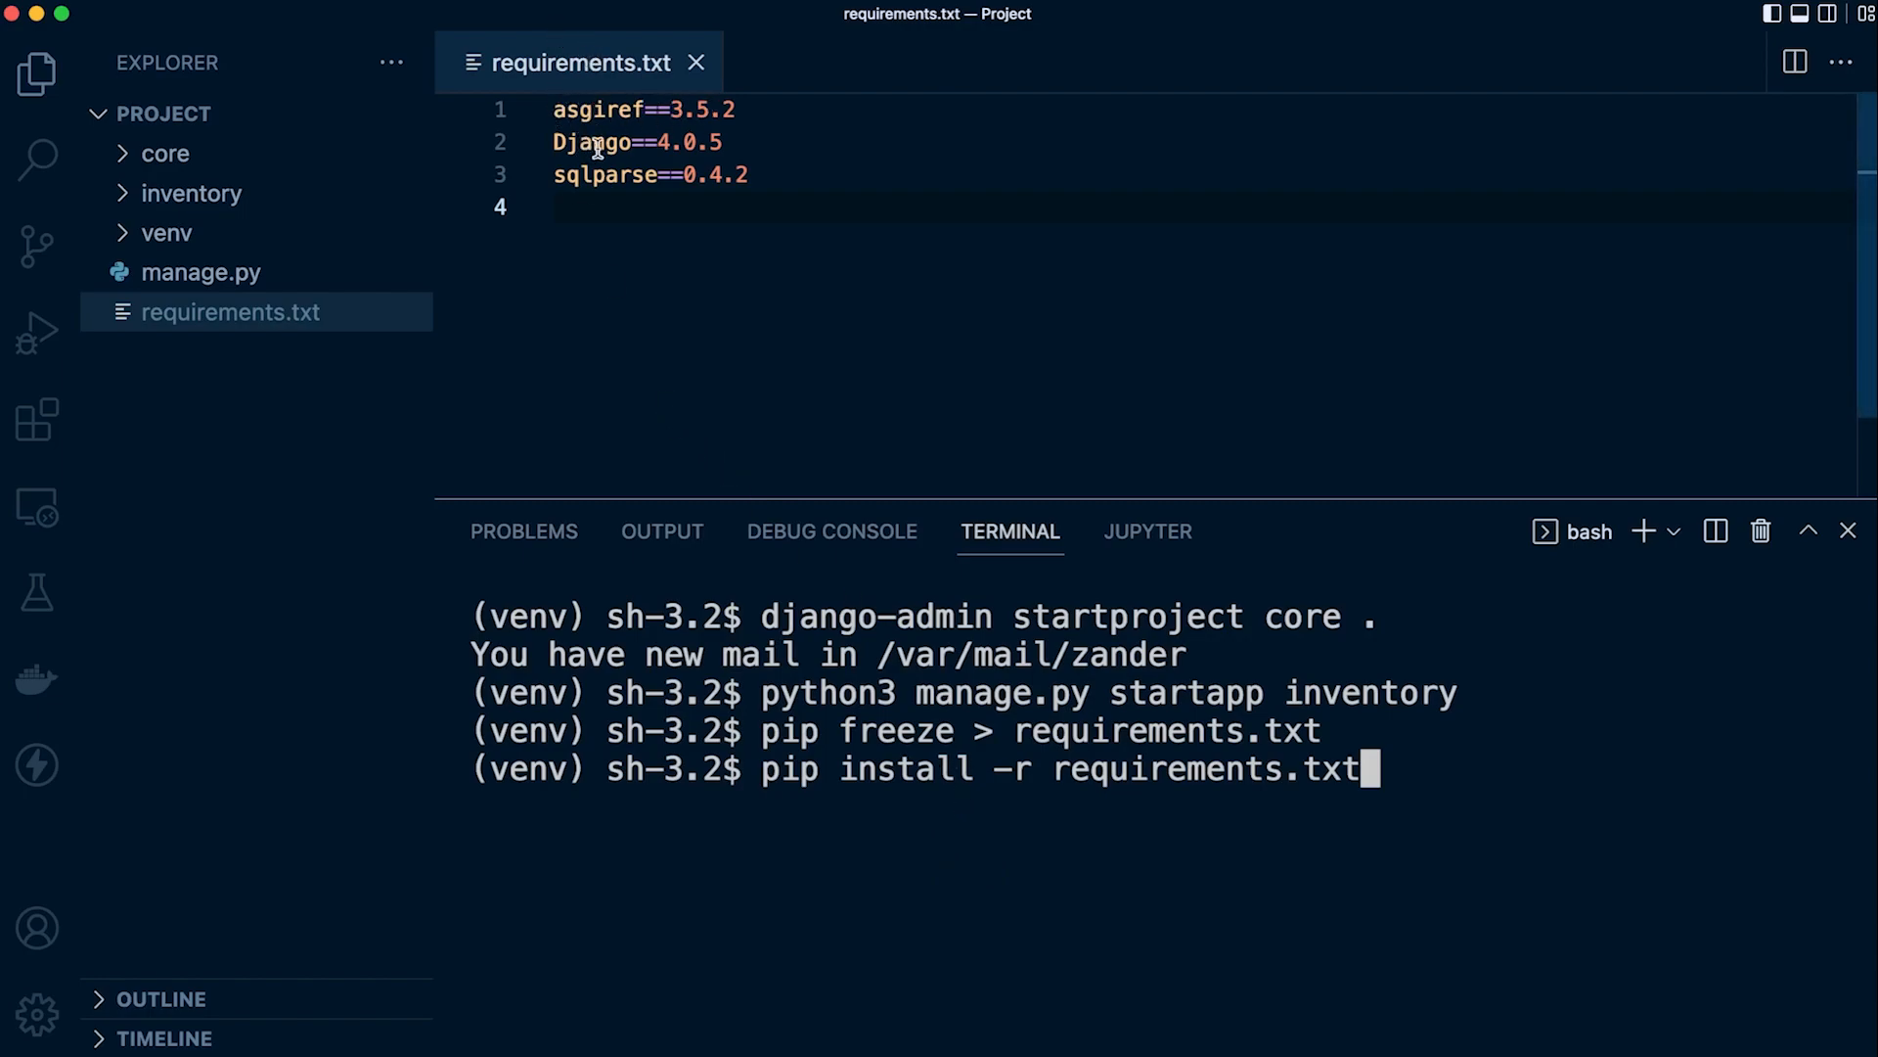
{"action": "mouse_move", "coordinate": [692, 188]}
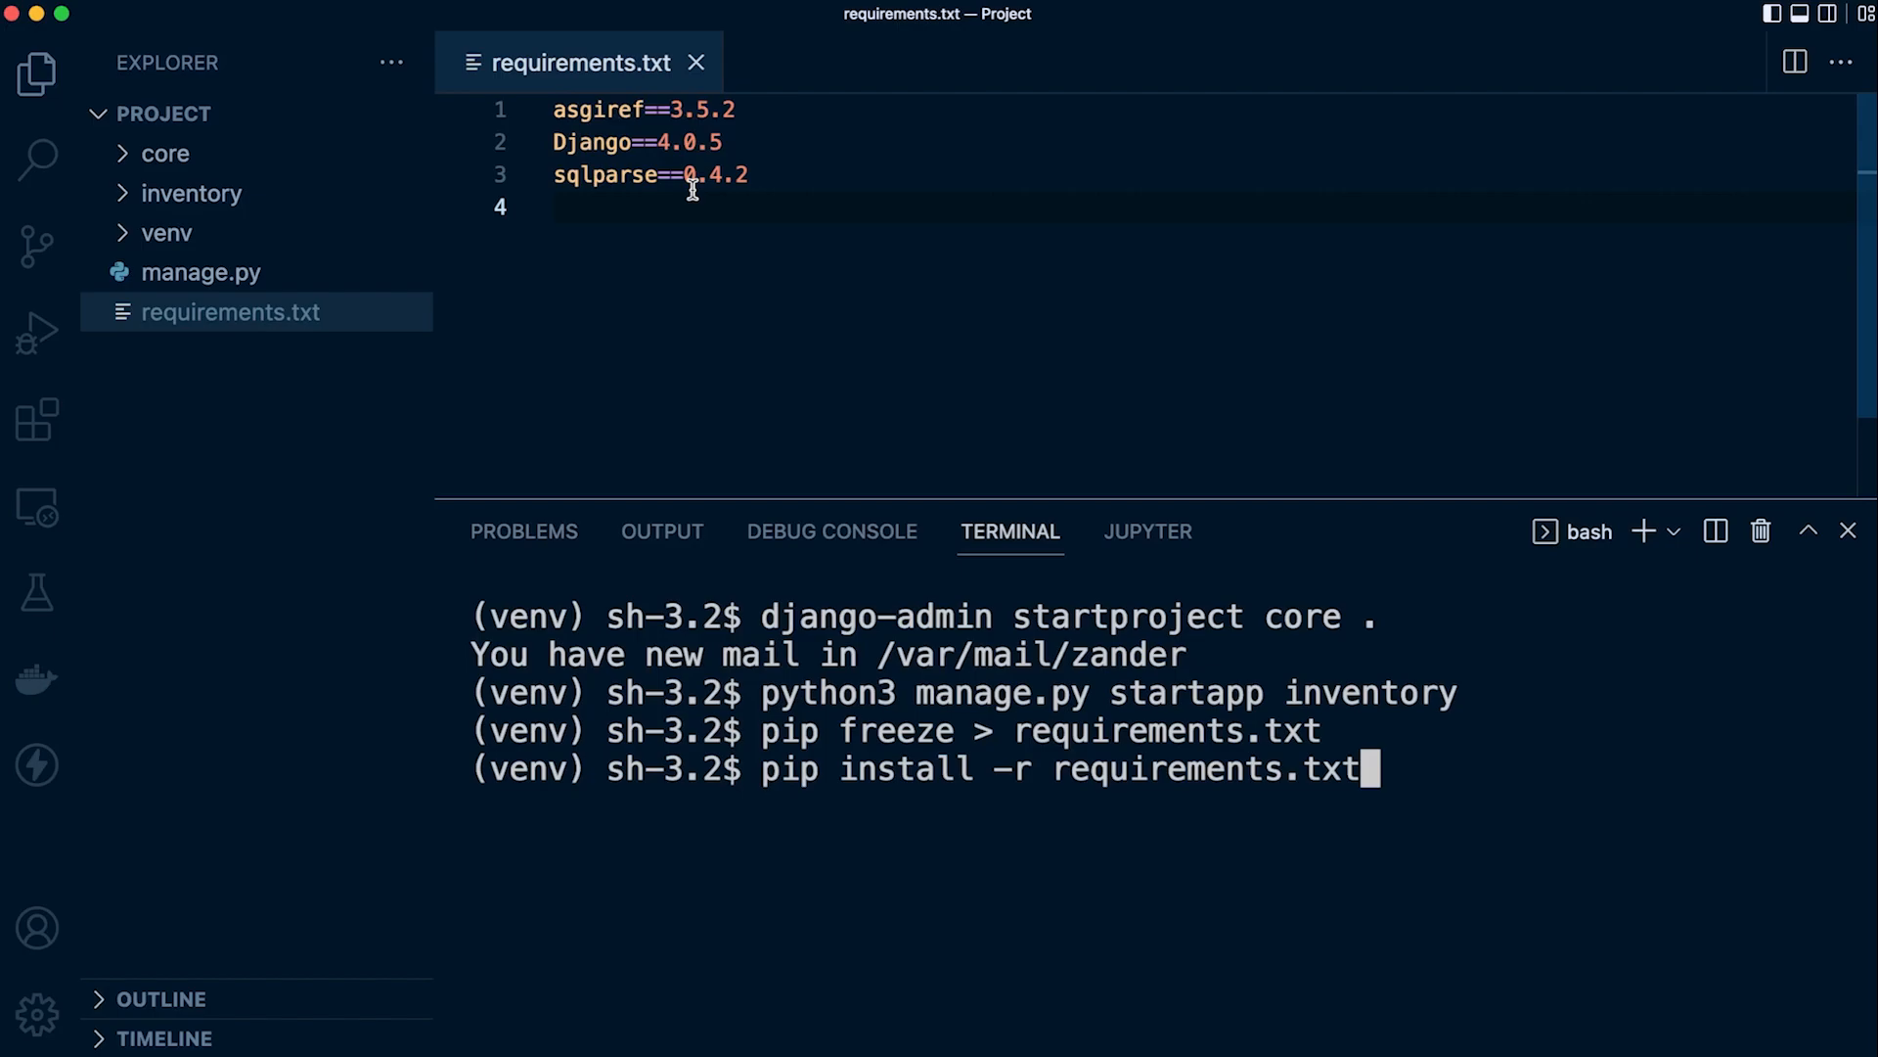
{"action": "mouse_move", "coordinate": [986, 163]}
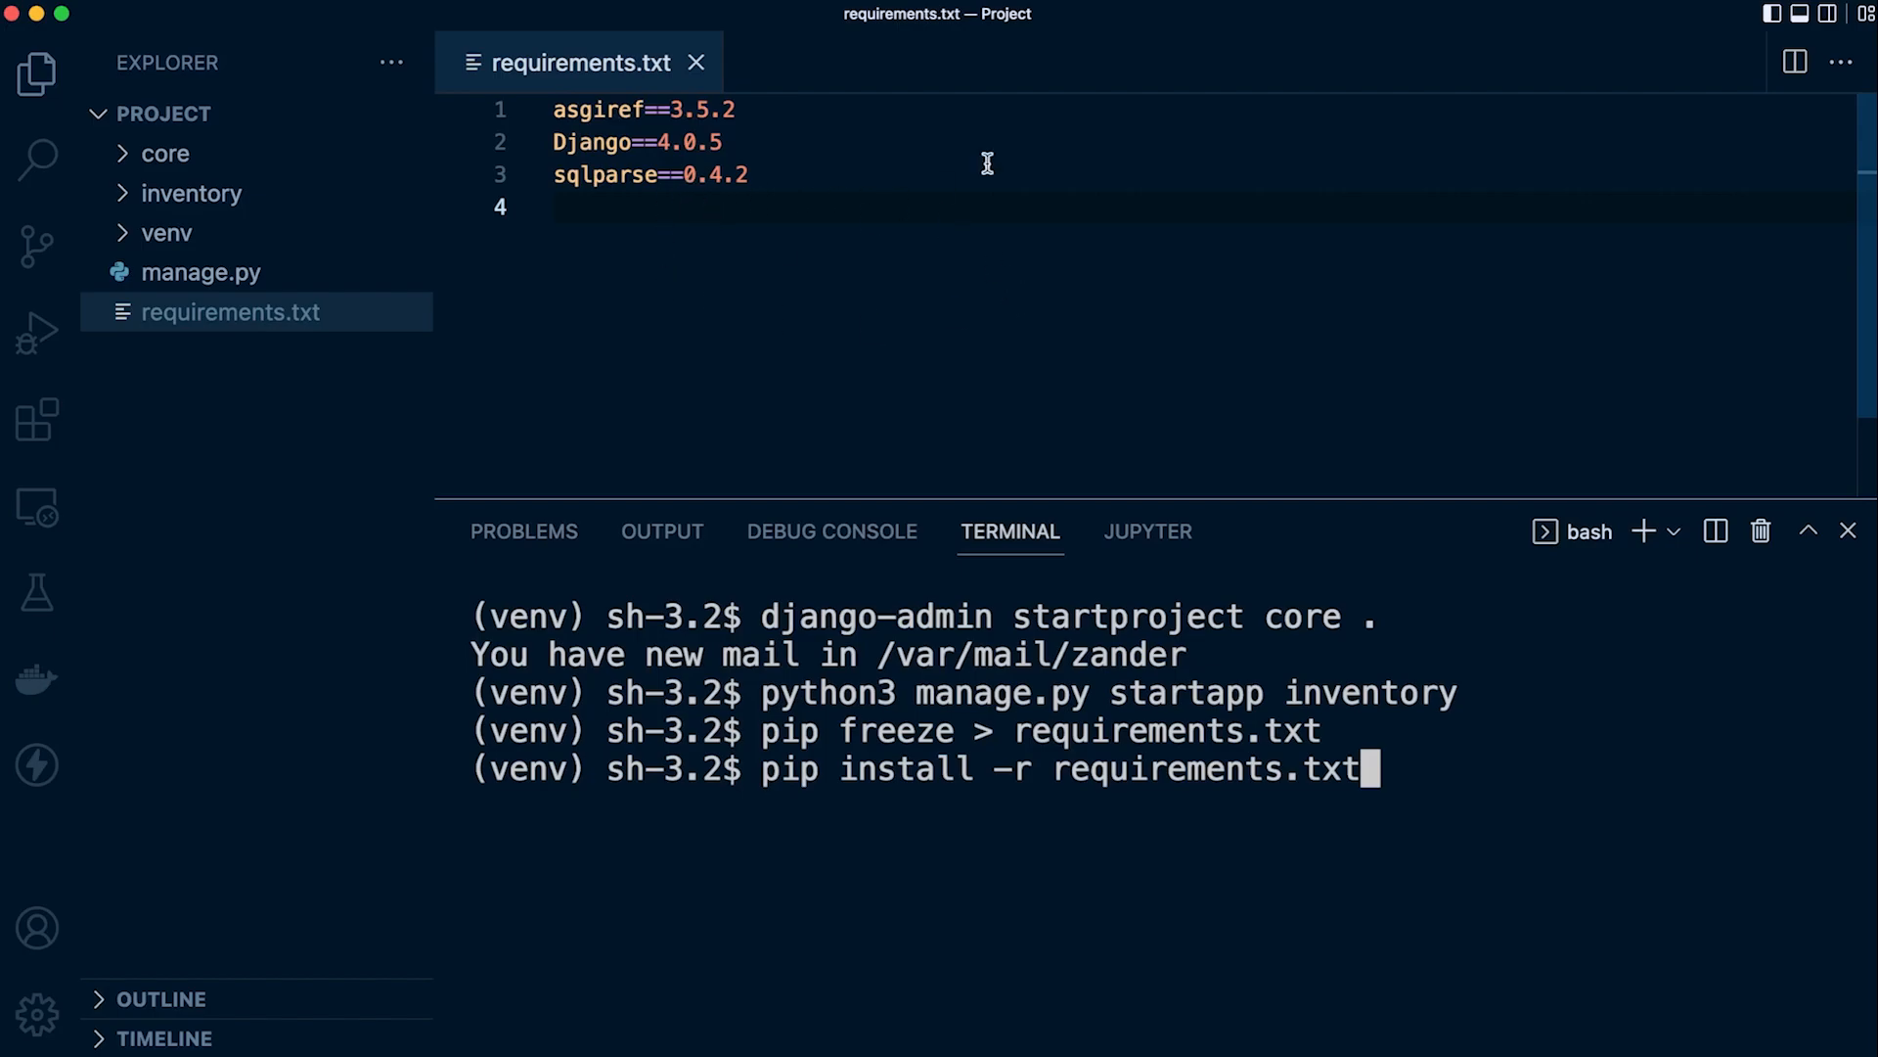
{"action": "mouse_move", "coordinate": [1425, 770]}
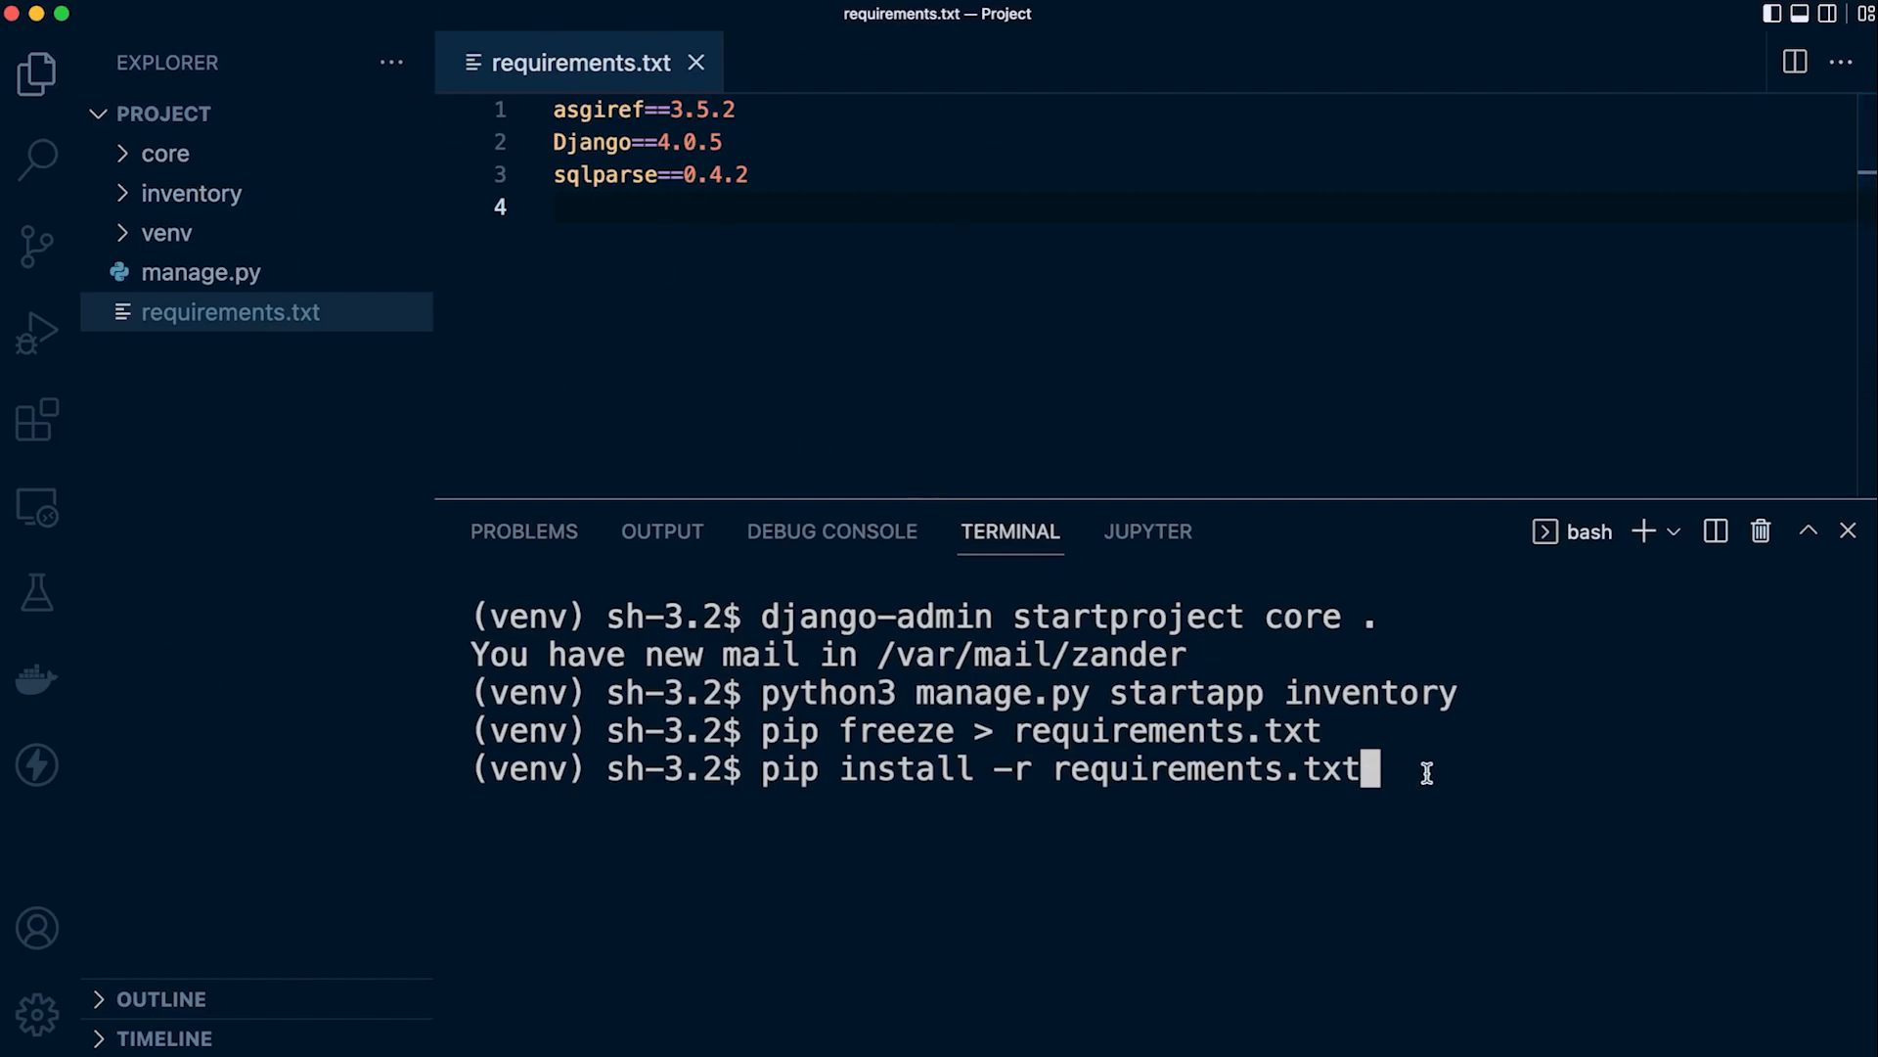